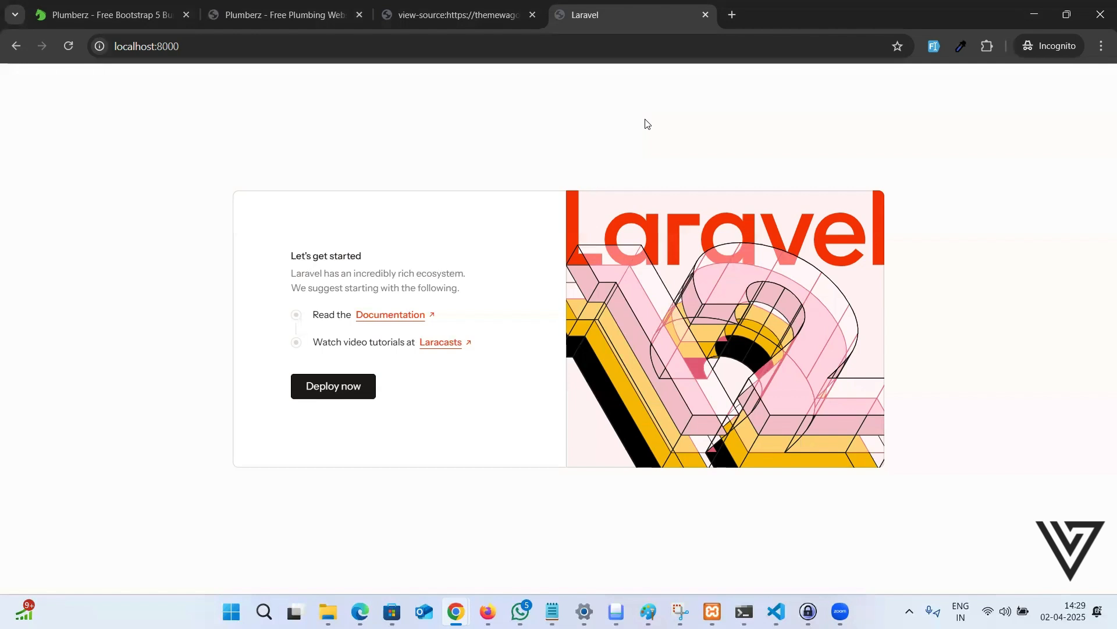
Search 'theme wagon' in a new tab, open themewagon.com and browse the Business & Corporate templates
{"action": "left_click", "coordinate": [68, 46]}
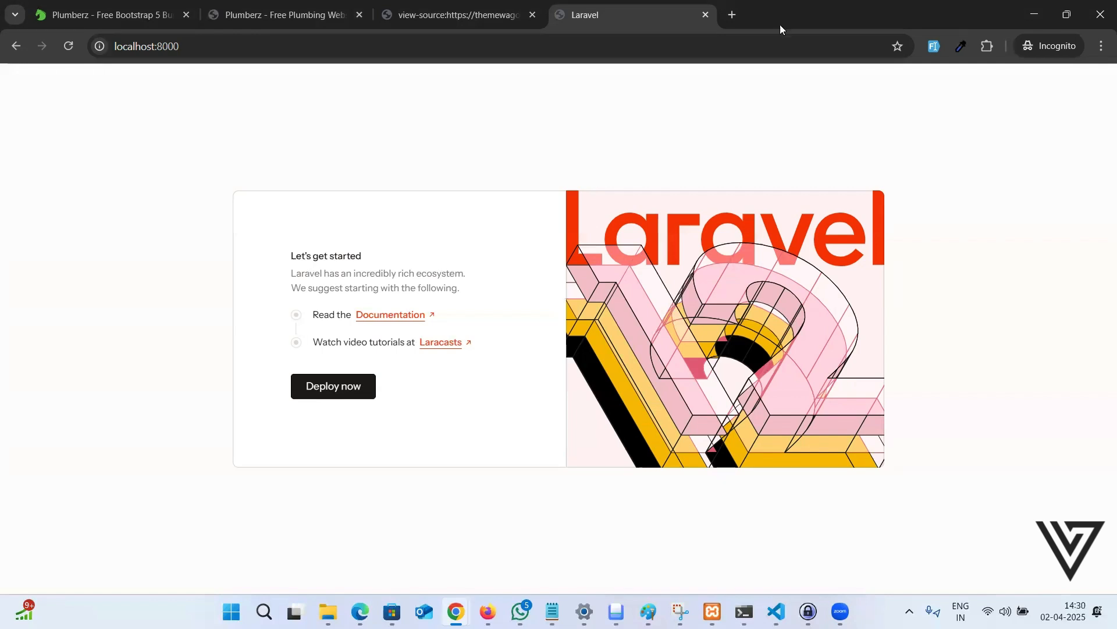
{"action": "left_click", "coordinate": [732, 14]}
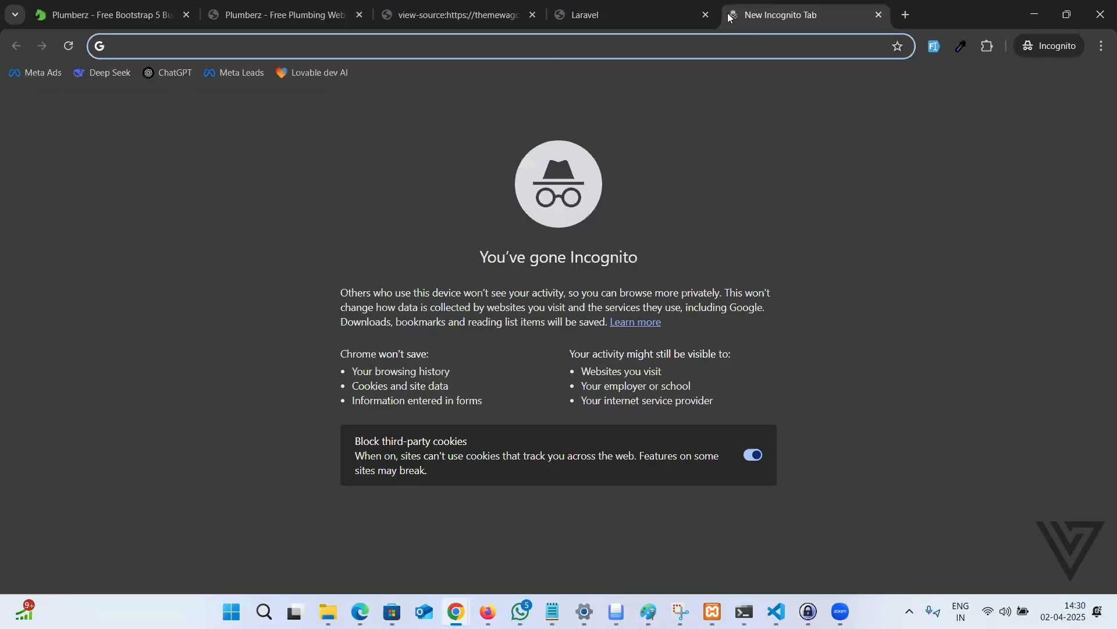
{"action": "type", "text": "theme wago"}
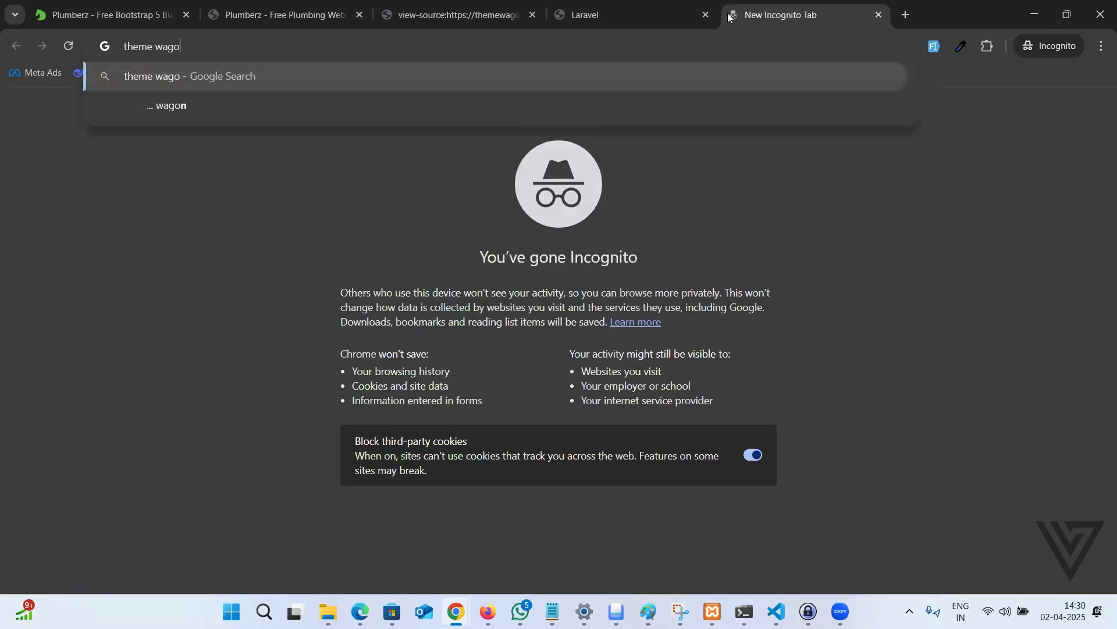
{"action": "key", "text": "Return"}
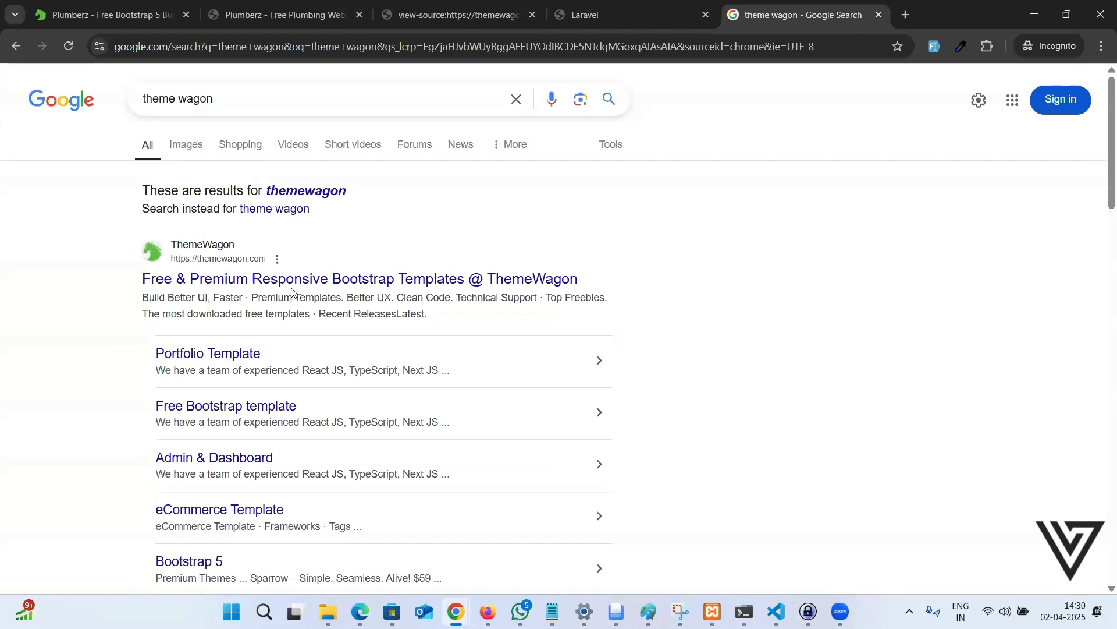
{"action": "left_click", "coordinate": [359, 278]}
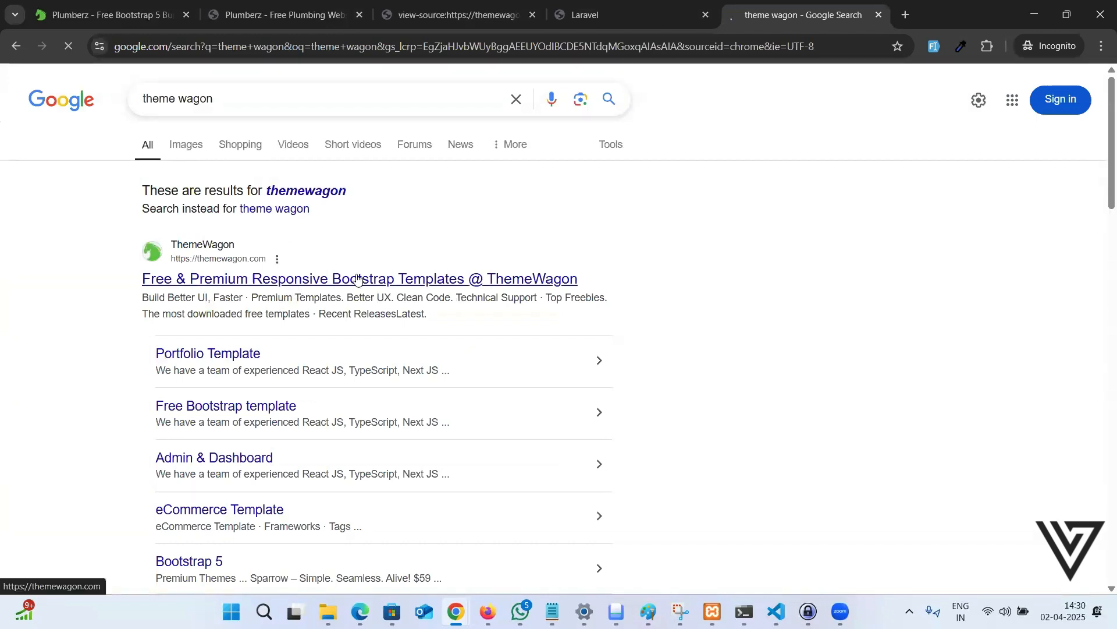
{"action": "left_click", "coordinate": [359, 278]}
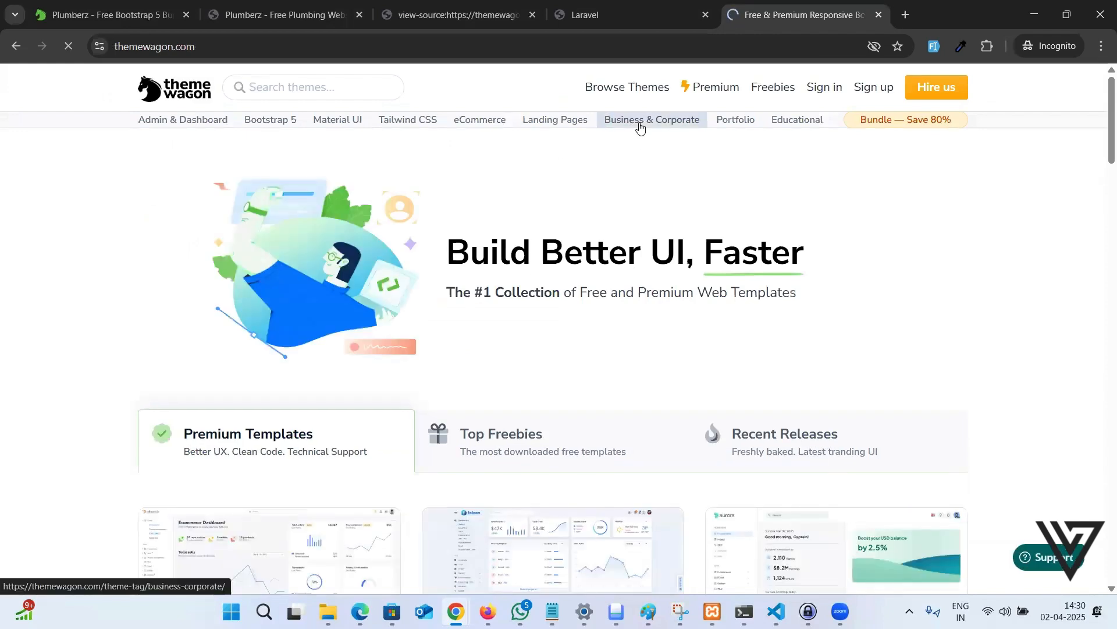
{"action": "left_click", "coordinate": [651, 120]}
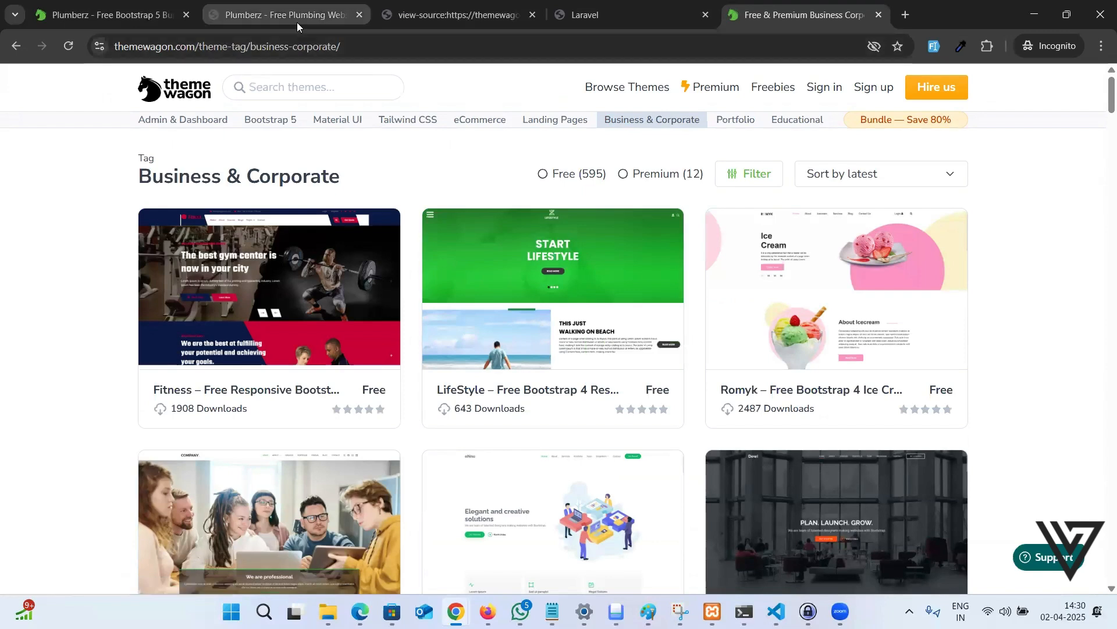
Preview the Plumberz template home page, then return to the Business & Corporate listing
{"action": "left_click", "coordinate": [278, 14]}
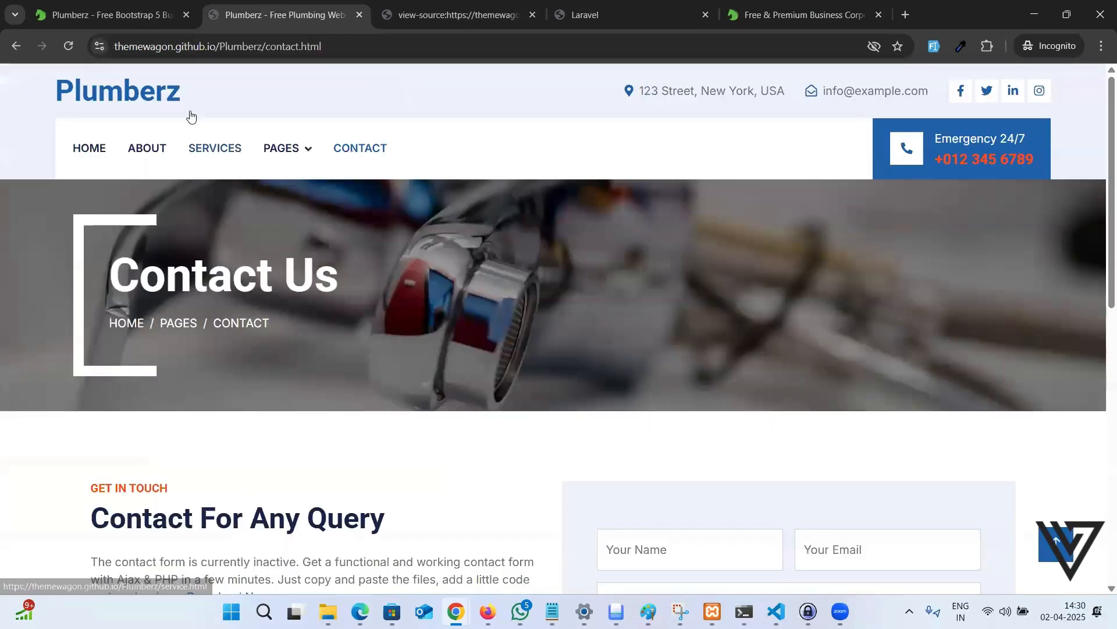
{"action": "left_click", "coordinate": [89, 148]}
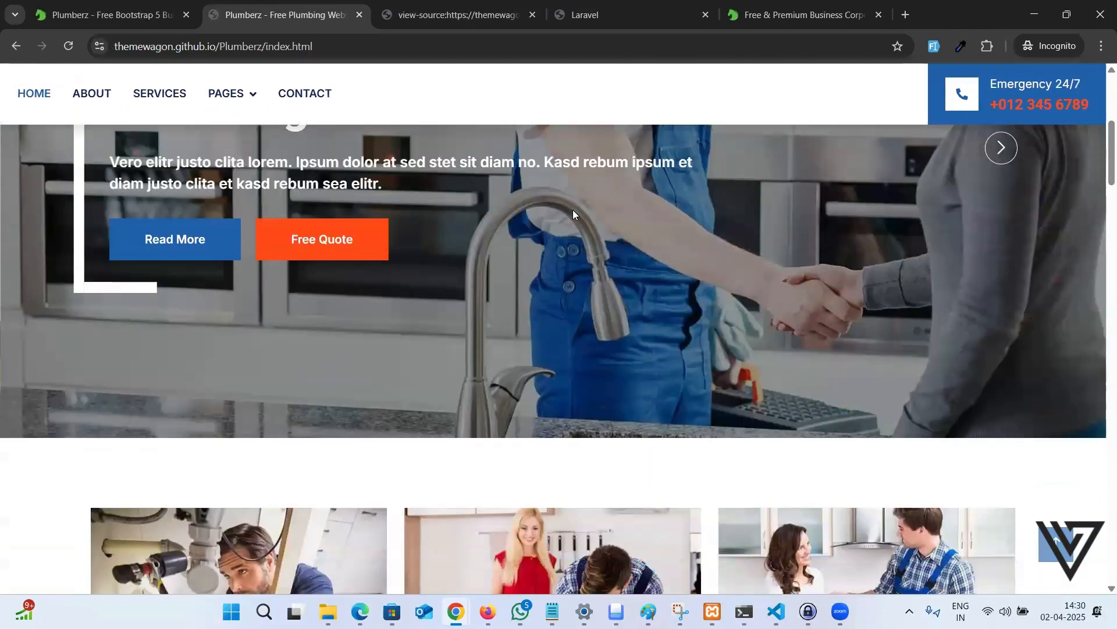
{"action": "scroll", "scroll_direction": "down", "scroll_amount": 3}
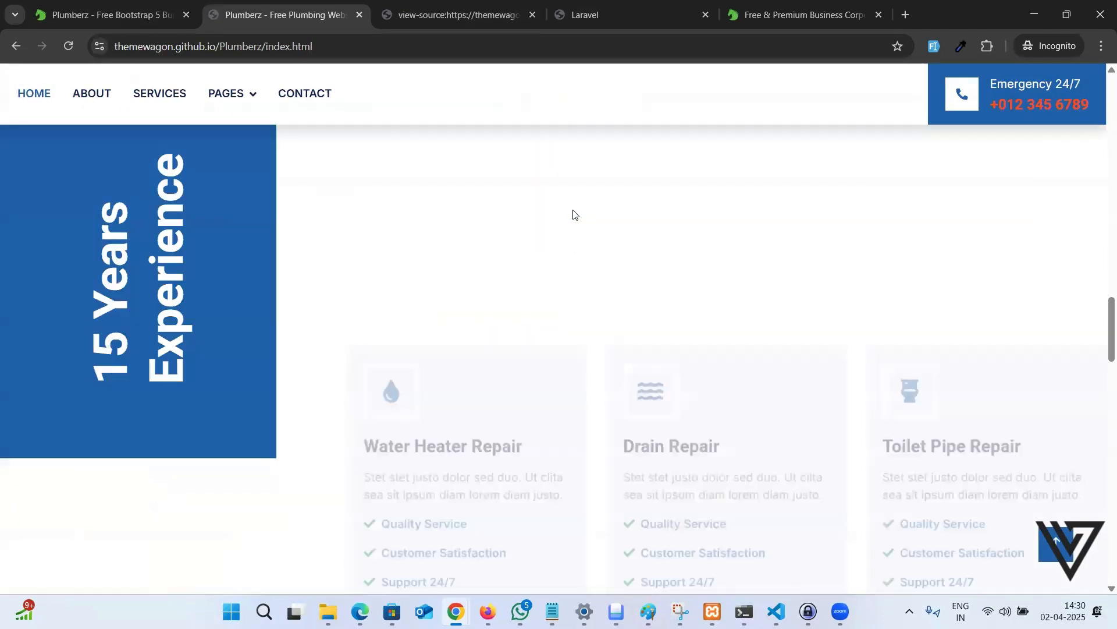
{"action": "scroll", "scroll_direction": "up", "scroll_amount": 3}
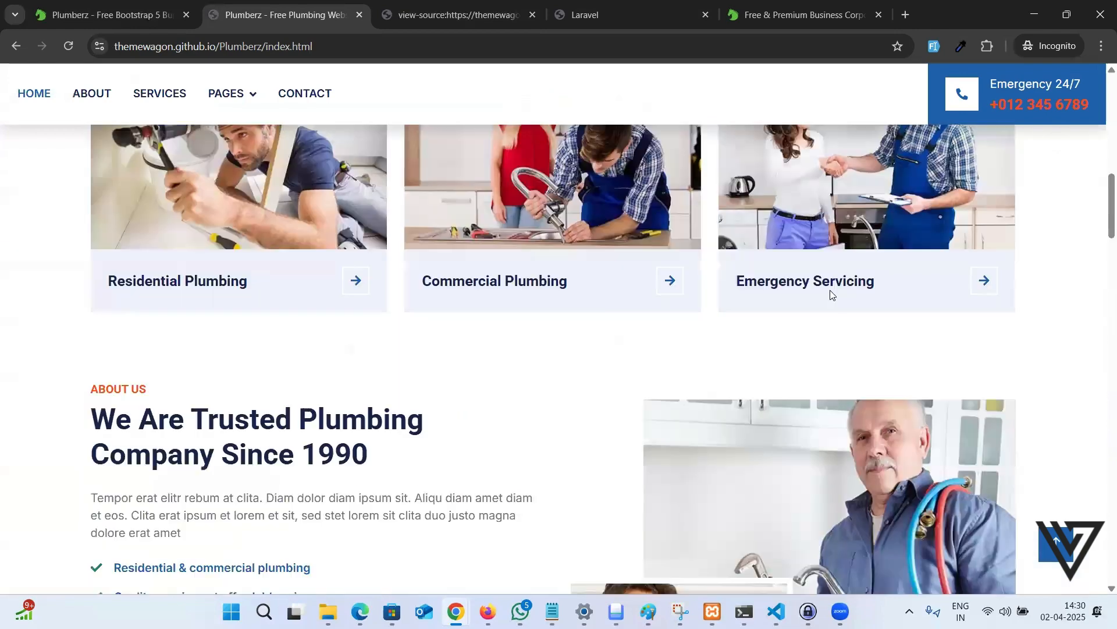
{"action": "scroll", "scroll_direction": "up", "scroll_amount": 3}
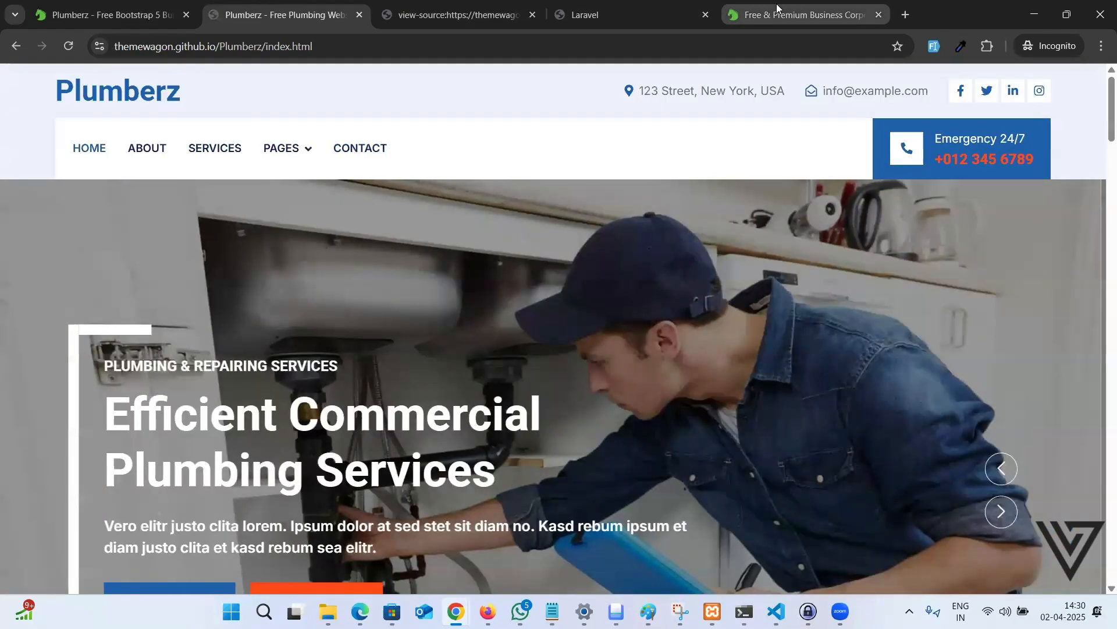
{"action": "left_click", "coordinate": [804, 14]}
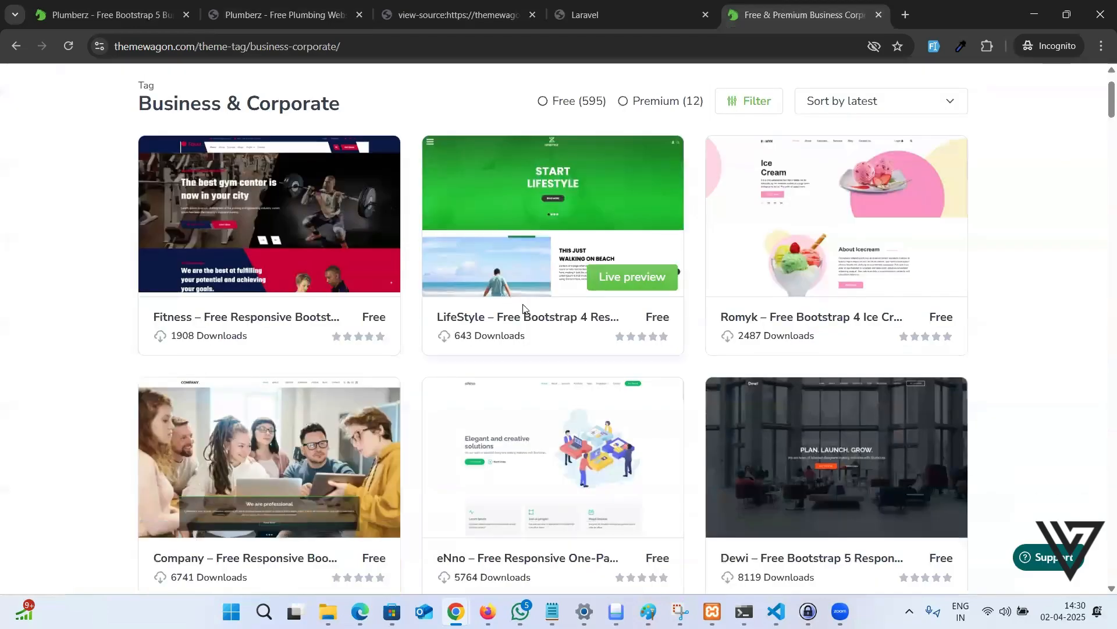
{"action": "scroll", "scroll_direction": "up", "scroll_amount": 3}
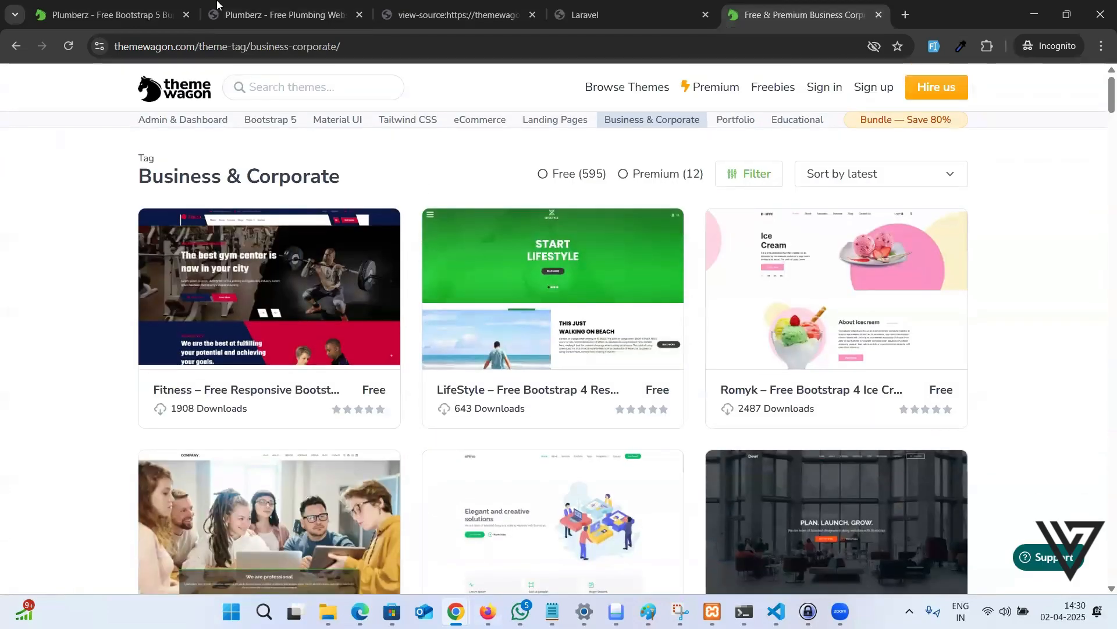
{"action": "left_click", "coordinate": [326, 615]}
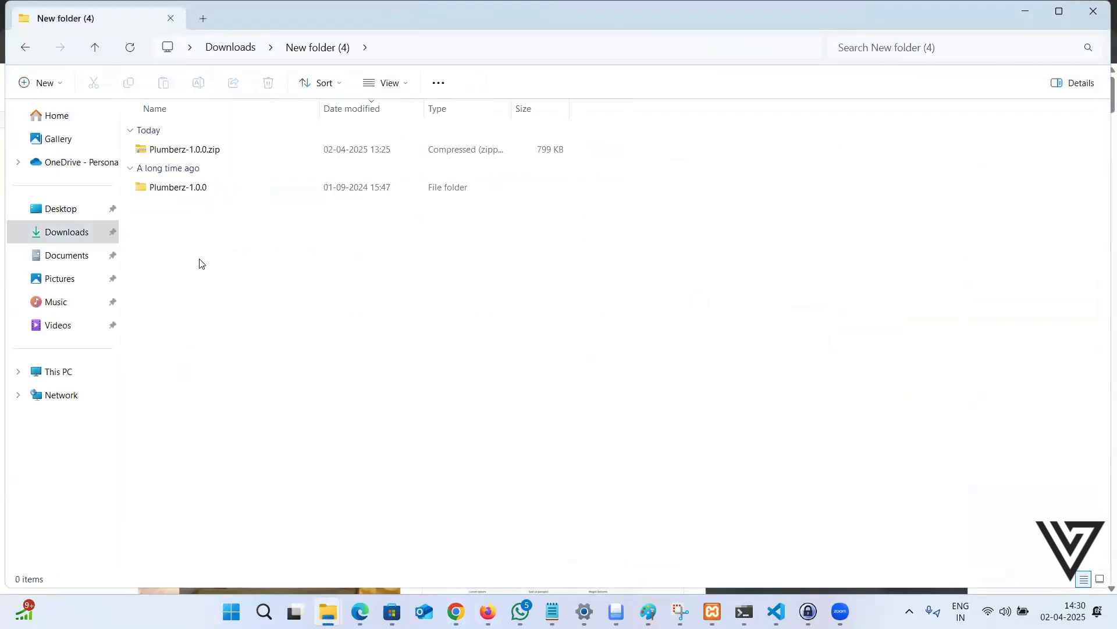
Open the Plumberz-1.0.0 folder and select its css, img, js, lib and scss folders
{"action": "double_click", "coordinate": [179, 187]}
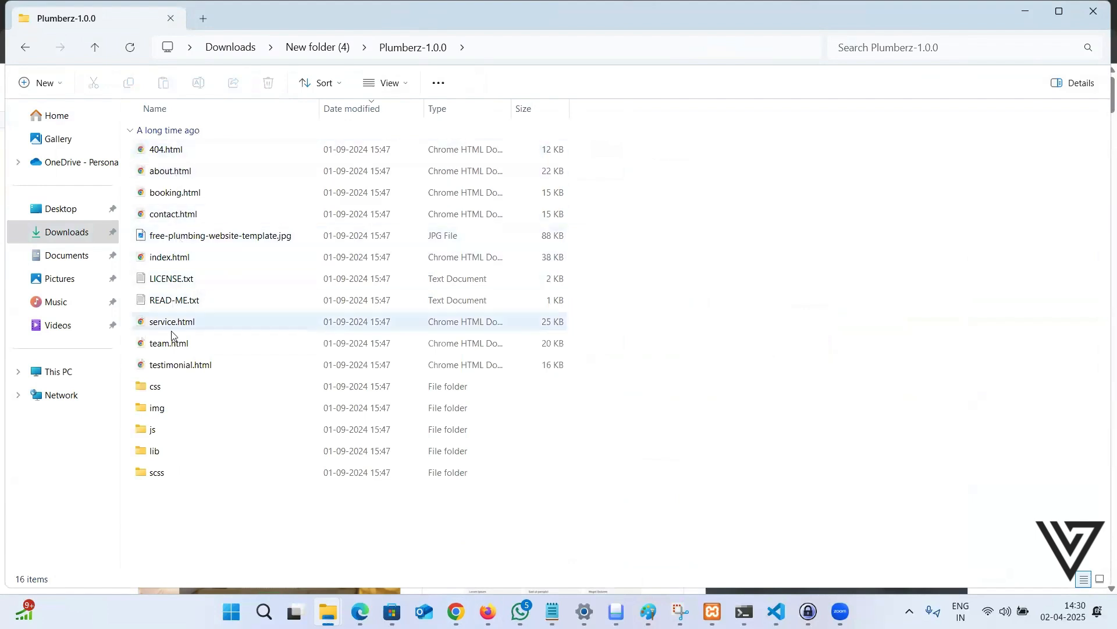
{"action": "mouse_move", "coordinate": [175, 391]}
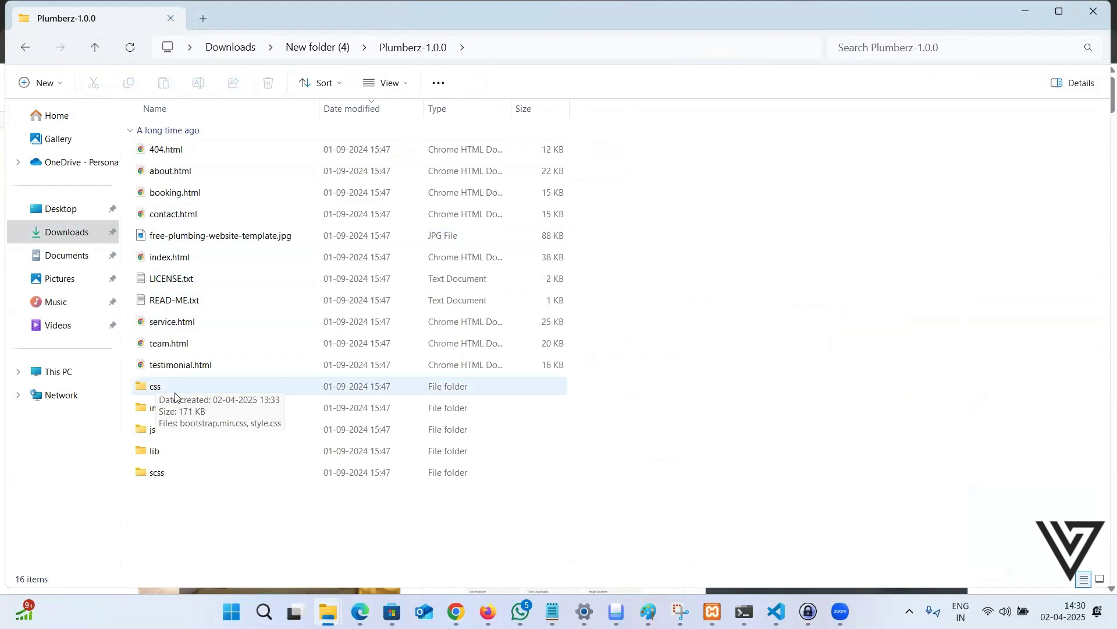
{"action": "mouse_move", "coordinate": [173, 476]}
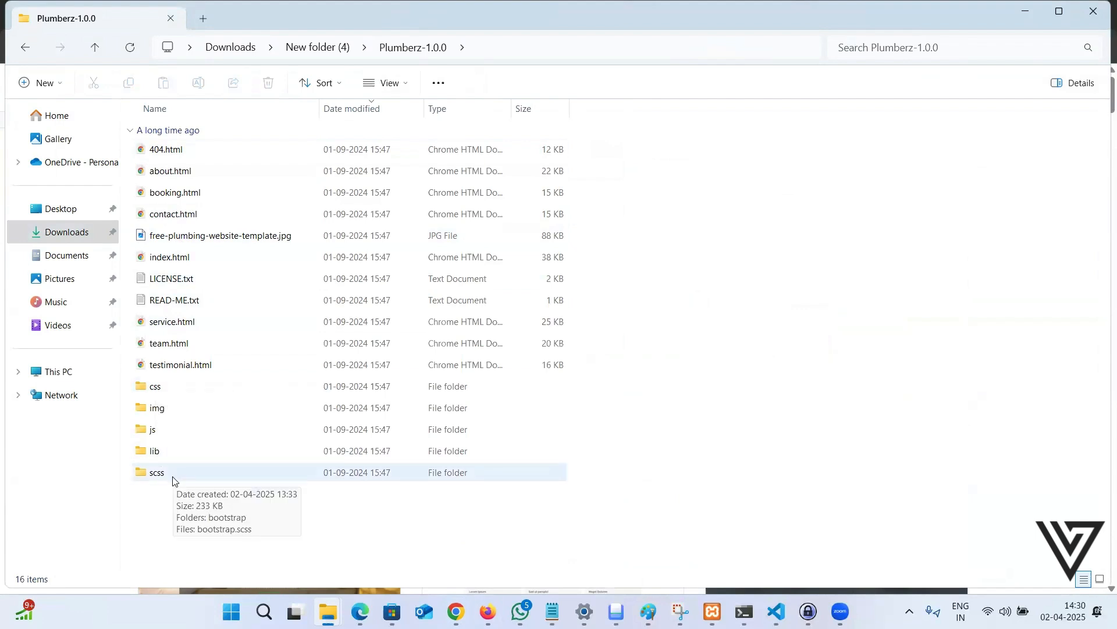
{"action": "left_click", "coordinate": [156, 472]}
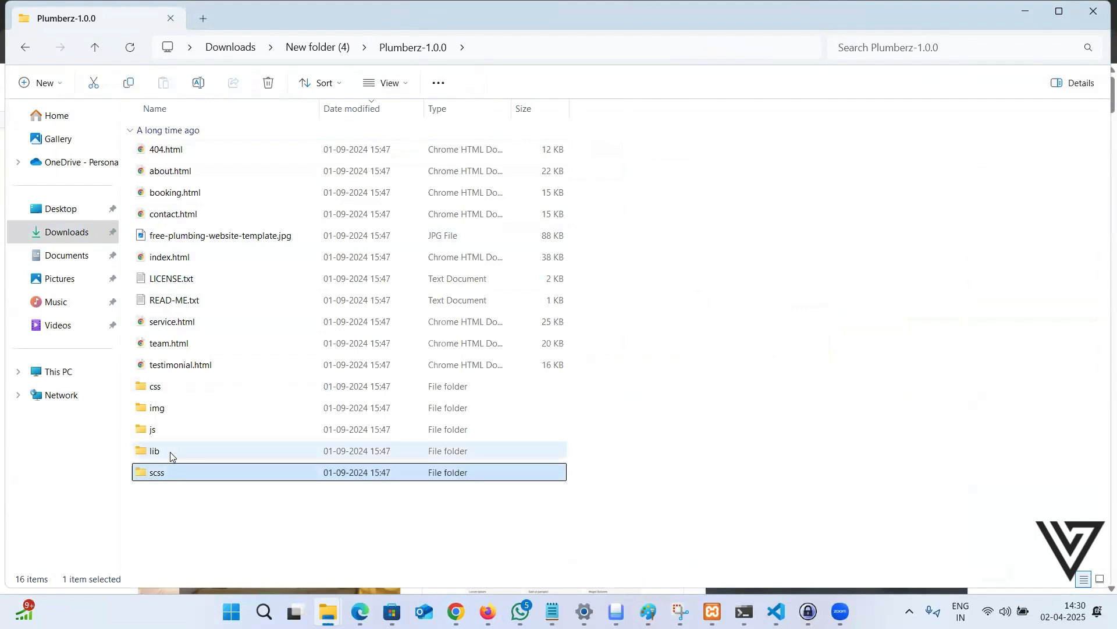
{"action": "left_click", "coordinate": [155, 385]}
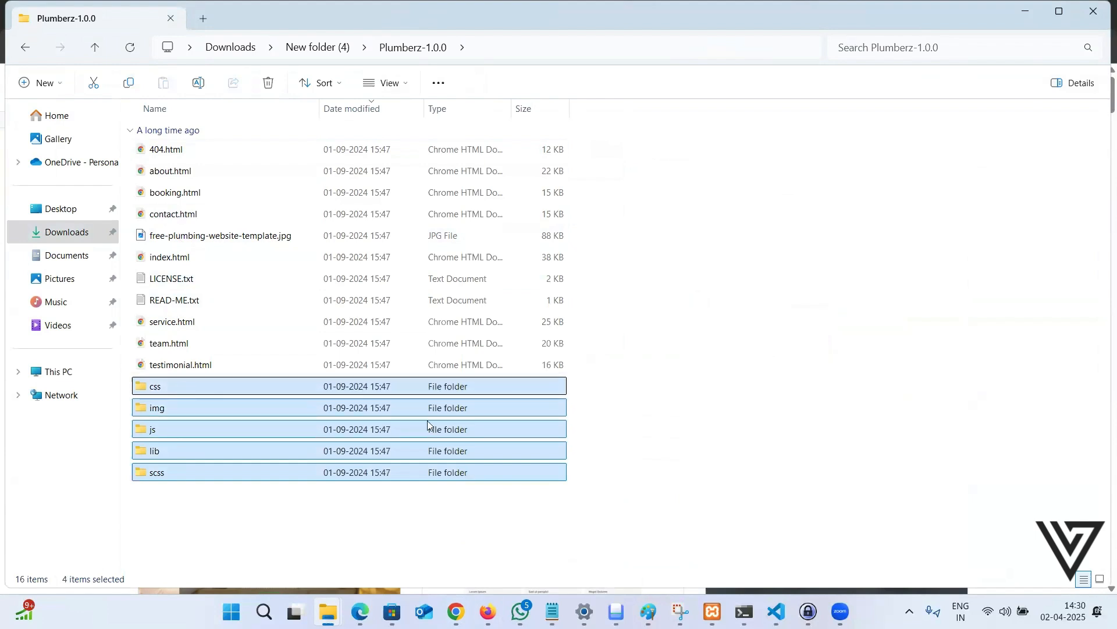
{"action": "mouse_move", "coordinate": [327, 611]}
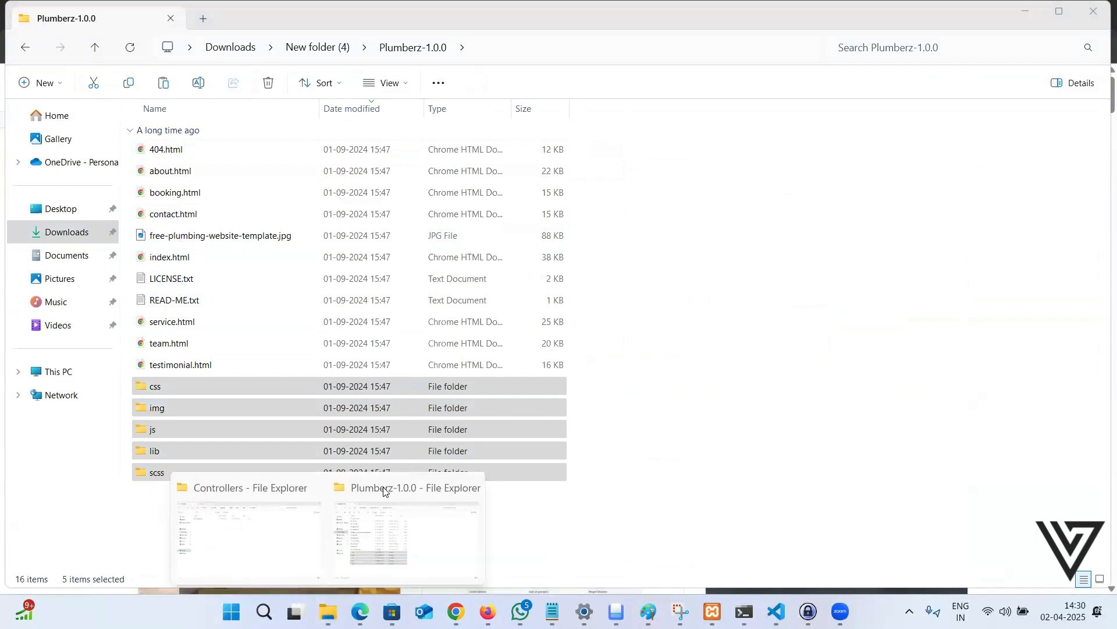
Switch to the D:\tutorials\2april Explorer window and open the project's public folder
{"action": "left_click", "coordinate": [248, 535]}
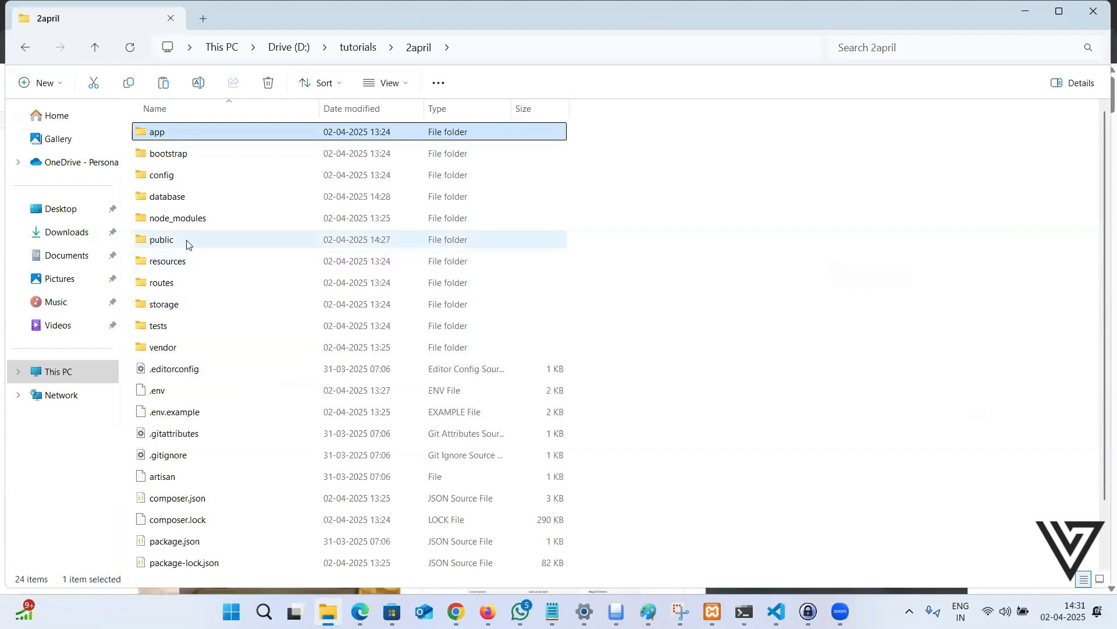
{"action": "double_click", "coordinate": [161, 239]}
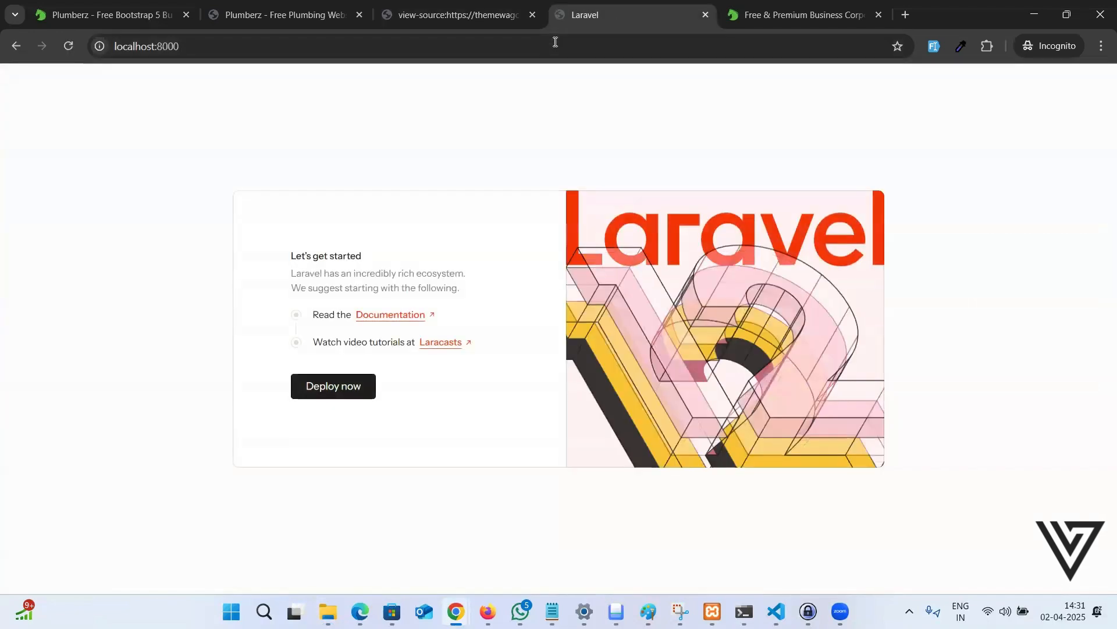
{"action": "mouse_move", "coordinate": [777, 617]}
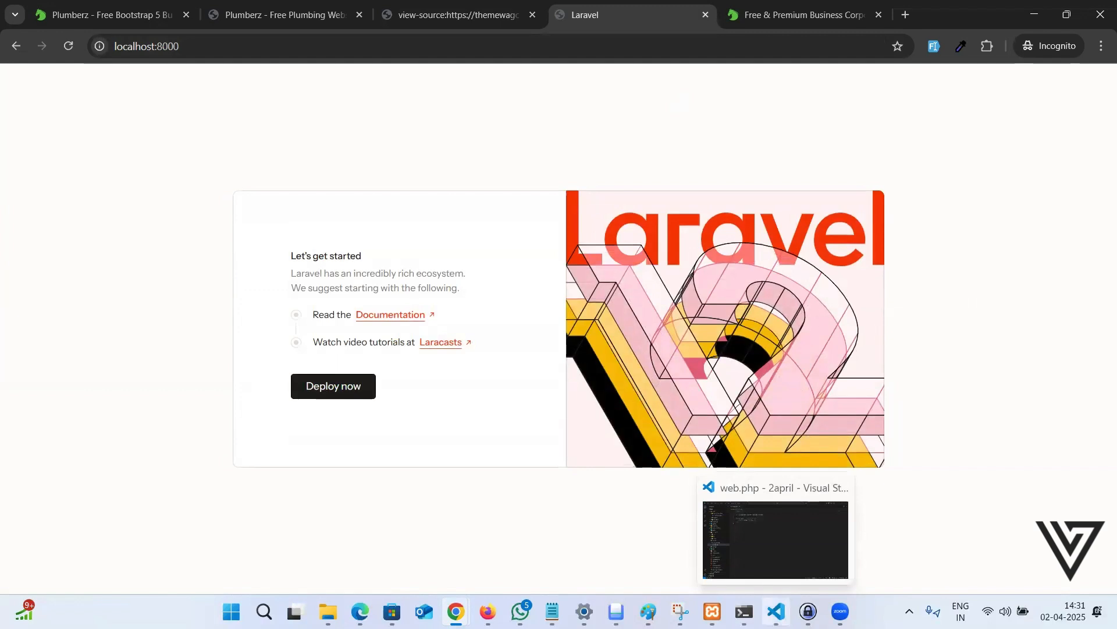
Run php artisan make:controller FrontController in the project's command prompt
{"action": "left_click", "coordinate": [743, 612]}
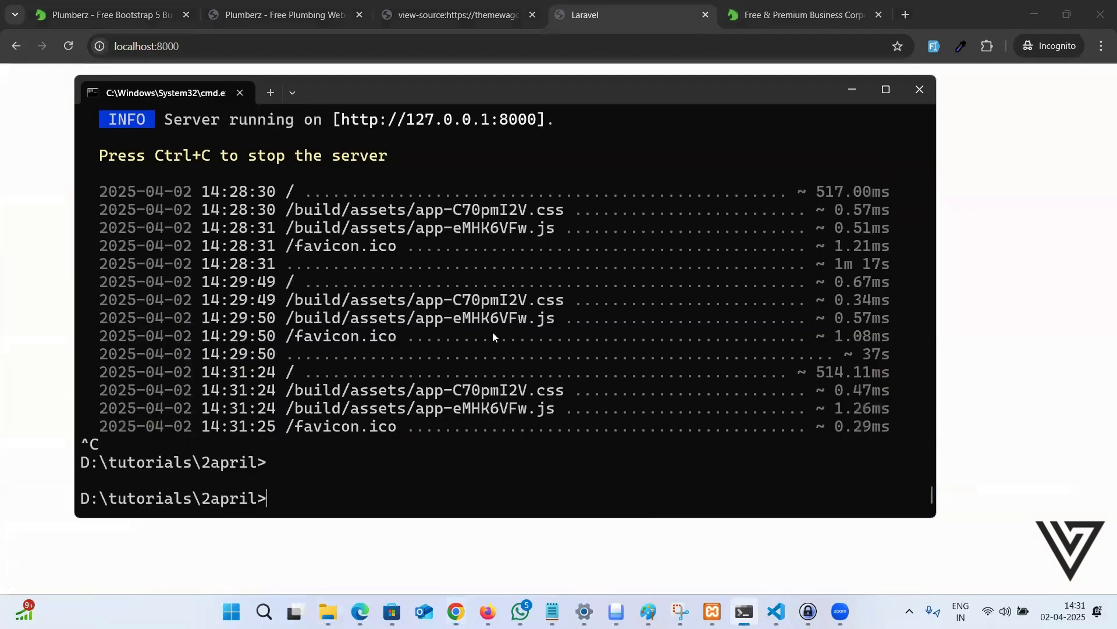
{"action": "type", "text": "php artisan make"}
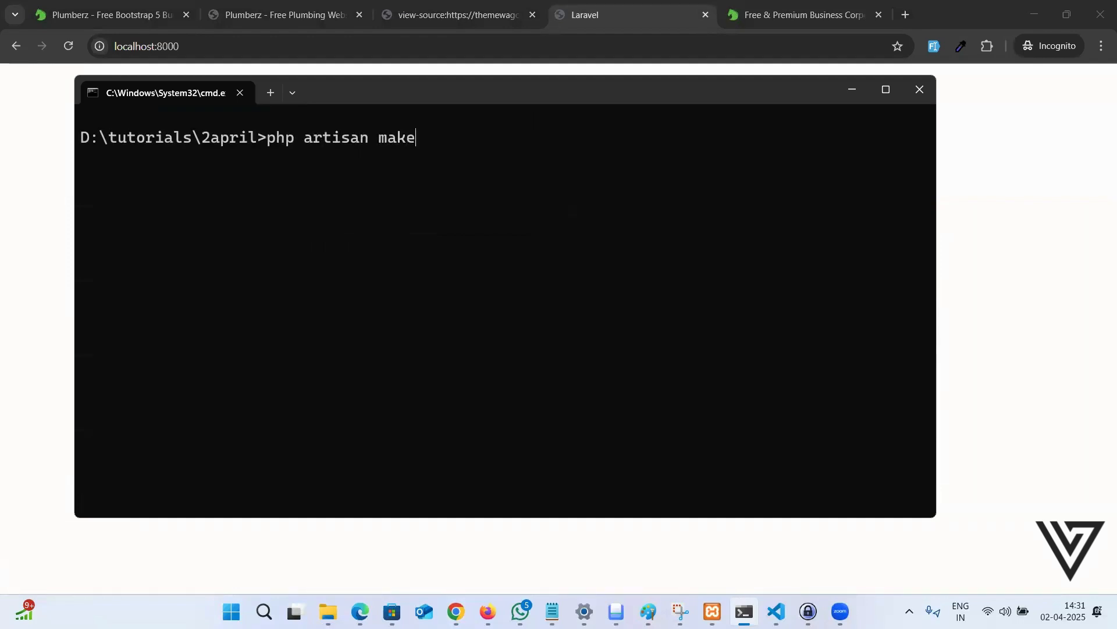
{"action": "type", "text": ":controller"}
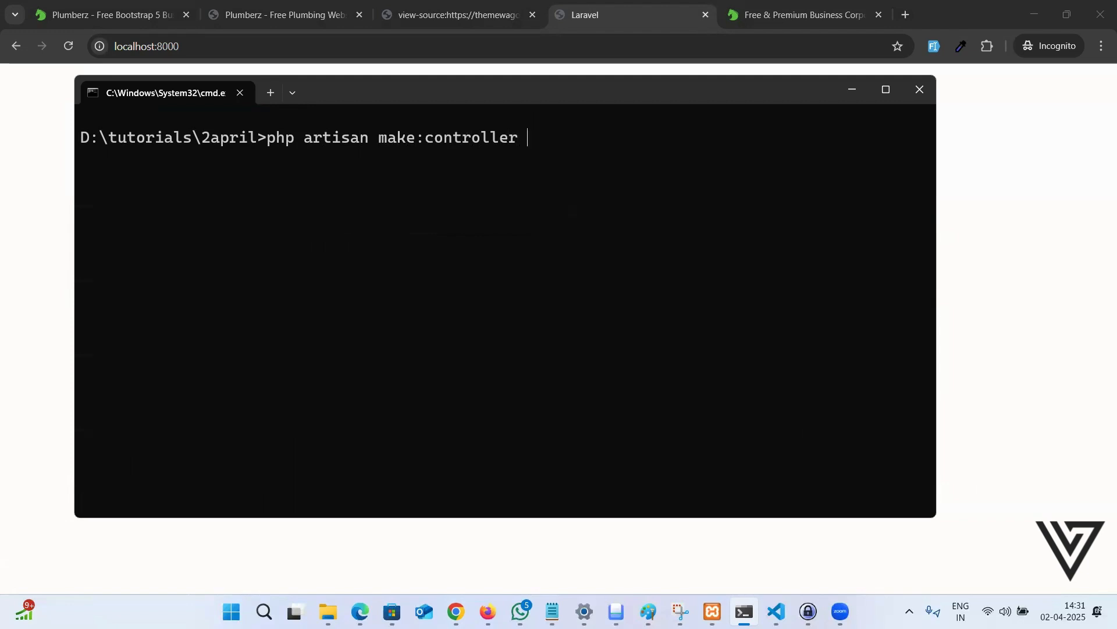
{"action": "type", "text": "F"}
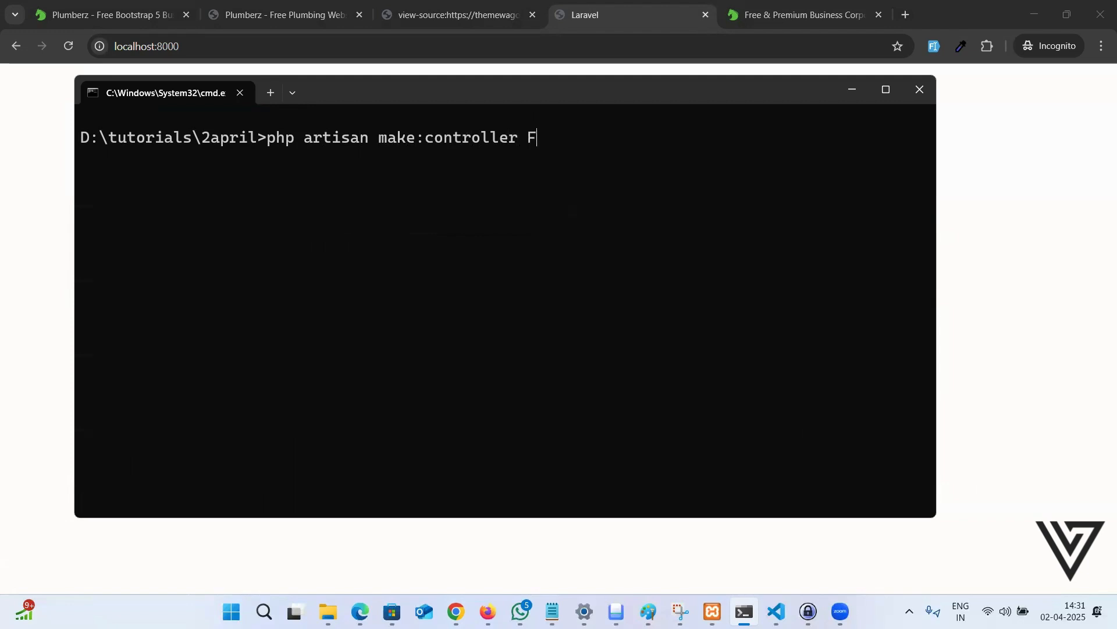
{"action": "type", "text": "ront"}
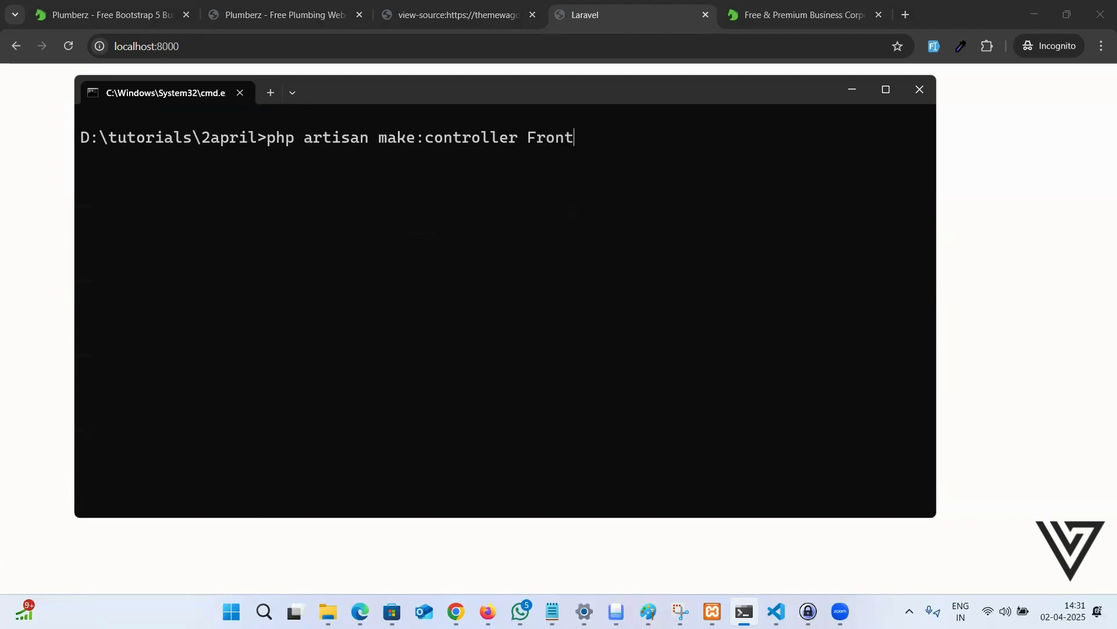
{"action": "type", "text": "Cont"}
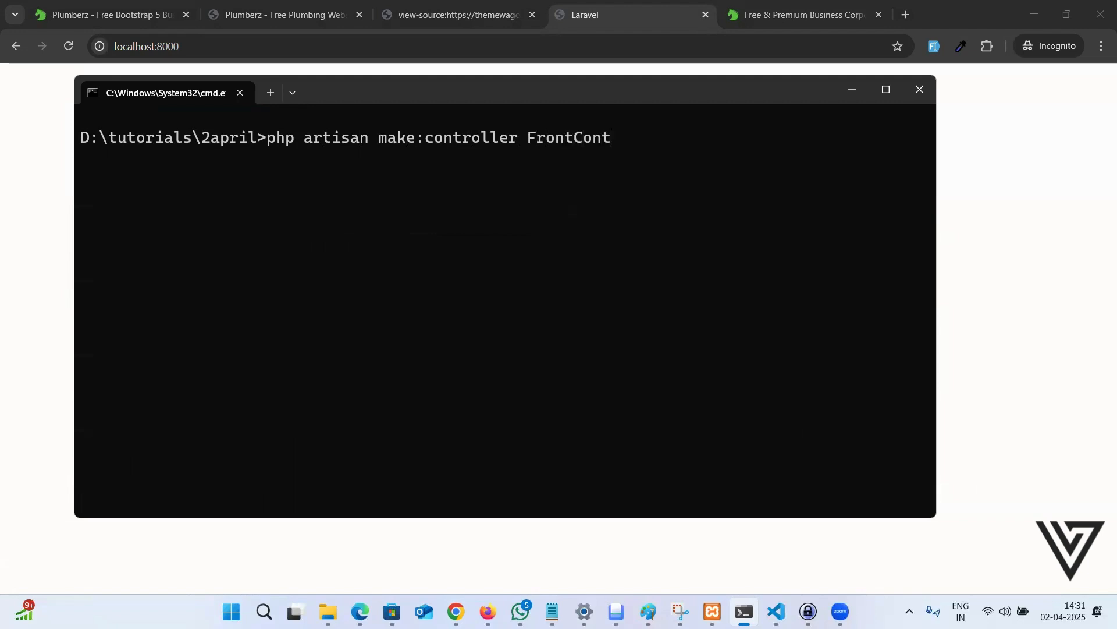
{"action": "type", "text": "roller"}
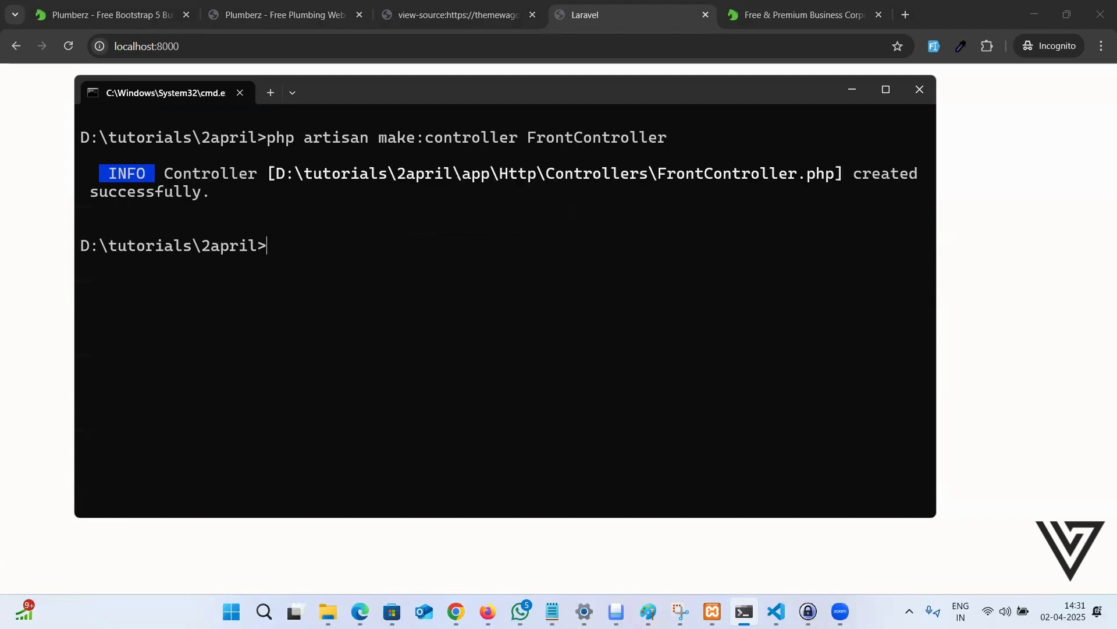
{"action": "left_click", "coordinate": [776, 614]}
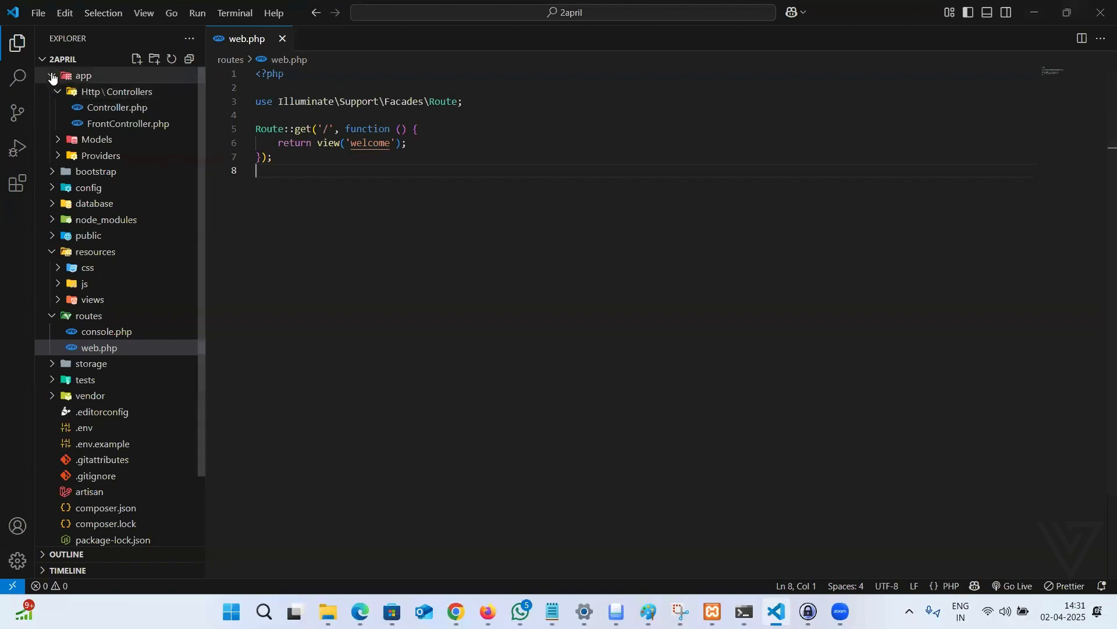
Add a public index() method to FrontController returning view('frontend.index') and save it
{"action": "left_click", "coordinate": [84, 75]}
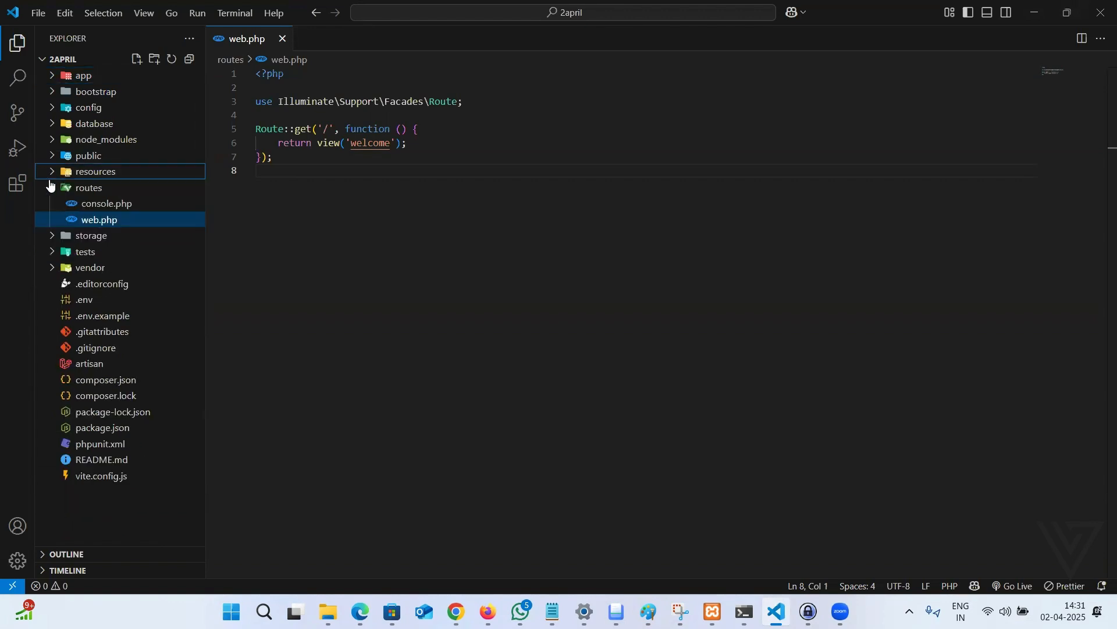
{"action": "left_click", "coordinate": [83, 75]}
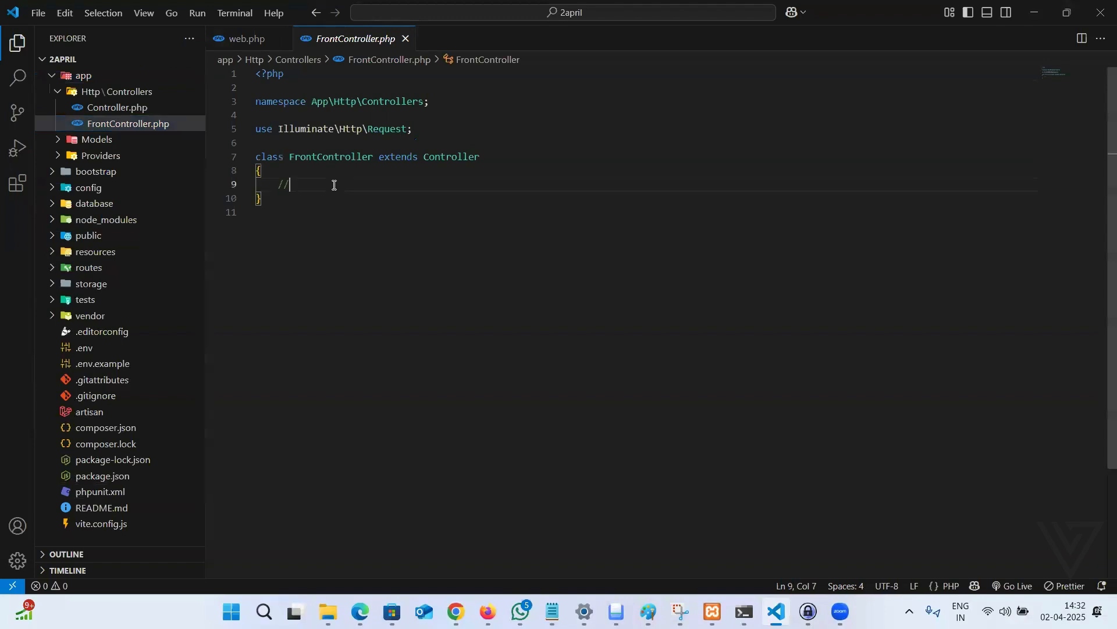
{"action": "type", "text": "public"}
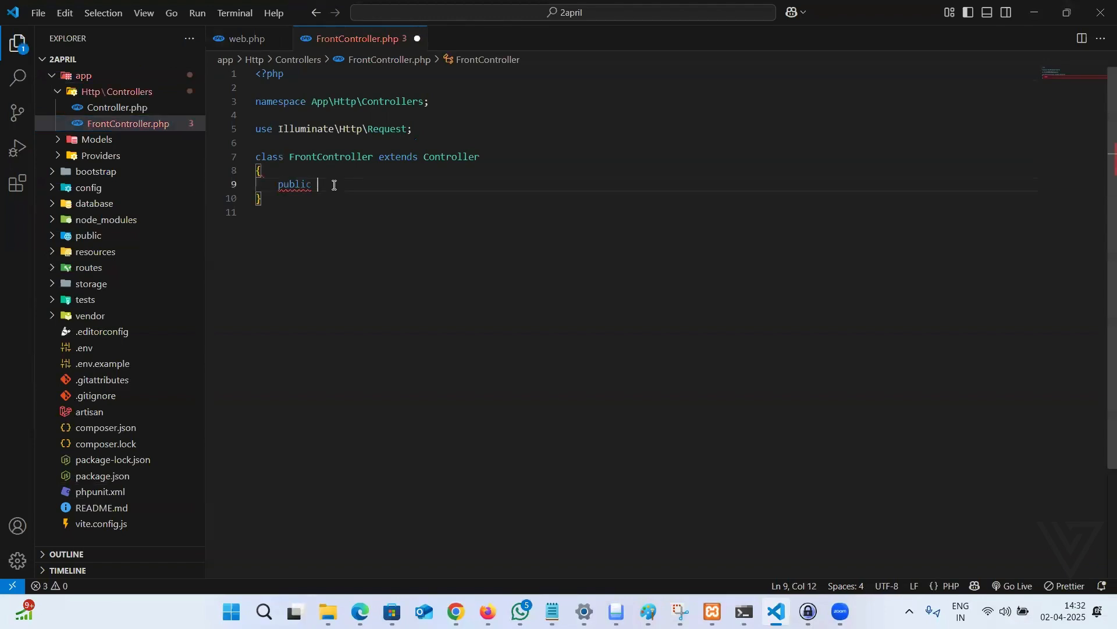
{"action": "type", "text": "function inex"}
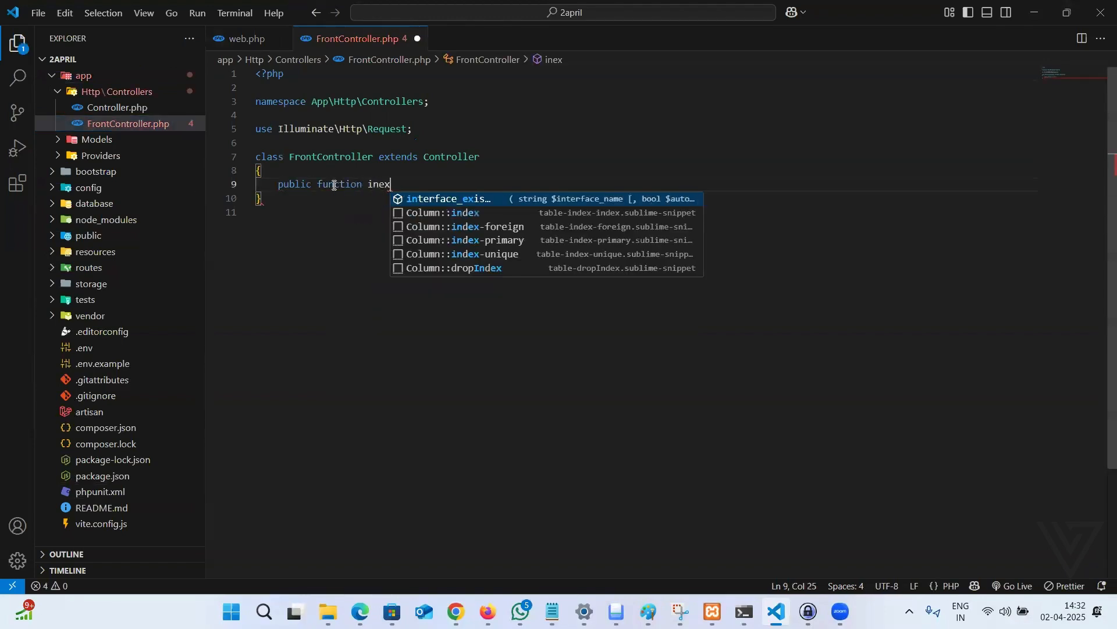
{"action": "type", "text": "dex("}
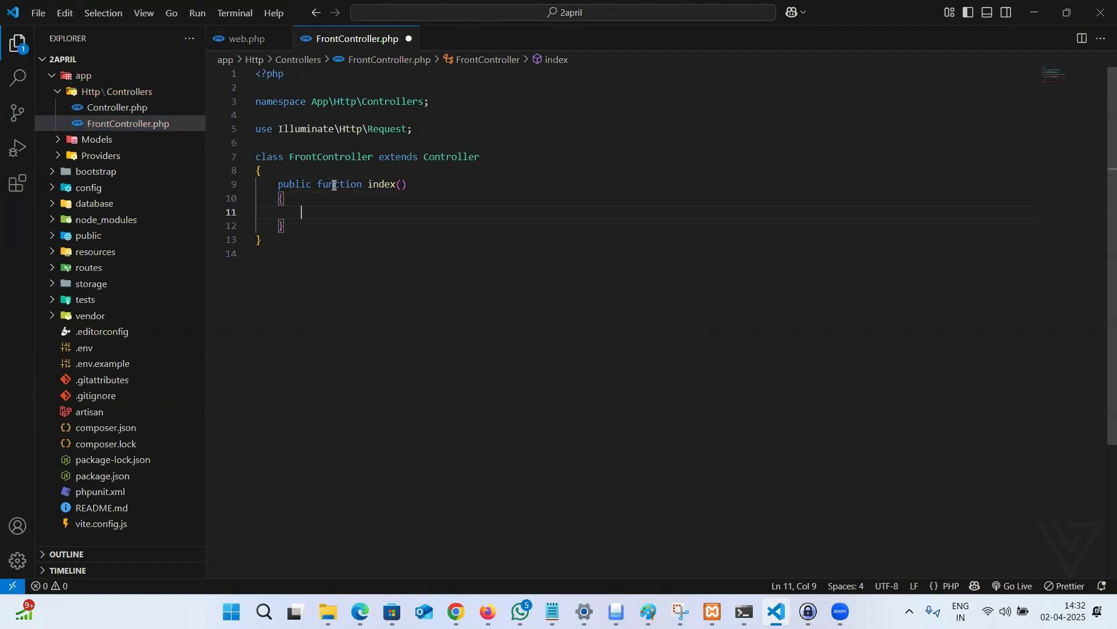
{"action": "type", "text": "retur"}
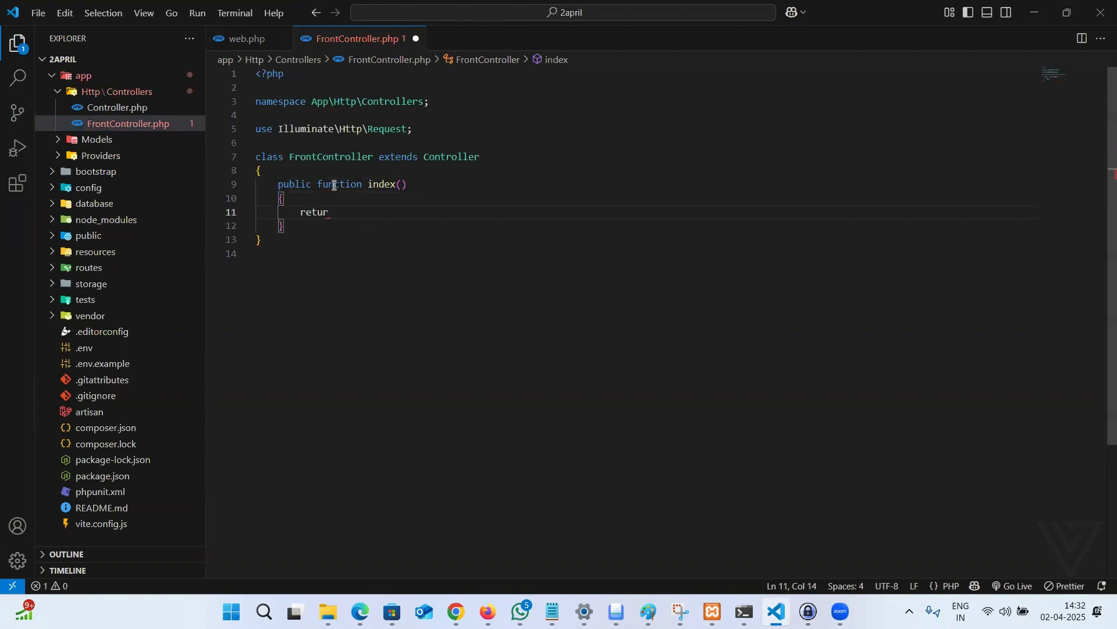
{"action": "type", "text": "n view()"}
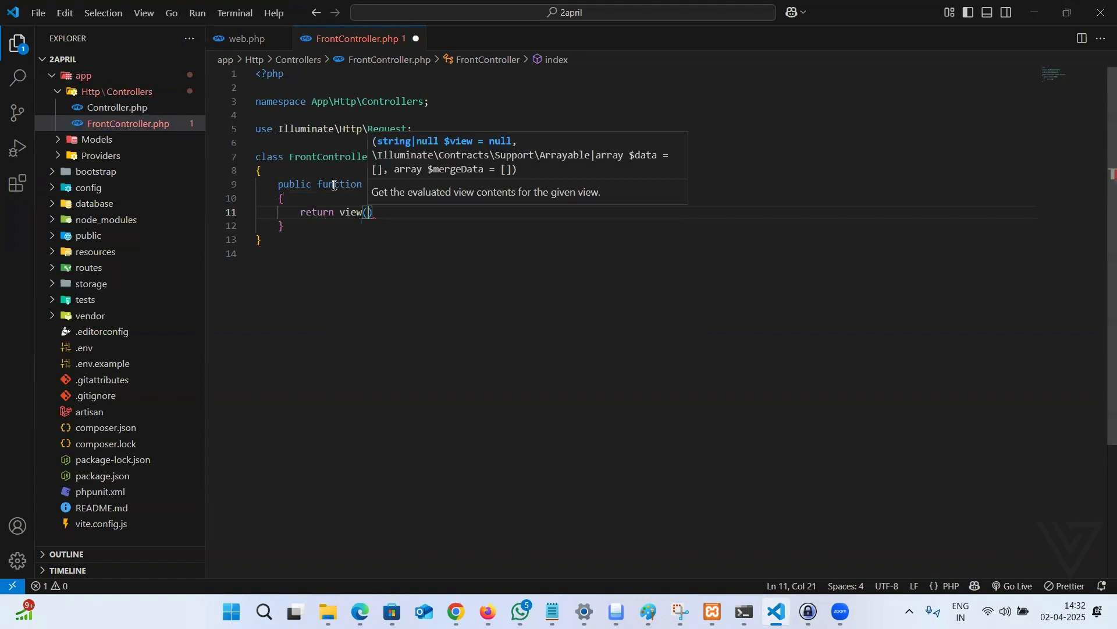
{"action": "type", "text": "'"}
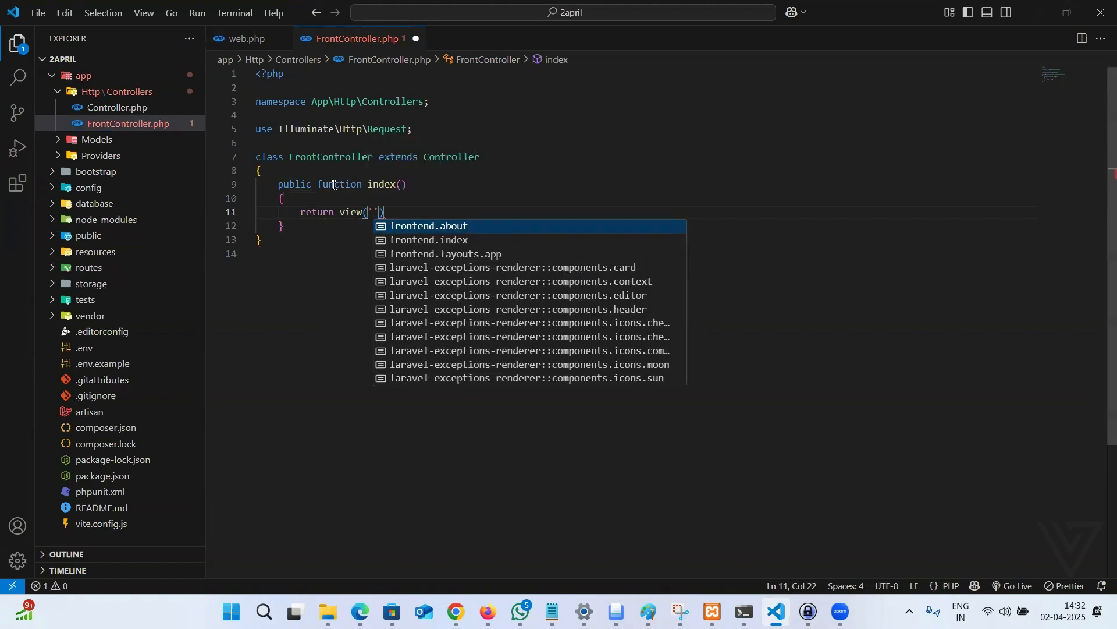
{"action": "type", "text": "frontend.index"}
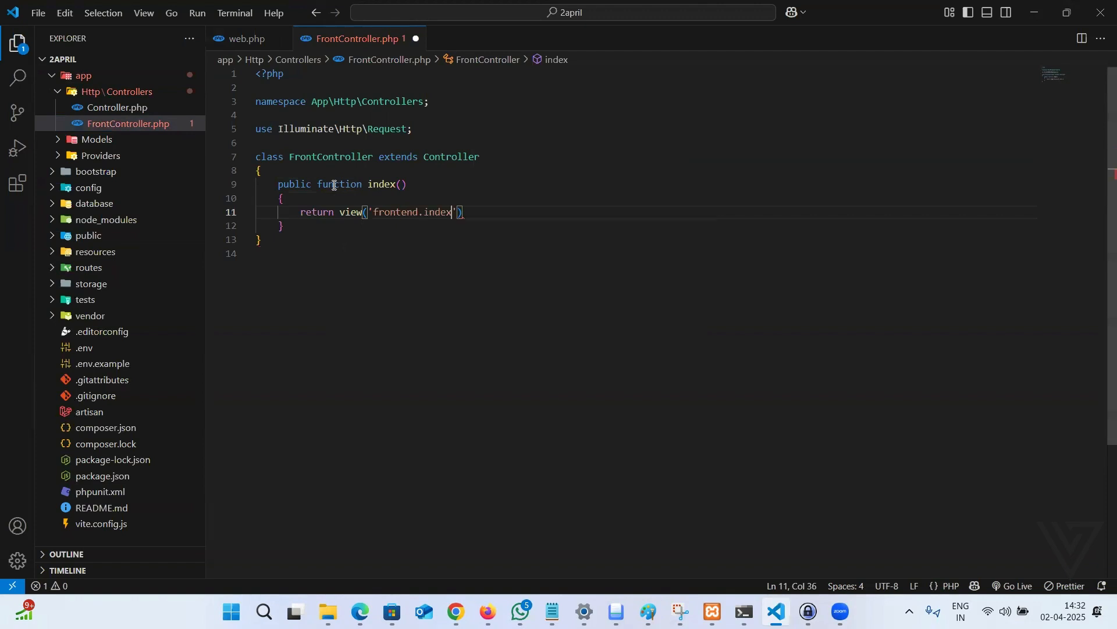
{"action": "double_click", "coordinate": [396, 212]}
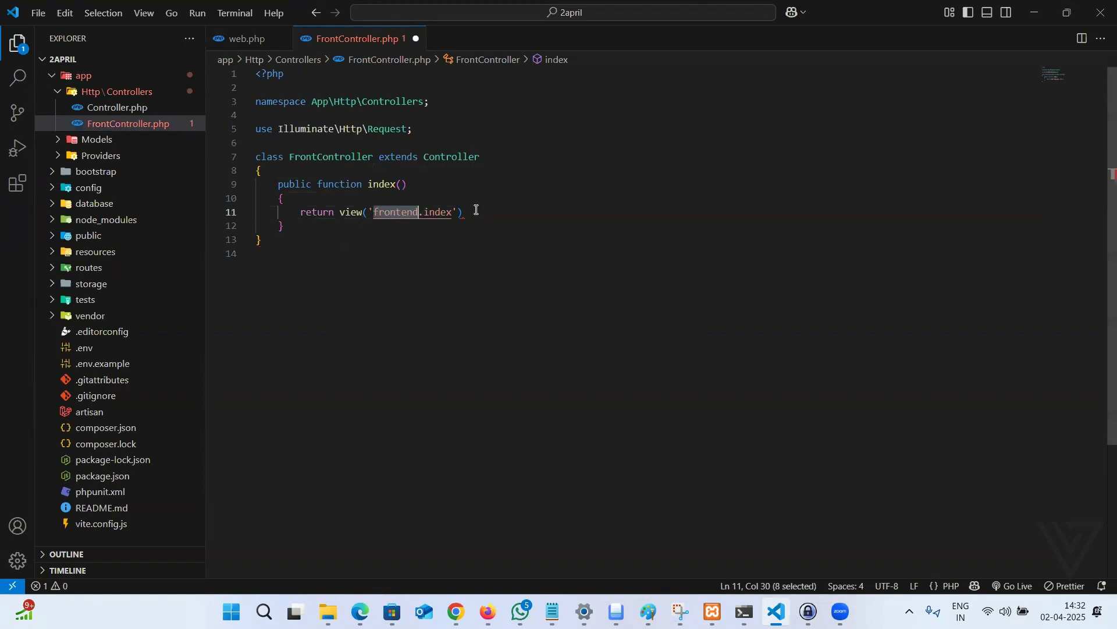
{"action": "type", "text": ";"}
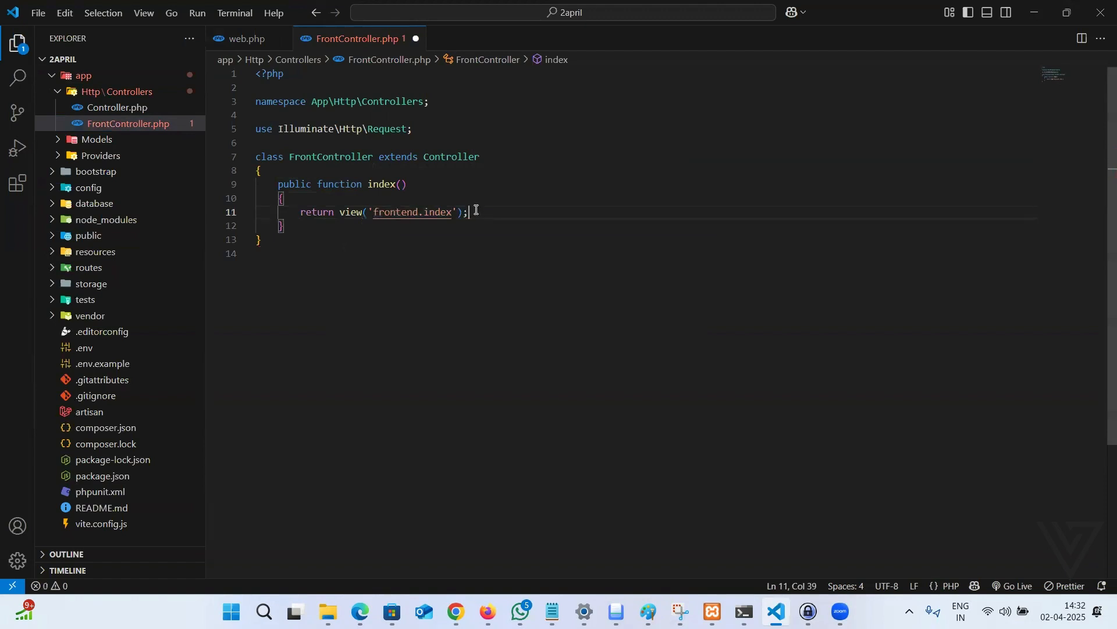
{"action": "key", "text": "ctrl+s"}
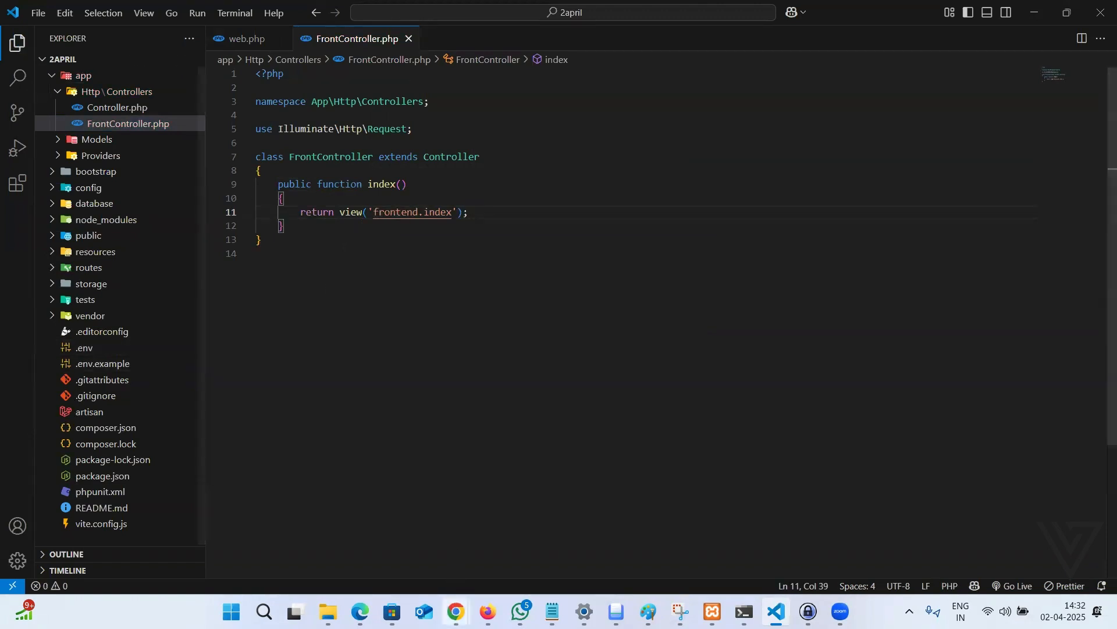
Delete the old layouts folder and blade views in File Explorer, then select resources/views/frontend in the project
{"action": "left_click", "coordinate": [327, 615]}
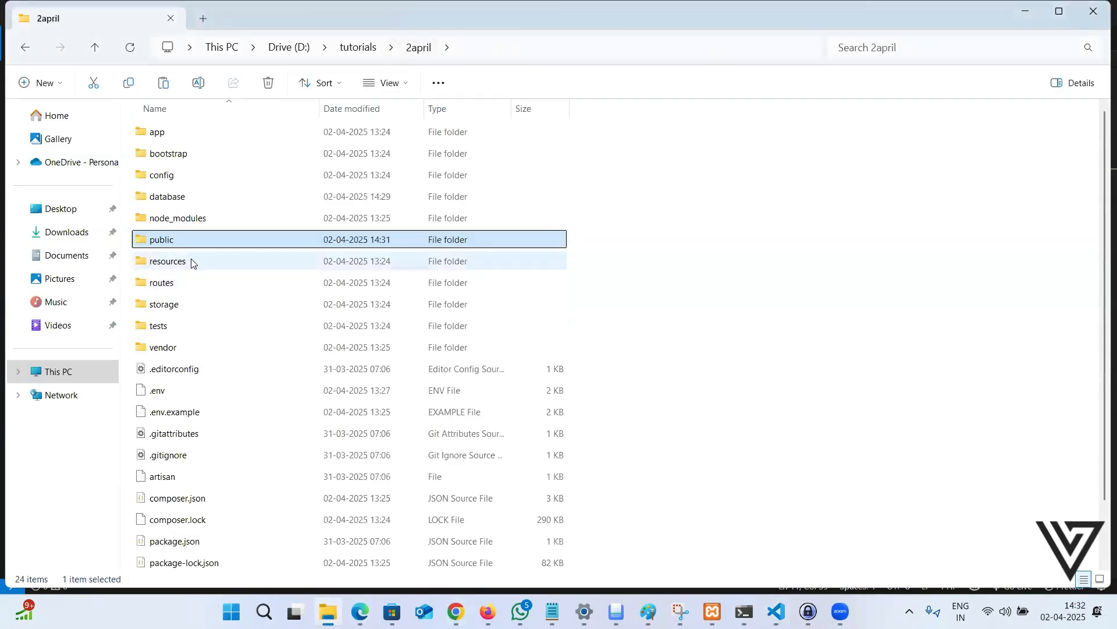
{"action": "double_click", "coordinate": [167, 261]}
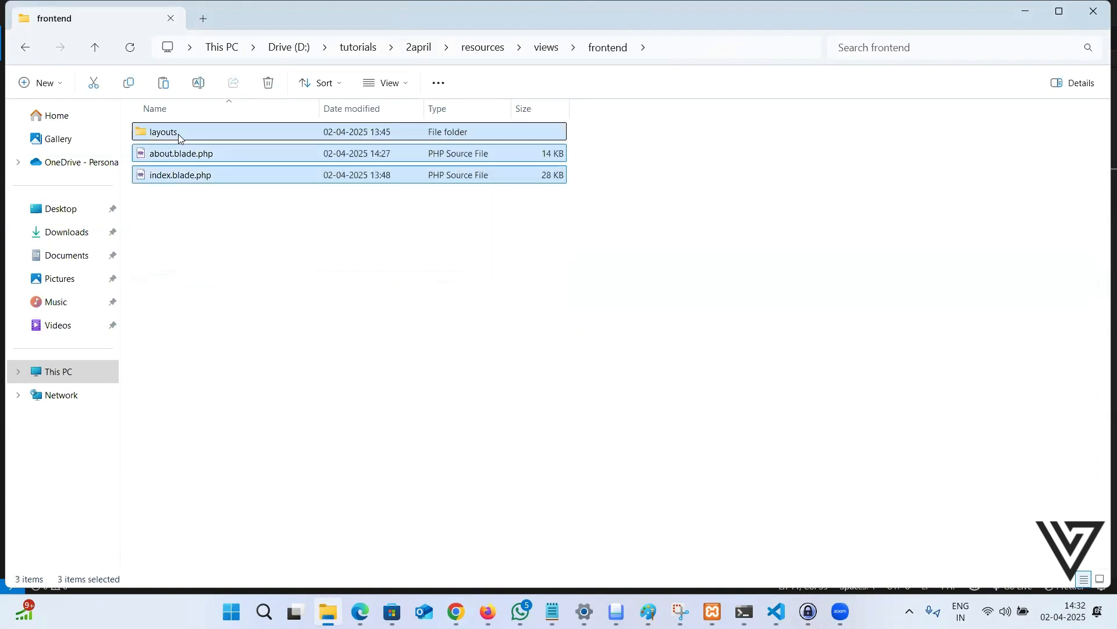
{"action": "left_click", "coordinate": [268, 83]}
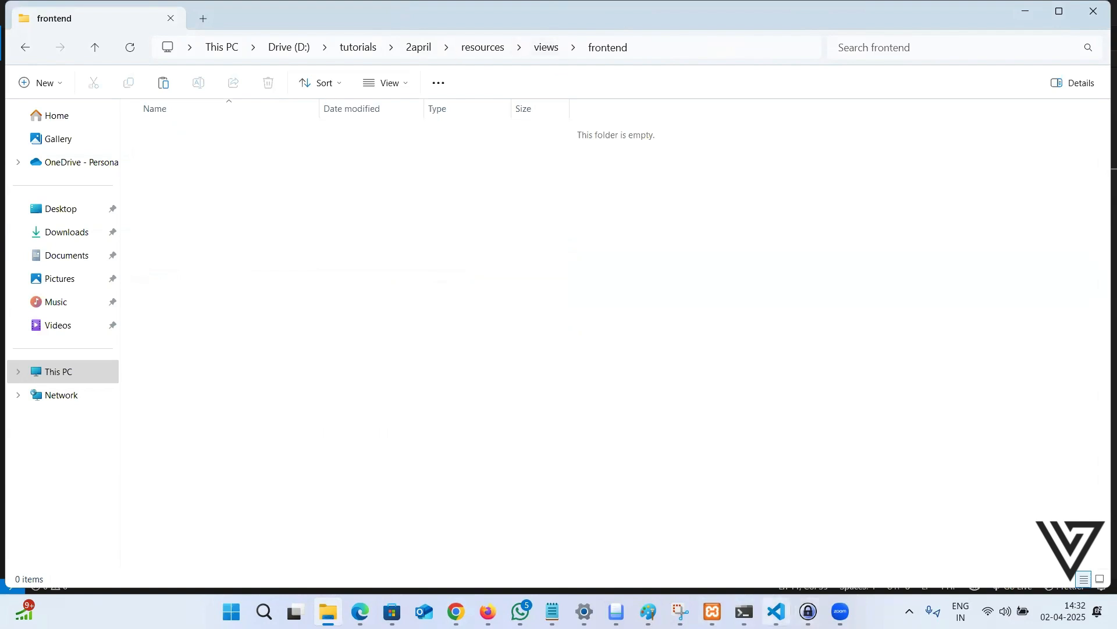
{"action": "left_click", "coordinate": [776, 611]}
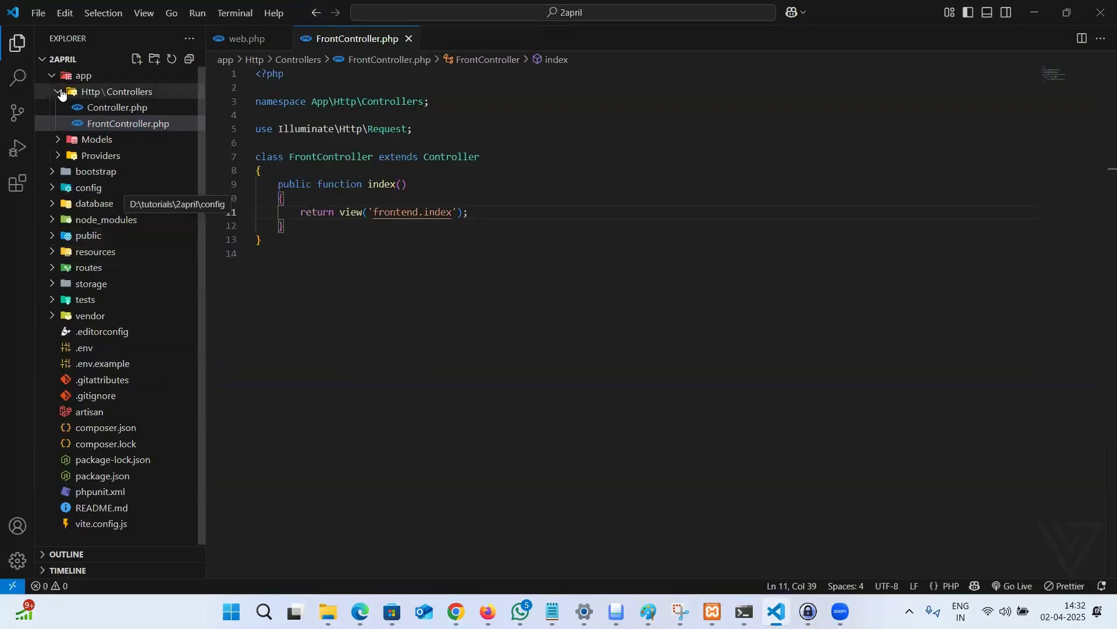
{"action": "left_click", "coordinate": [83, 74]}
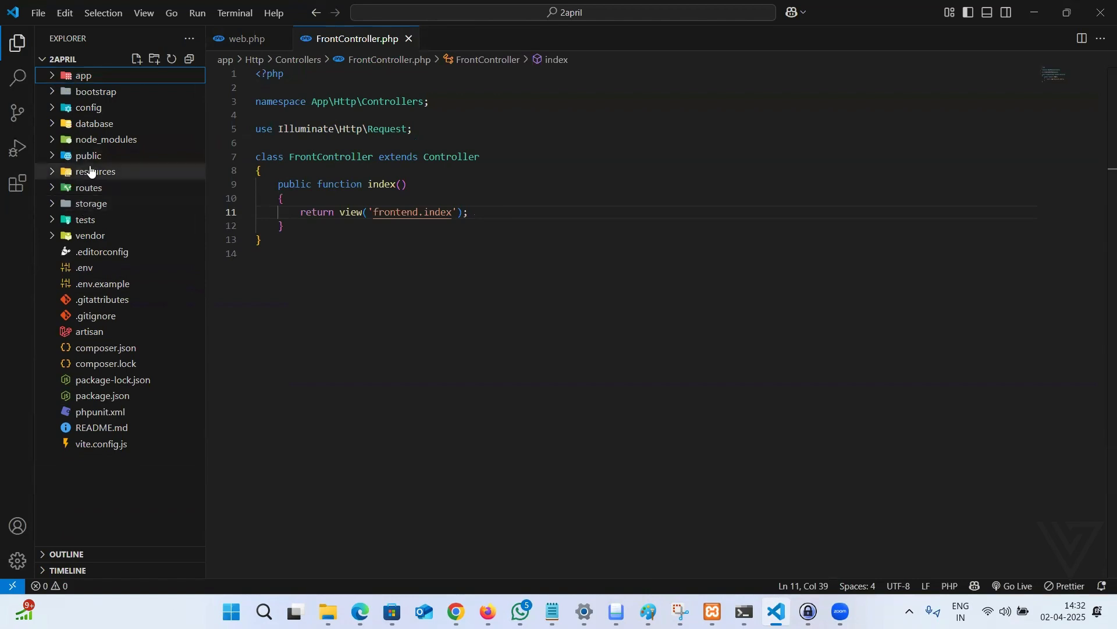
{"action": "left_click", "coordinate": [96, 171]}
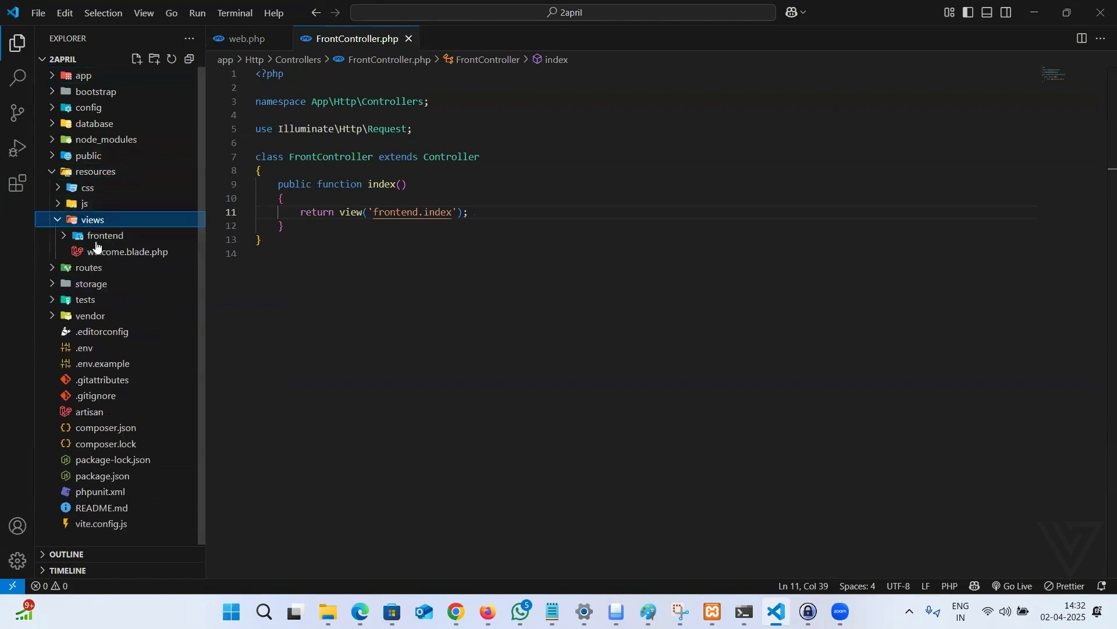
{"action": "mouse_move", "coordinate": [104, 235]}
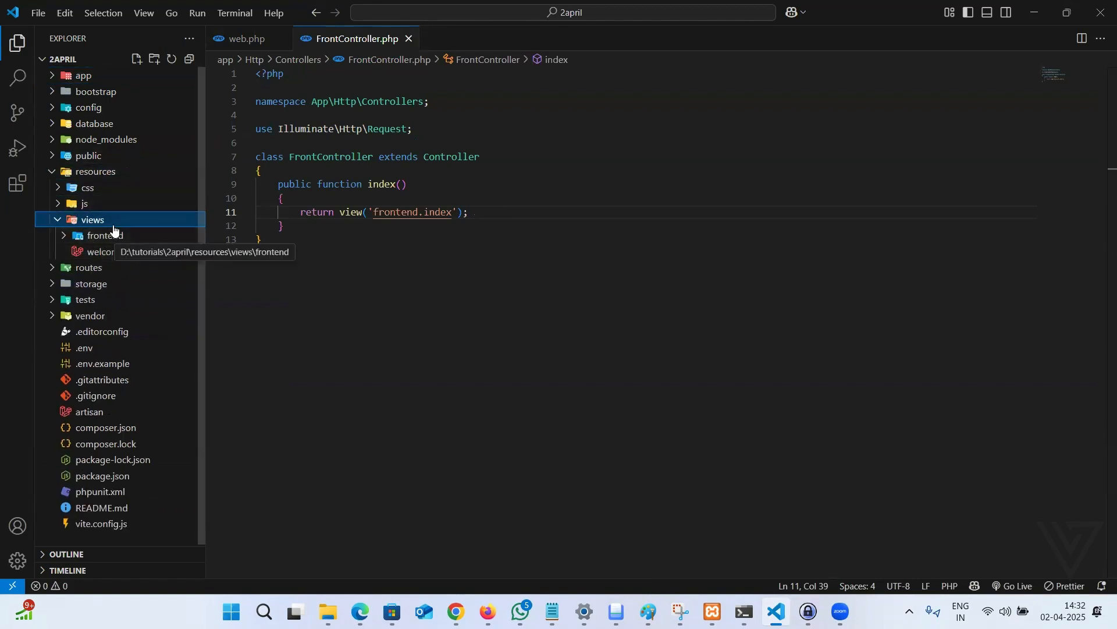
{"action": "left_click", "coordinate": [106, 235]}
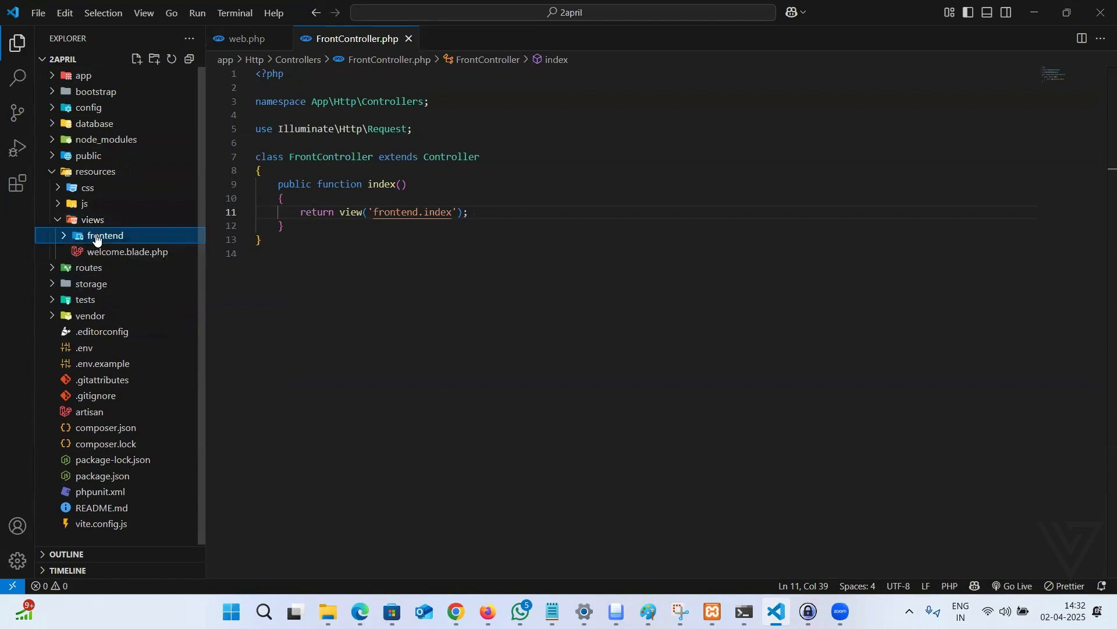
Create a new index.blade.php file inside the frontend views folder
{"action": "right_click", "coordinate": [106, 235]}
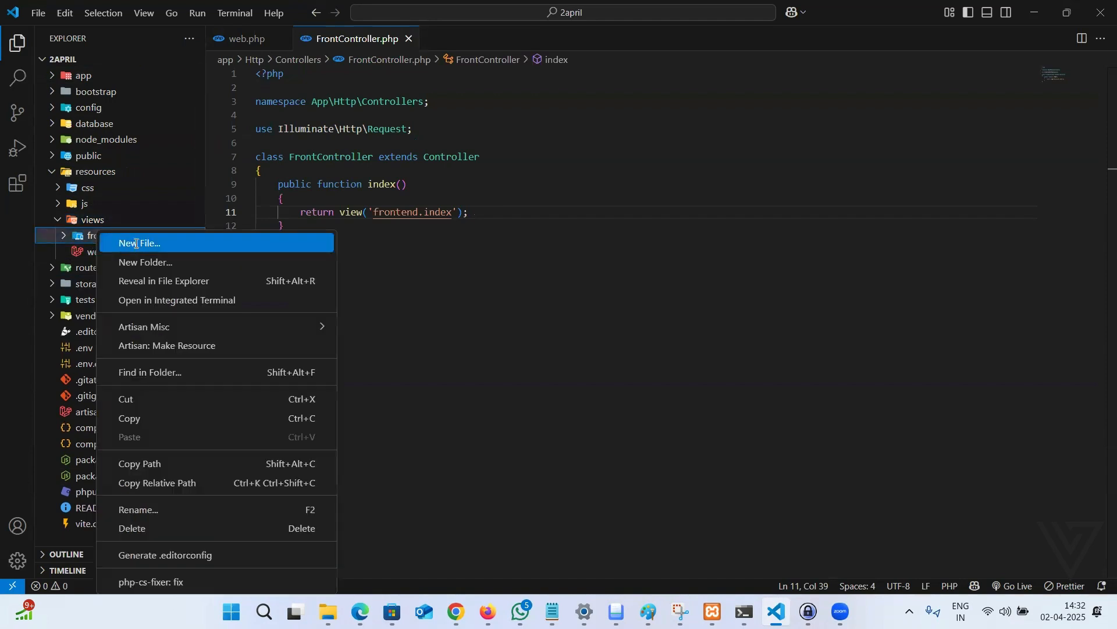
{"action": "left_click", "coordinate": [138, 244]}
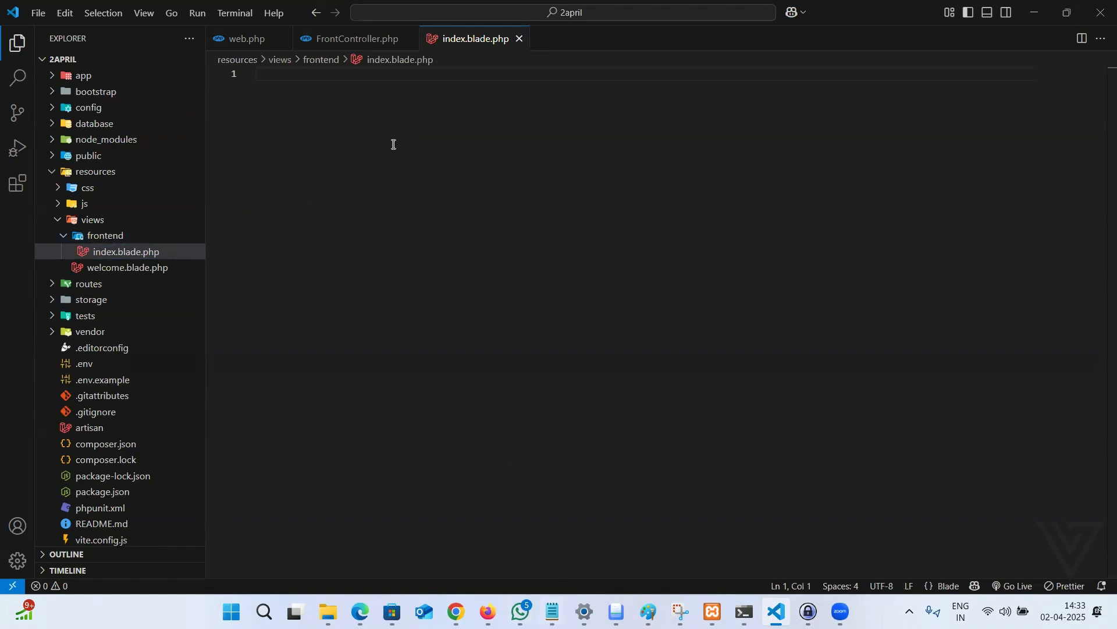
{"action": "mouse_move", "coordinate": [457, 611]}
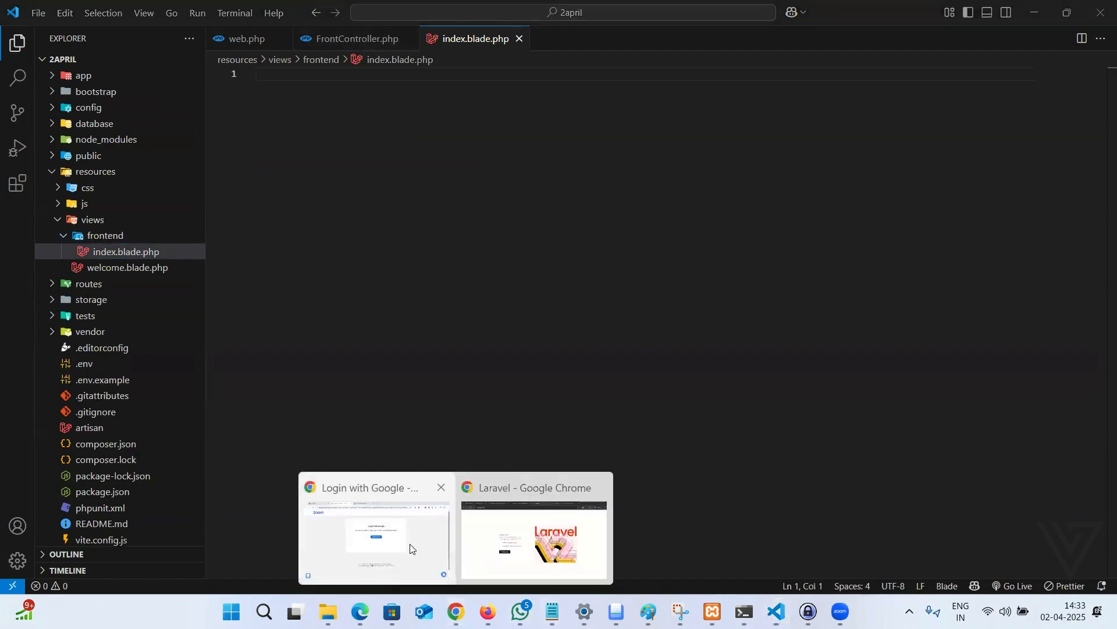
Select the Plumberz index.html markup in Chrome's page-source view for copying
{"action": "left_click", "coordinate": [376, 534]}
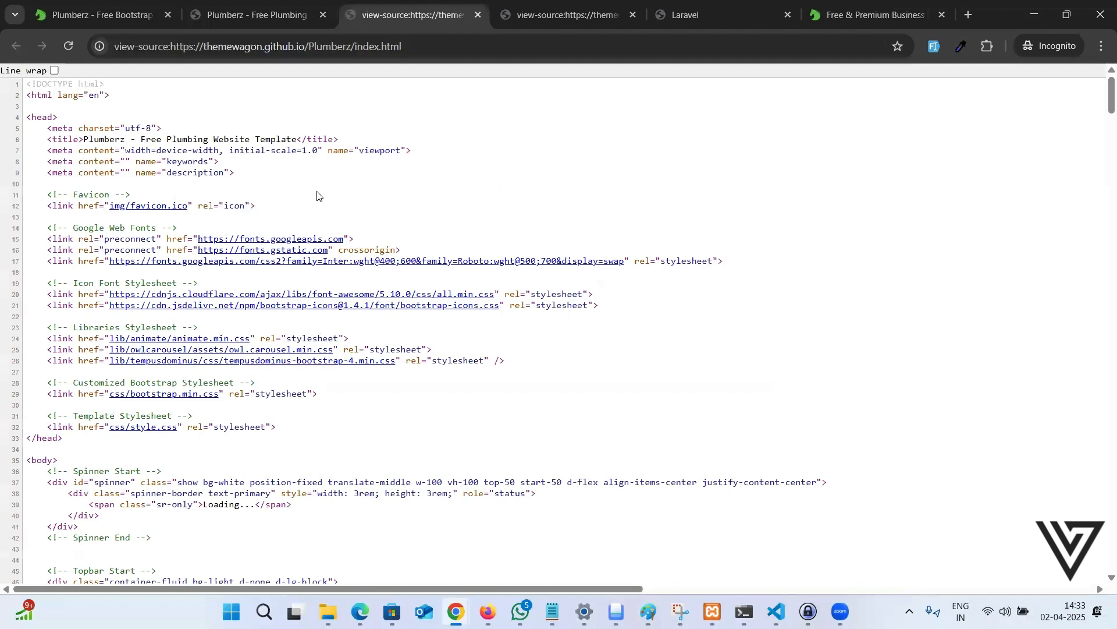
{"action": "scroll", "scroll_direction": "down", "scroll_amount": 3}
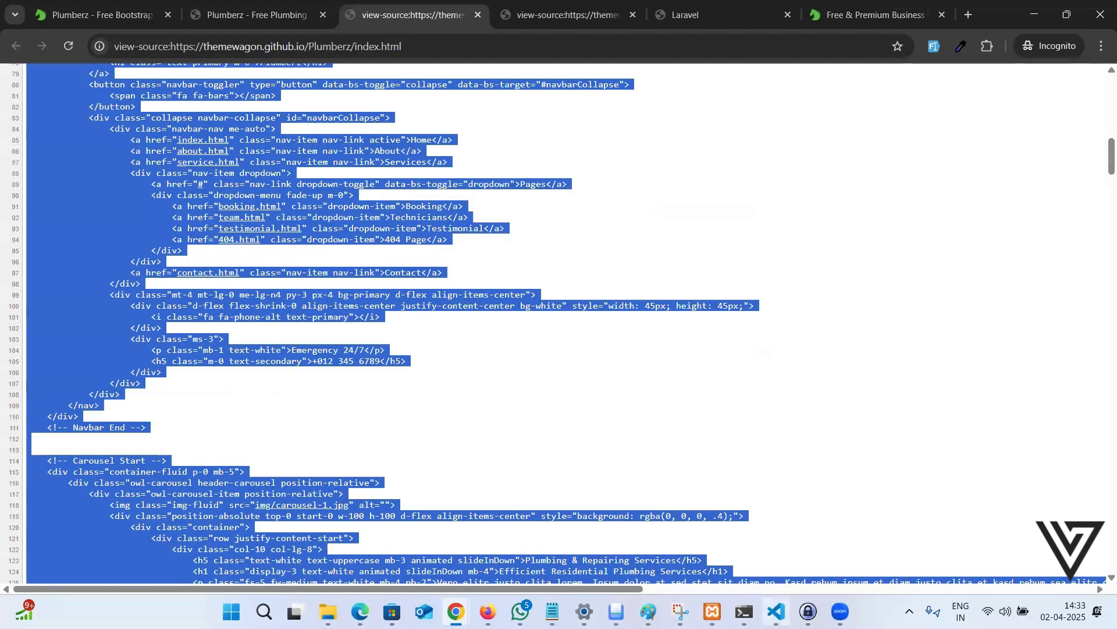
{"action": "left_click", "coordinate": [775, 616]}
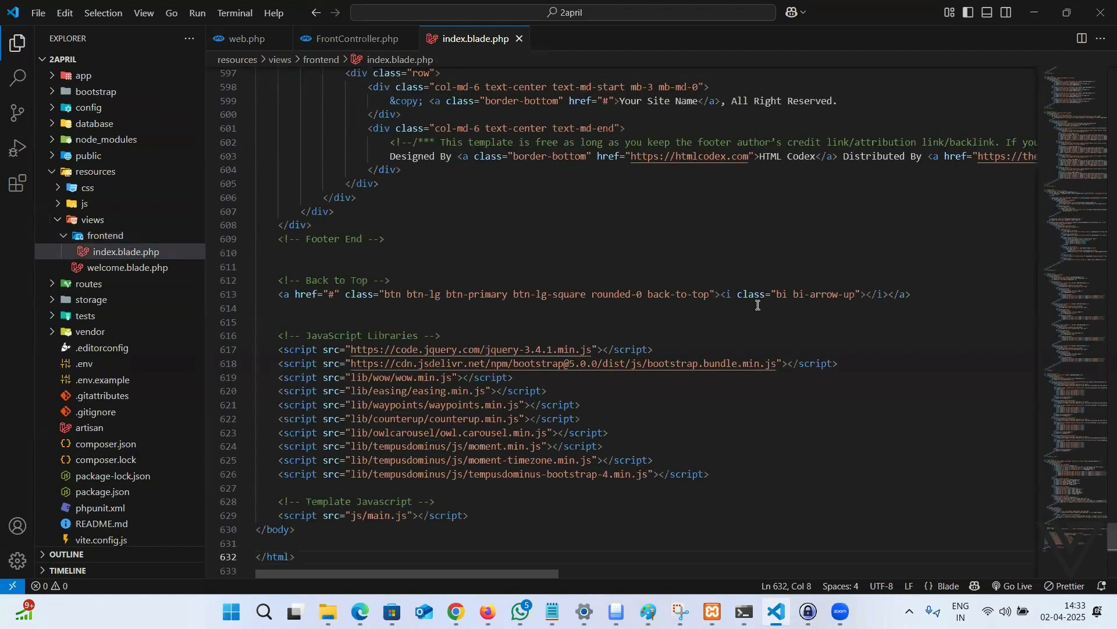
{"action": "scroll", "scroll_direction": "up", "scroll_amount": 3}
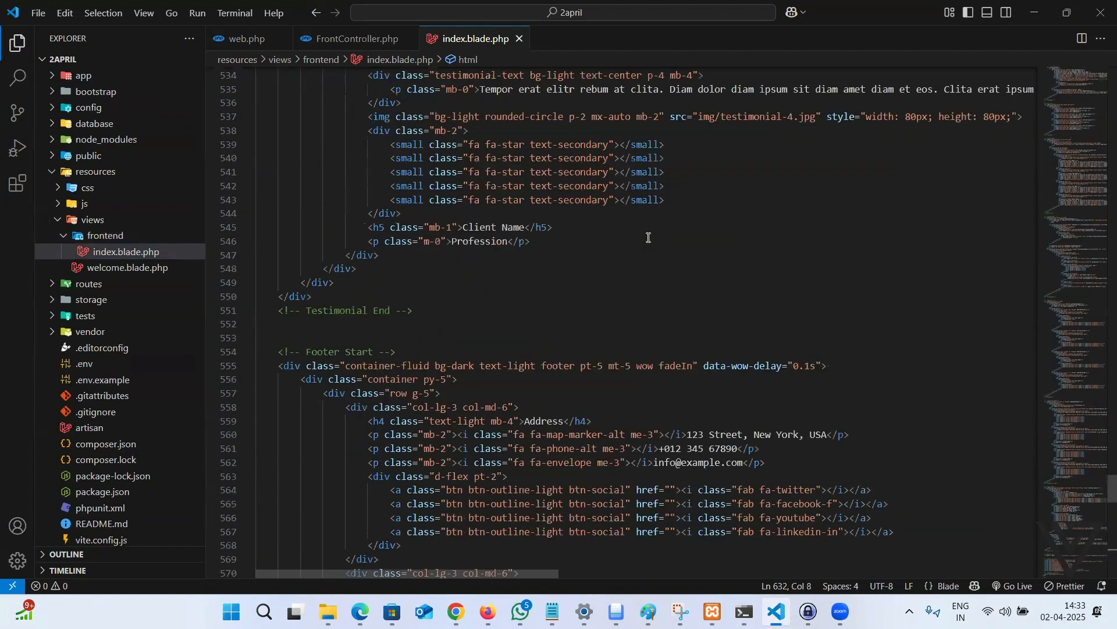
{"action": "scroll", "scroll_direction": "up", "scroll_amount": 3}
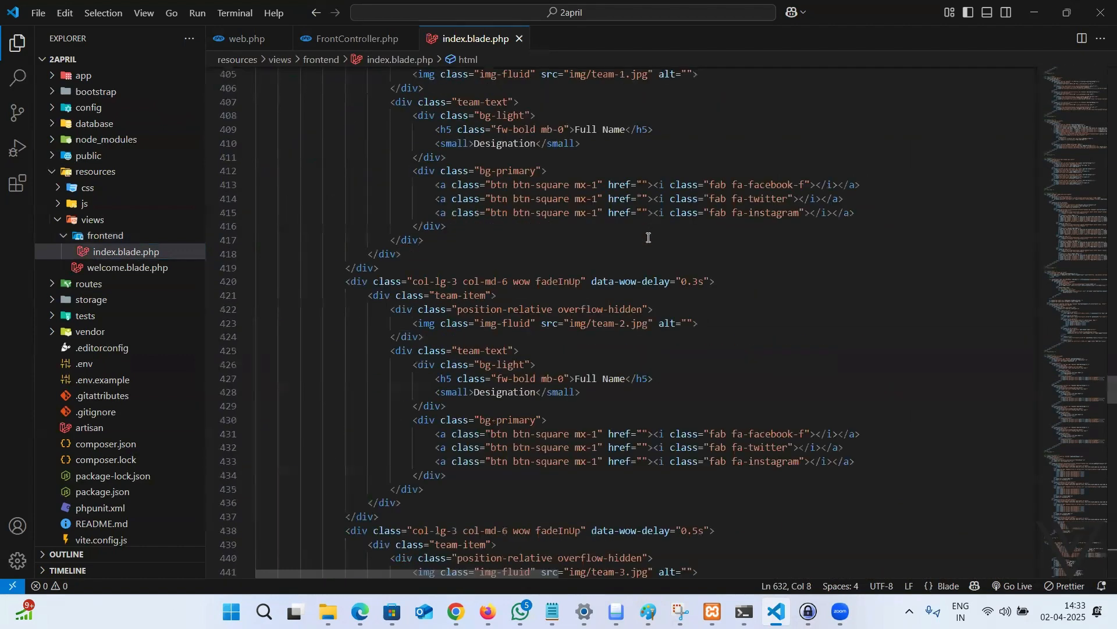
{"action": "scroll", "scroll_direction": "up", "scroll_amount": 3}
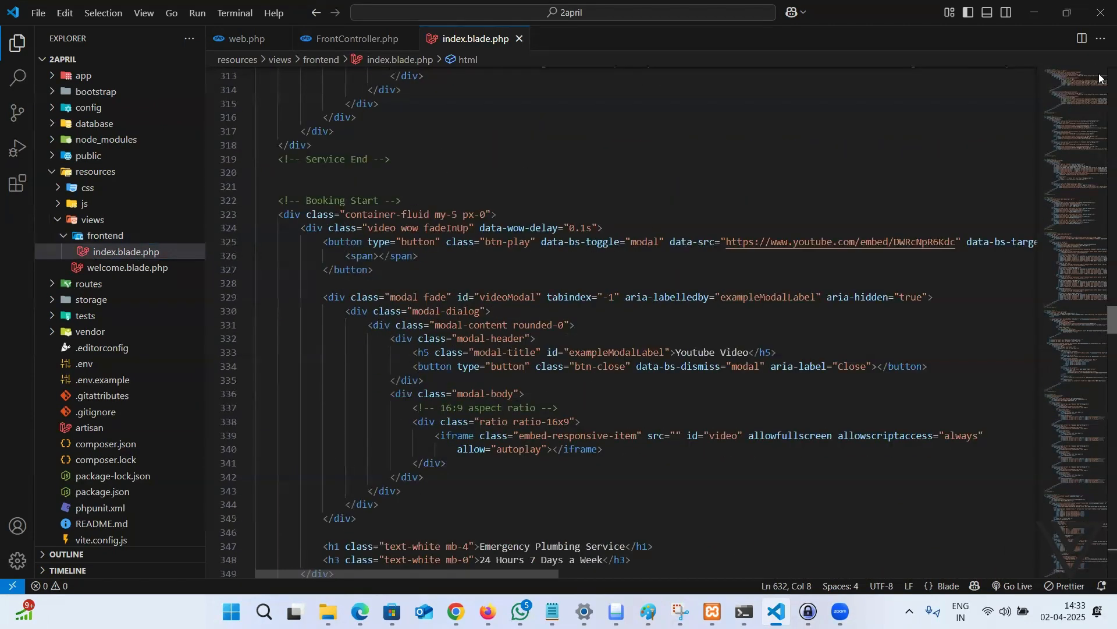
{"action": "scroll", "scroll_direction": "up", "scroll_amount": 3}
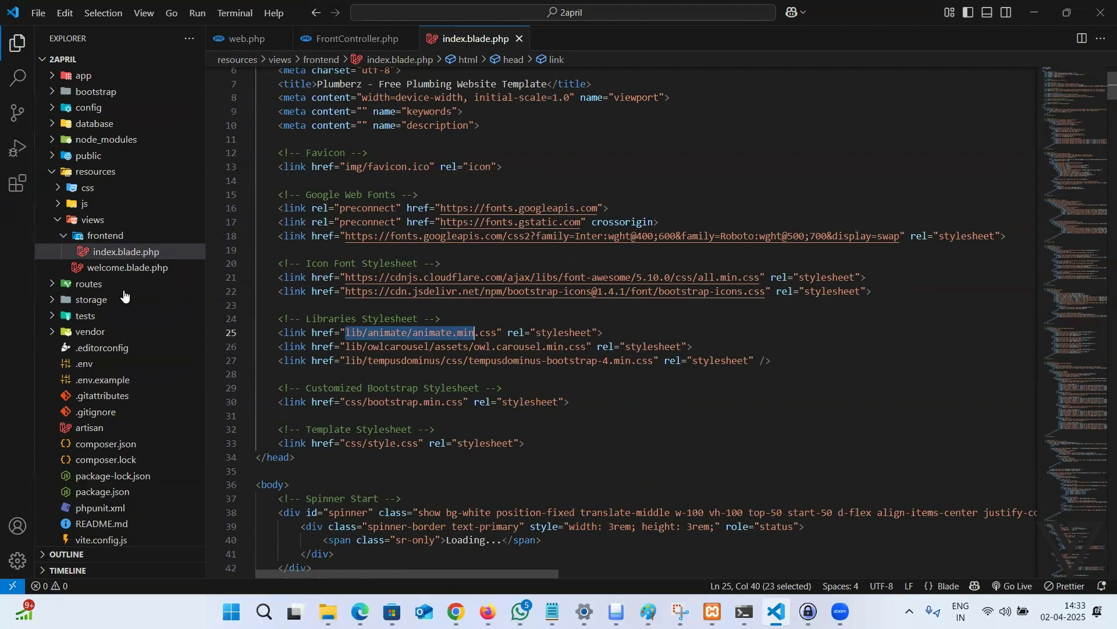
{"action": "left_click", "coordinate": [91, 219]}
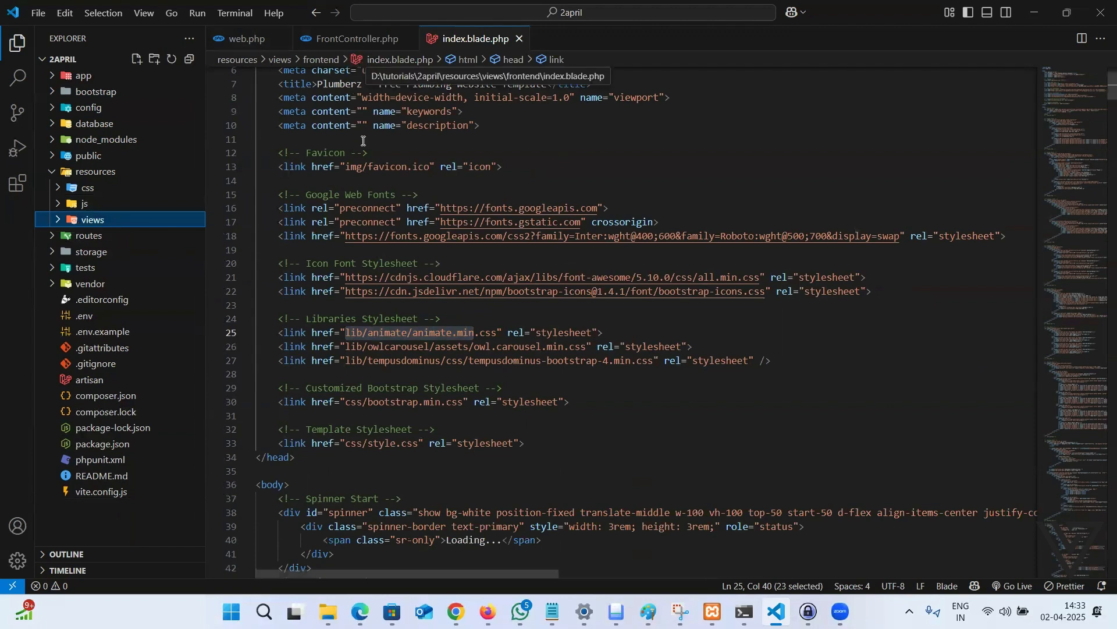
{"action": "mouse_move", "coordinate": [364, 119]}
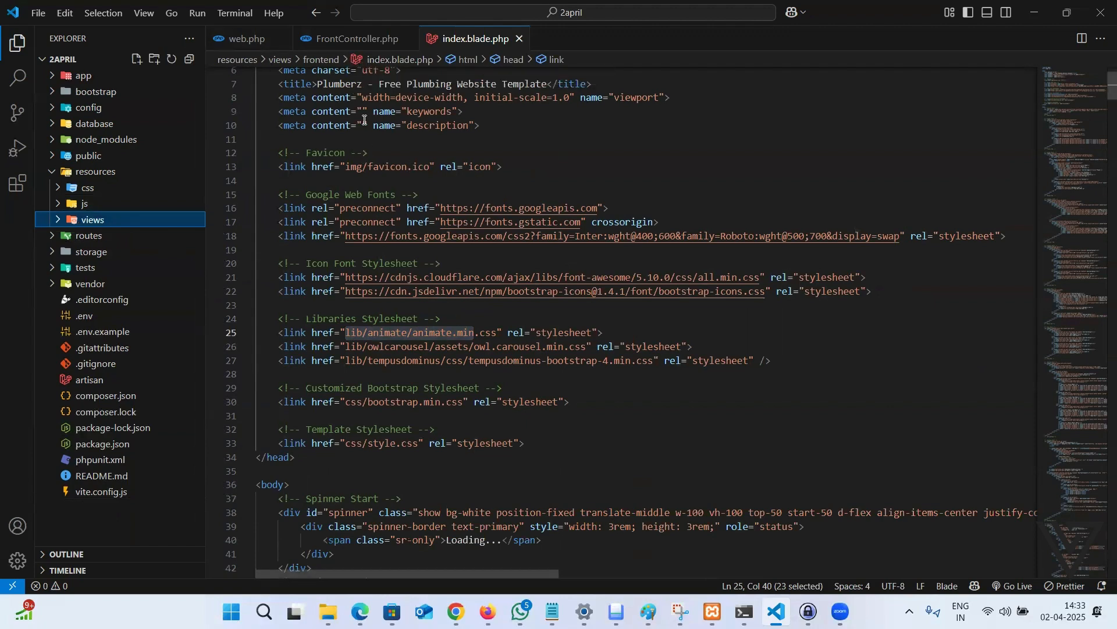
{"action": "left_click", "coordinate": [349, 38]}
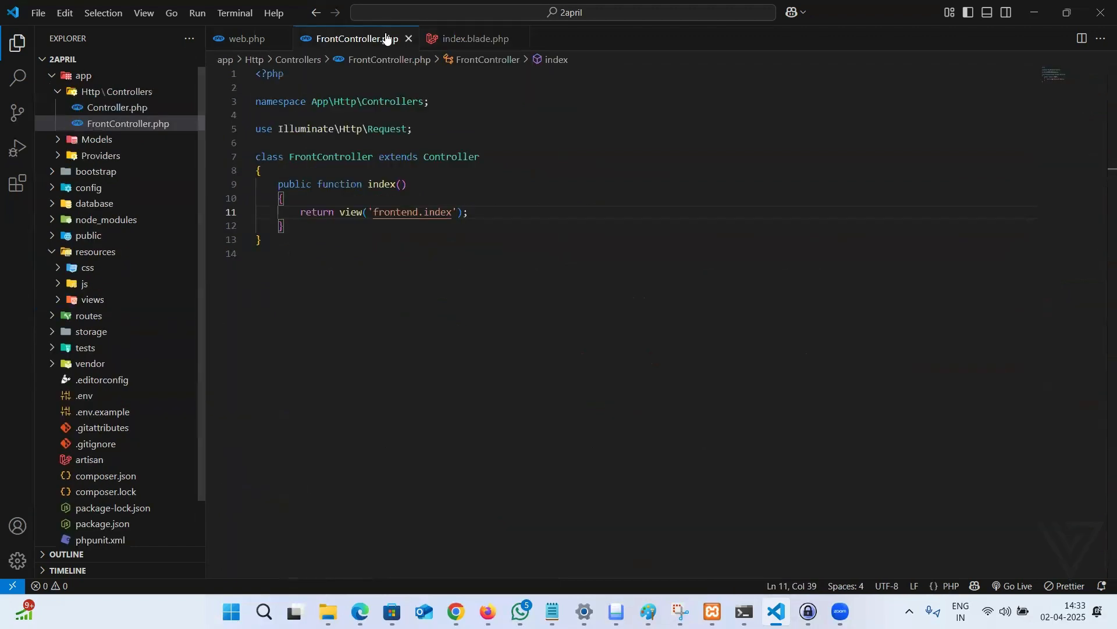
{"action": "left_click", "coordinate": [474, 39]}
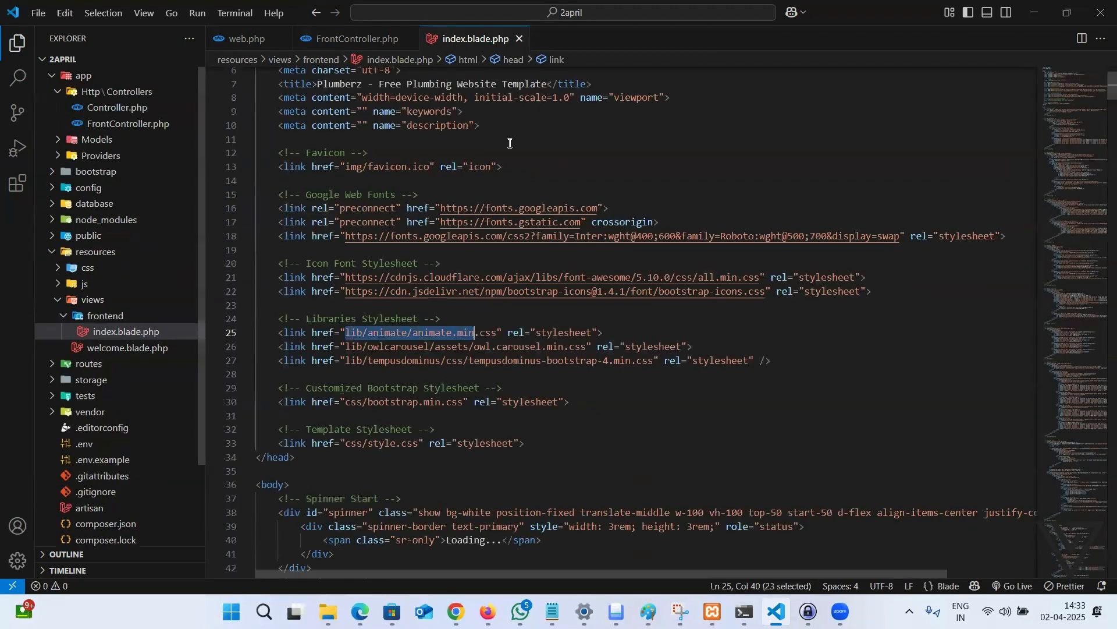
{"action": "left_click", "coordinate": [245, 39]}
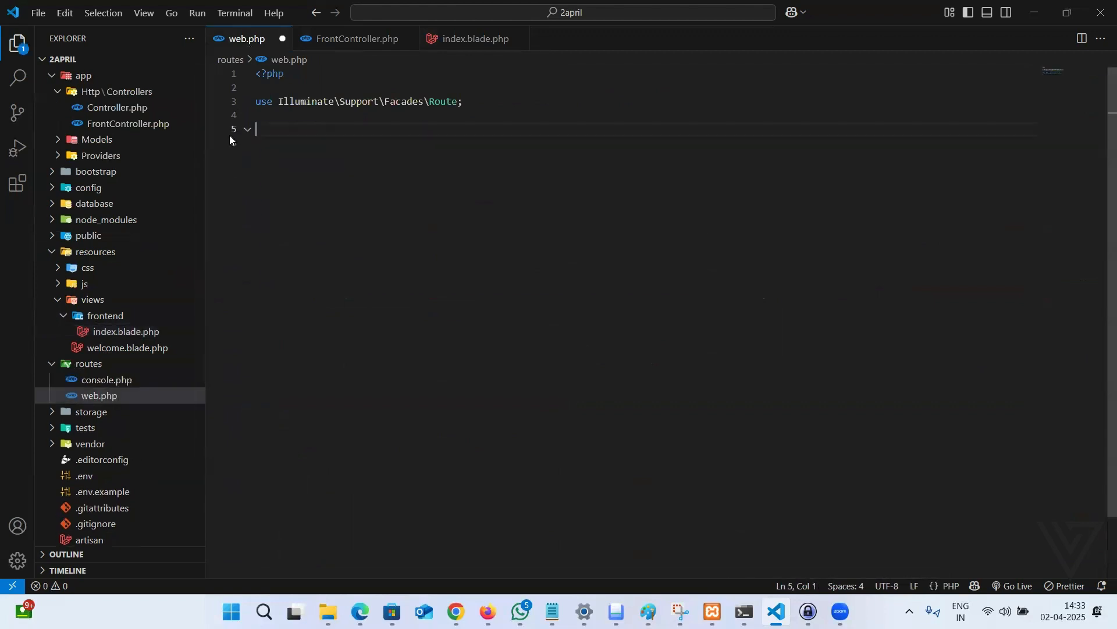
Define Route::get('/', [FrontController::class,'index'])->name('home'); in web.php
{"action": "type", "text": "Route::get('"}
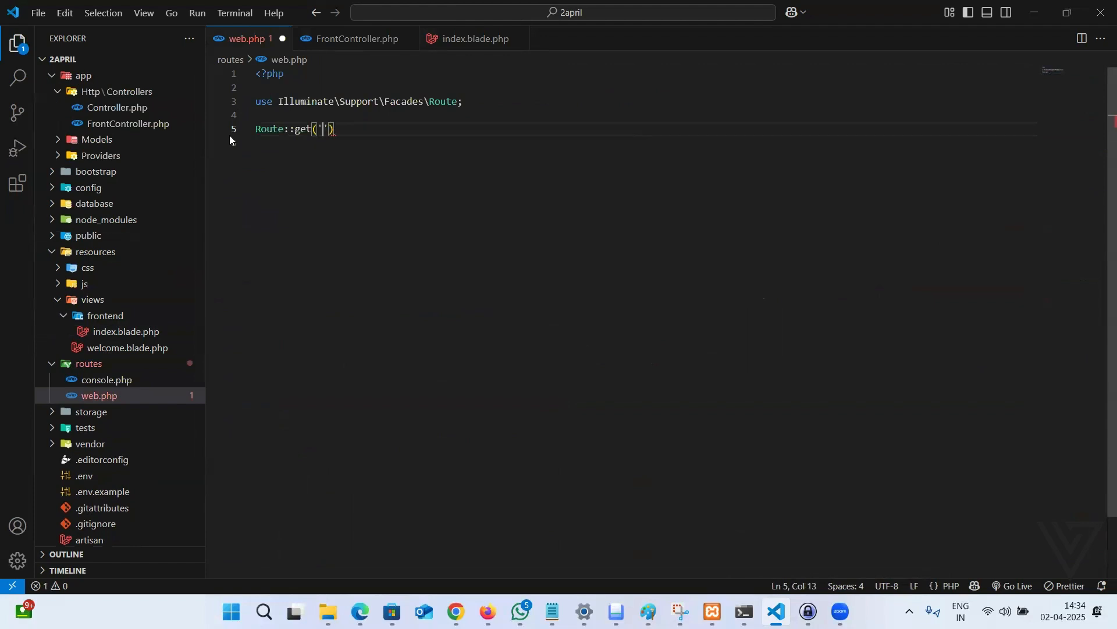
{"action": "type", "text": "/"}
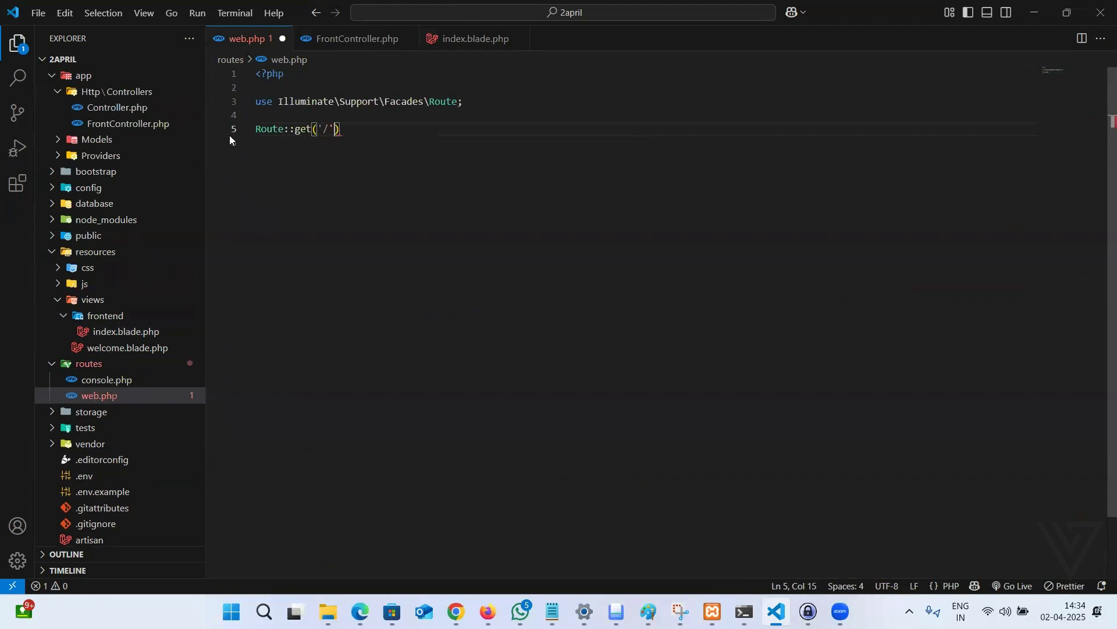
{"action": "type", "text": ",[F"}
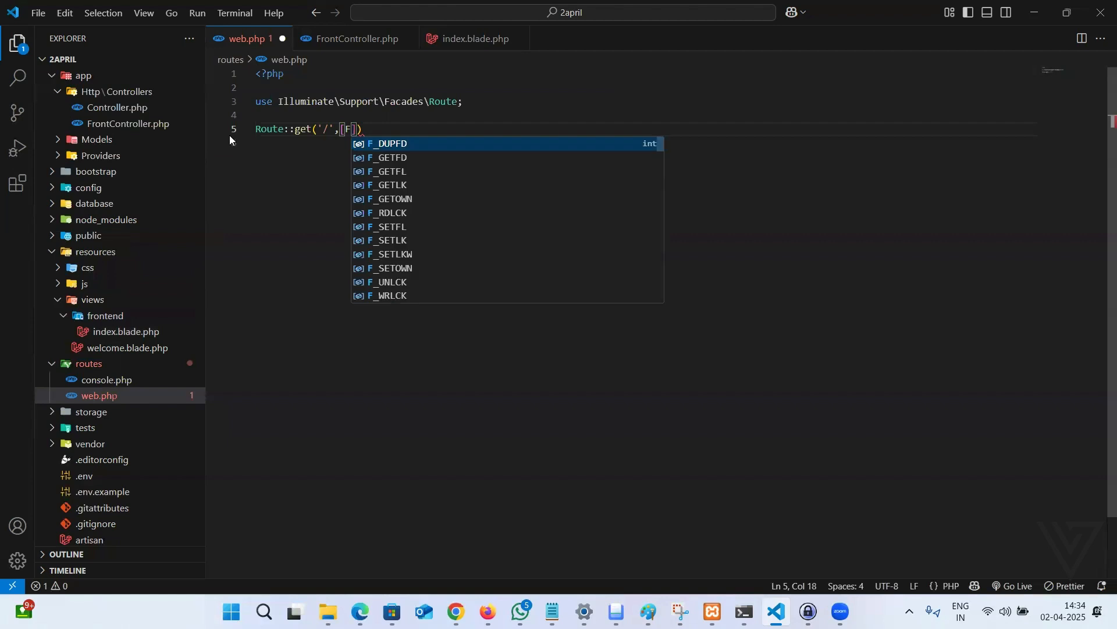
{"action": "type", "text": "rontController::class,'inde"}
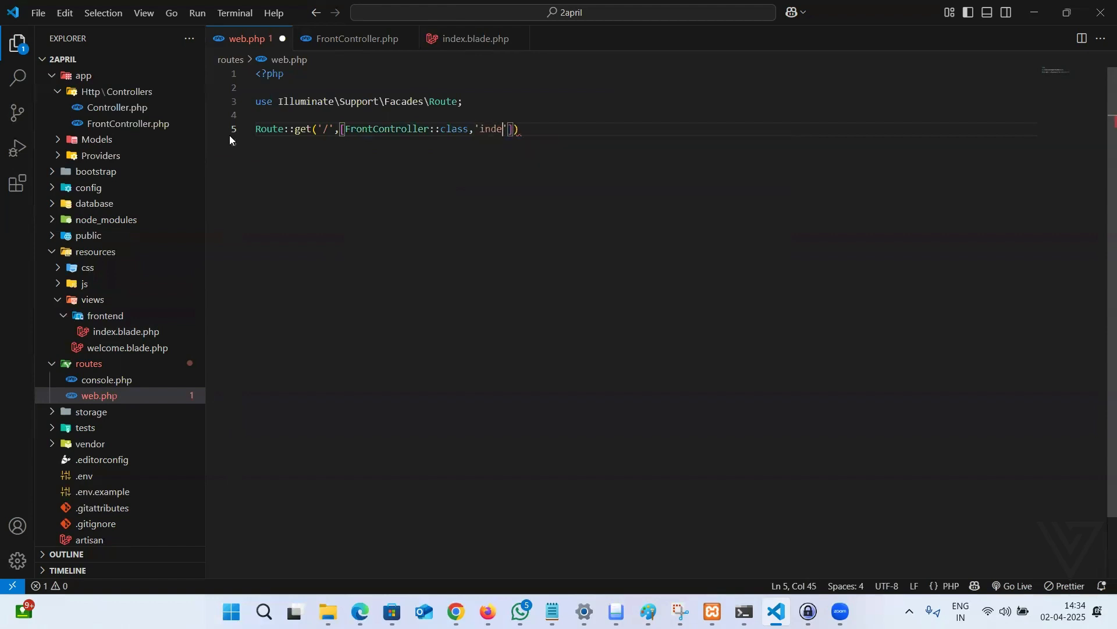
{"action": "type", "text": "x'])->name()"}
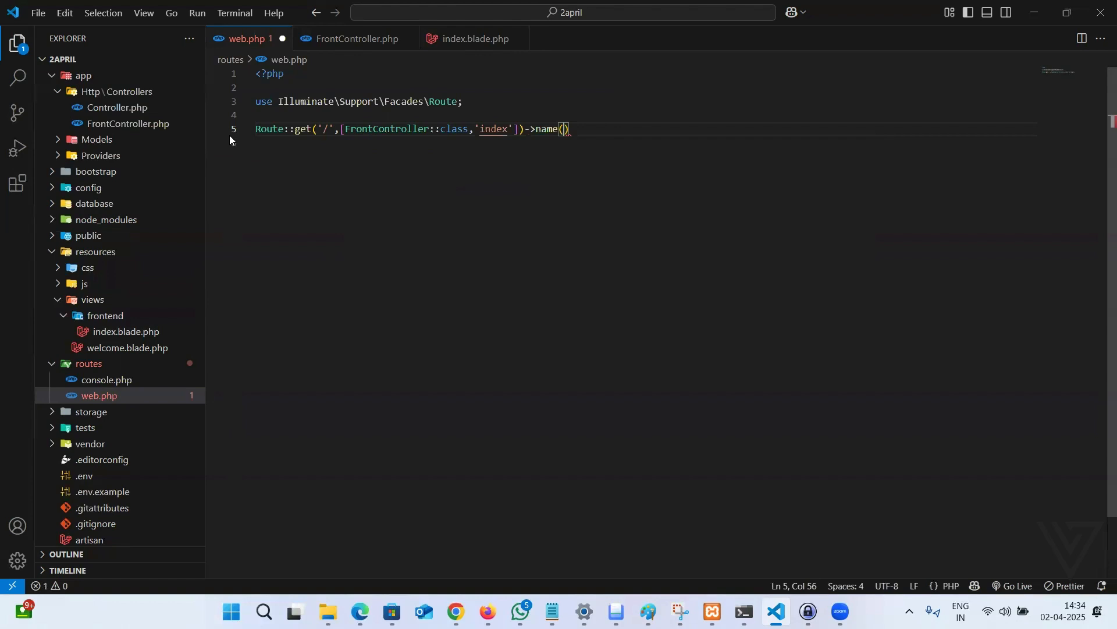
{"action": "type", "text": "''"}
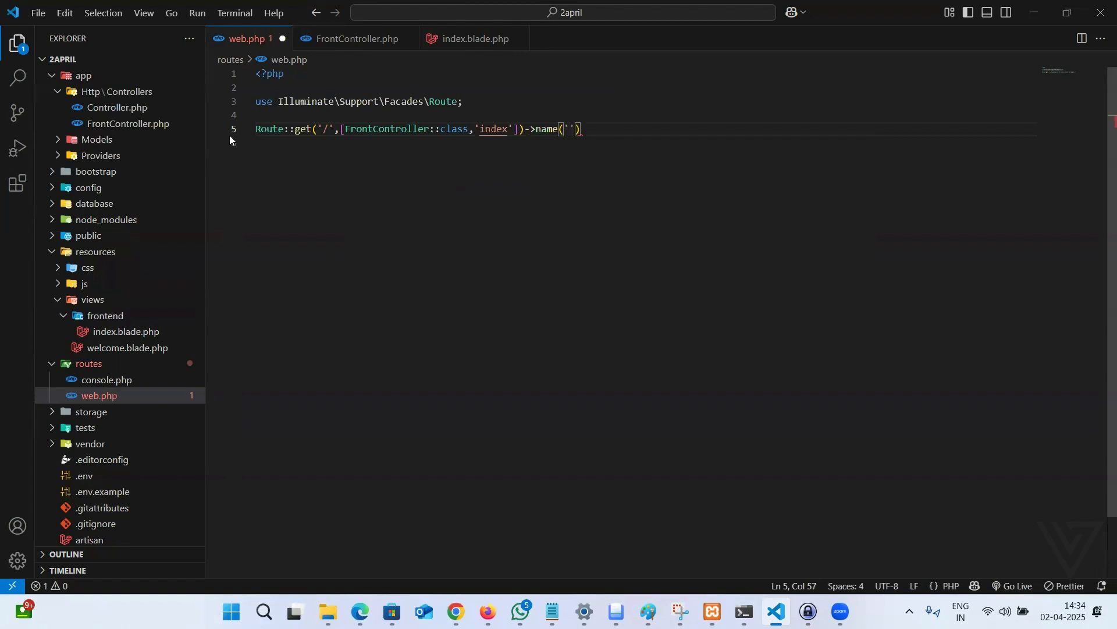
{"action": "type", "text": "home"}
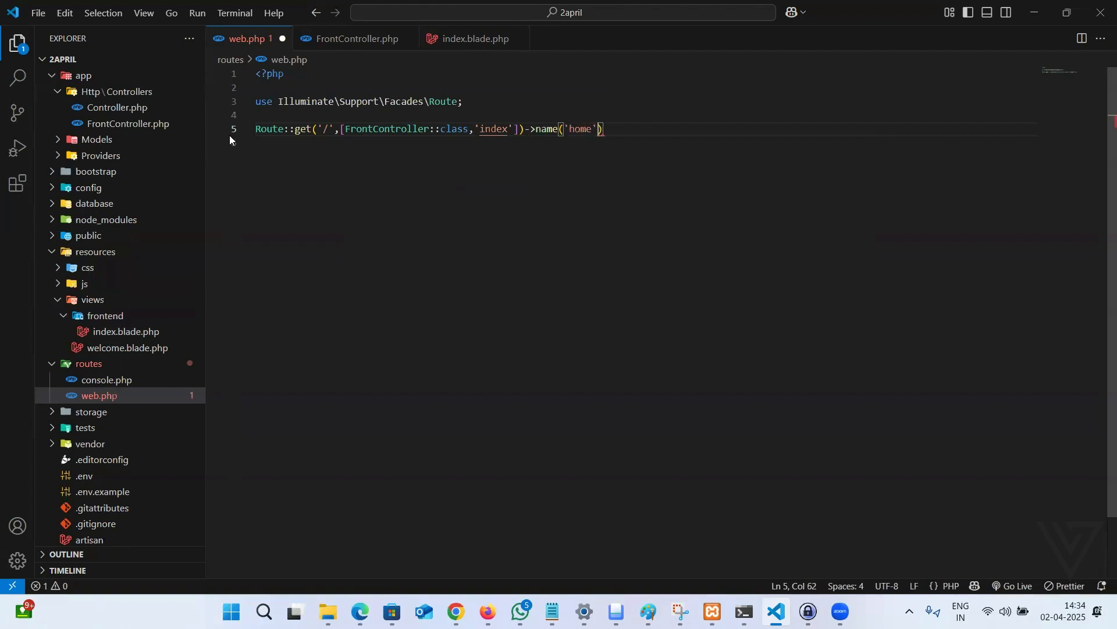
{"action": "type", "text": ";"}
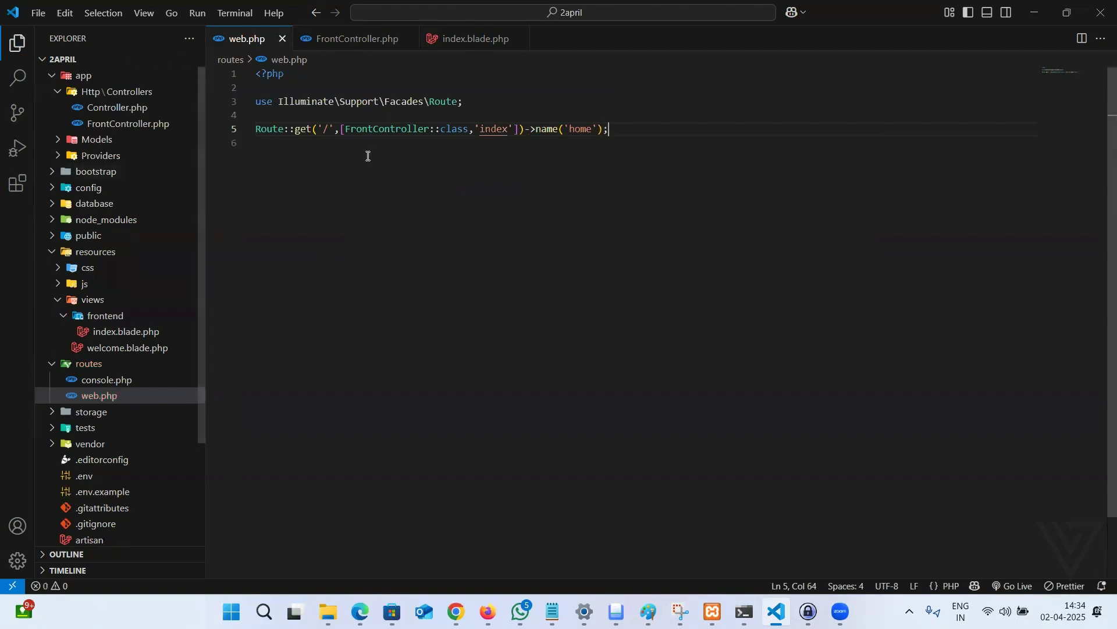
Start a use App\Http import line for the controller below the Route import
{"action": "left_click", "coordinate": [505, 102]}
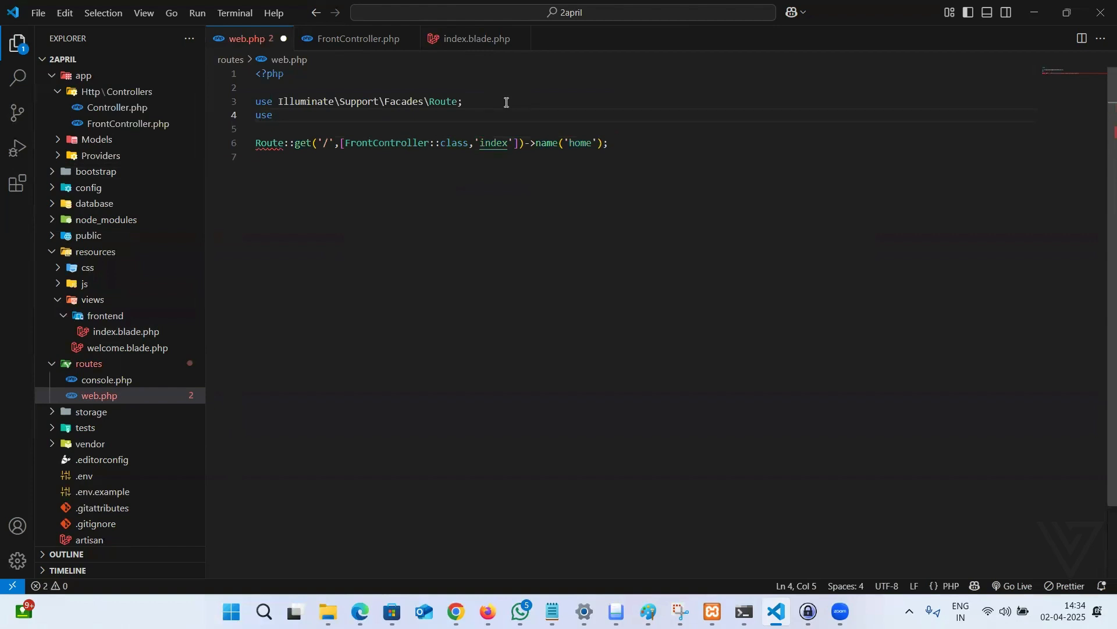
{"action": "type", "text": "App"}
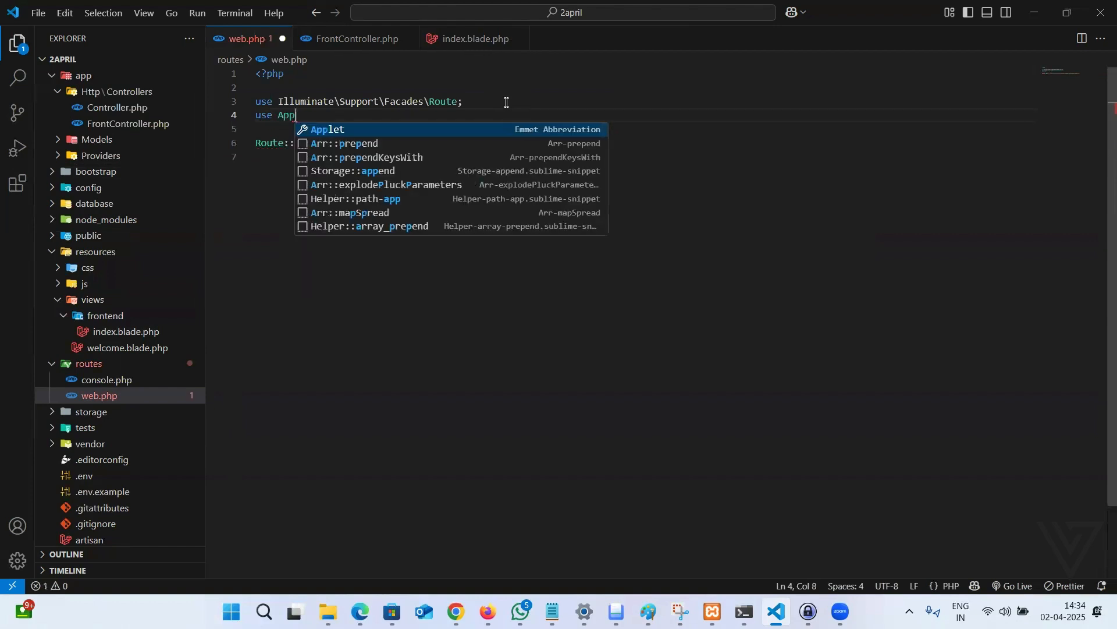
{"action": "type", "text": "\\Http"}
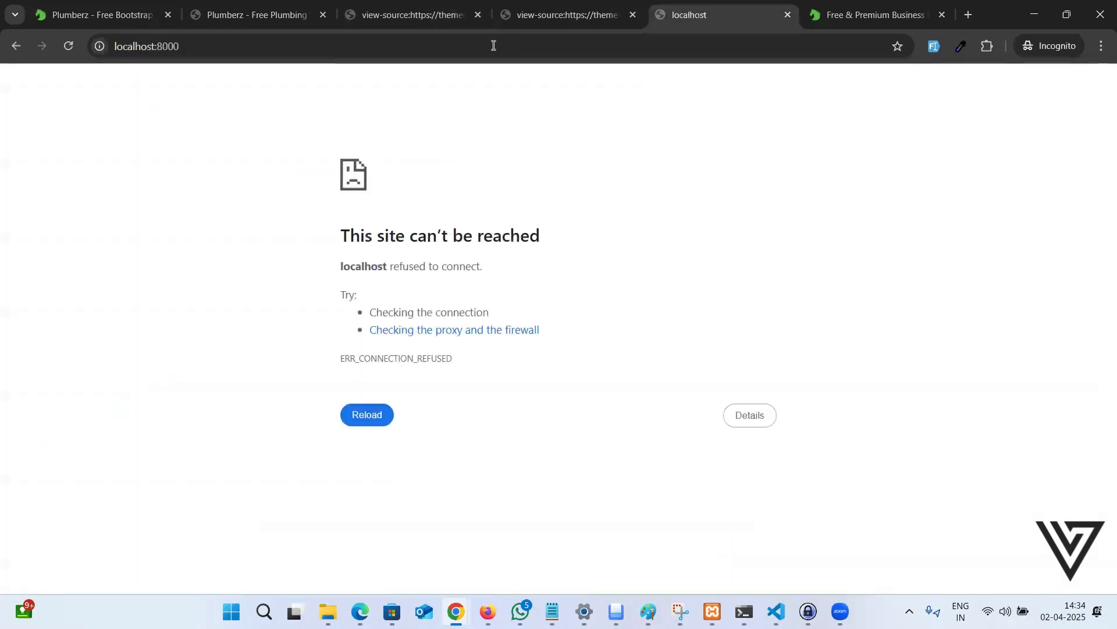
Retry localhost:8000, then start the development server with php artisan serve
{"action": "left_click", "coordinate": [367, 415]}
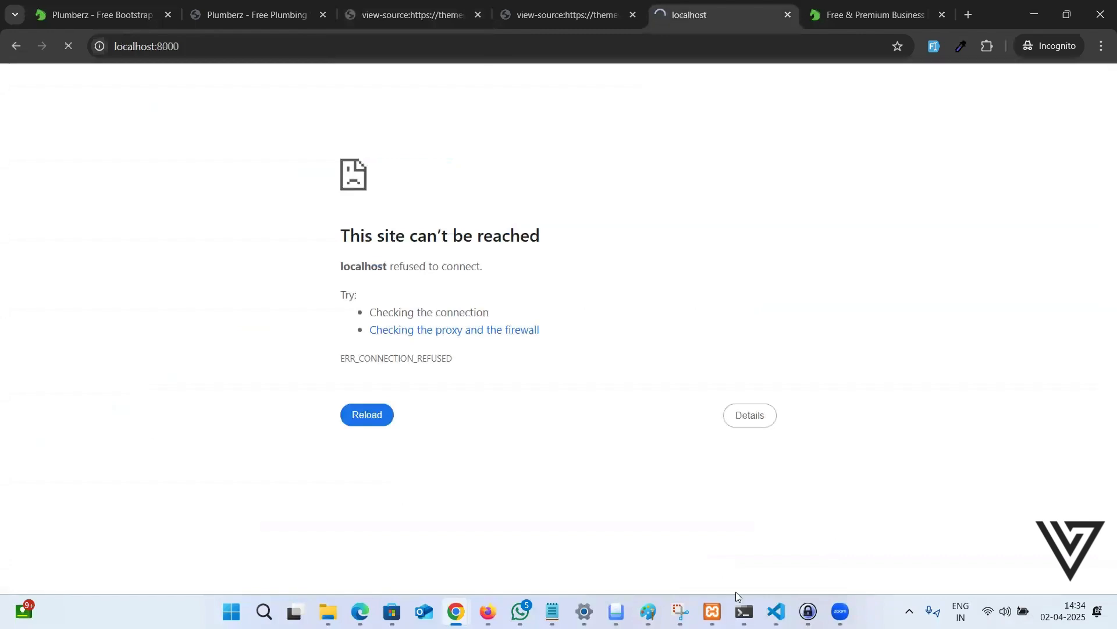
{"action": "left_click", "coordinate": [744, 611]}
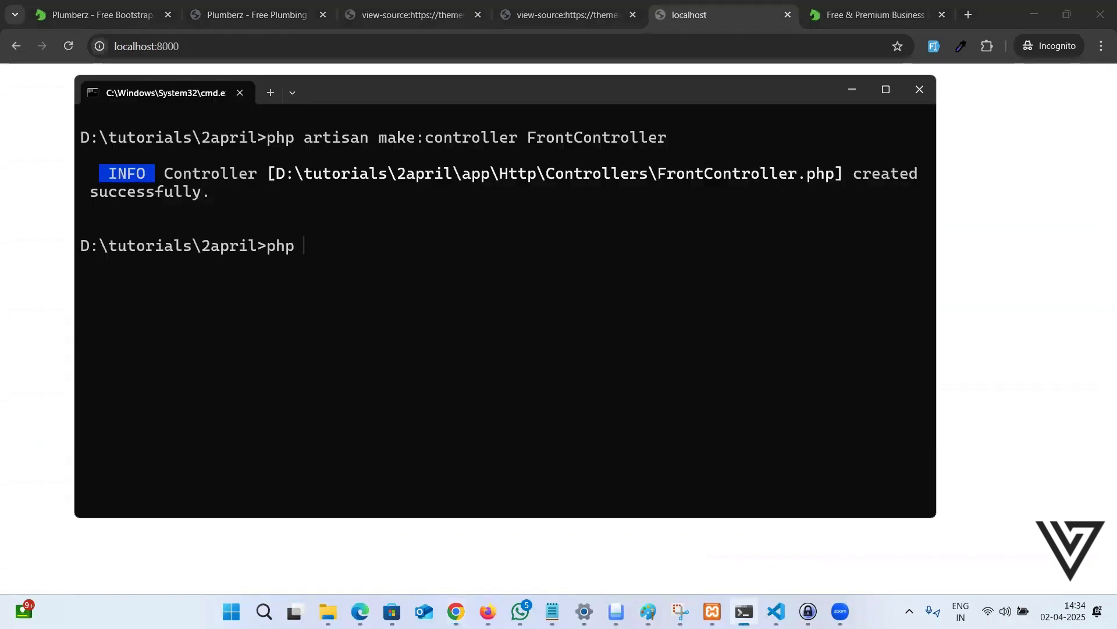
{"action": "type", "text": "artisan serve"}
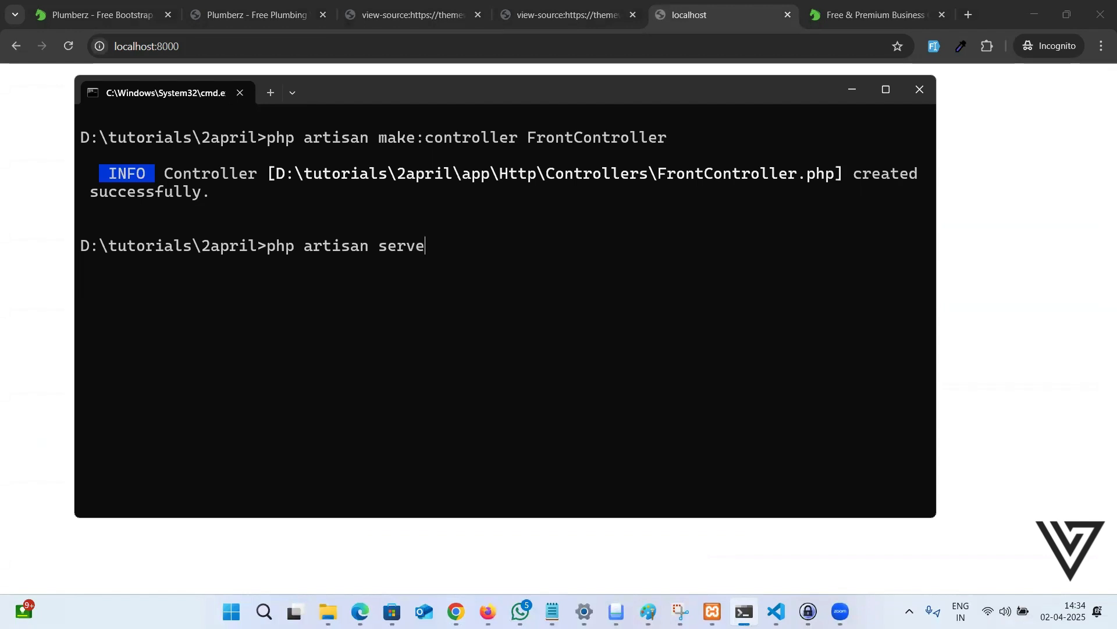
{"action": "key", "text": "Return"}
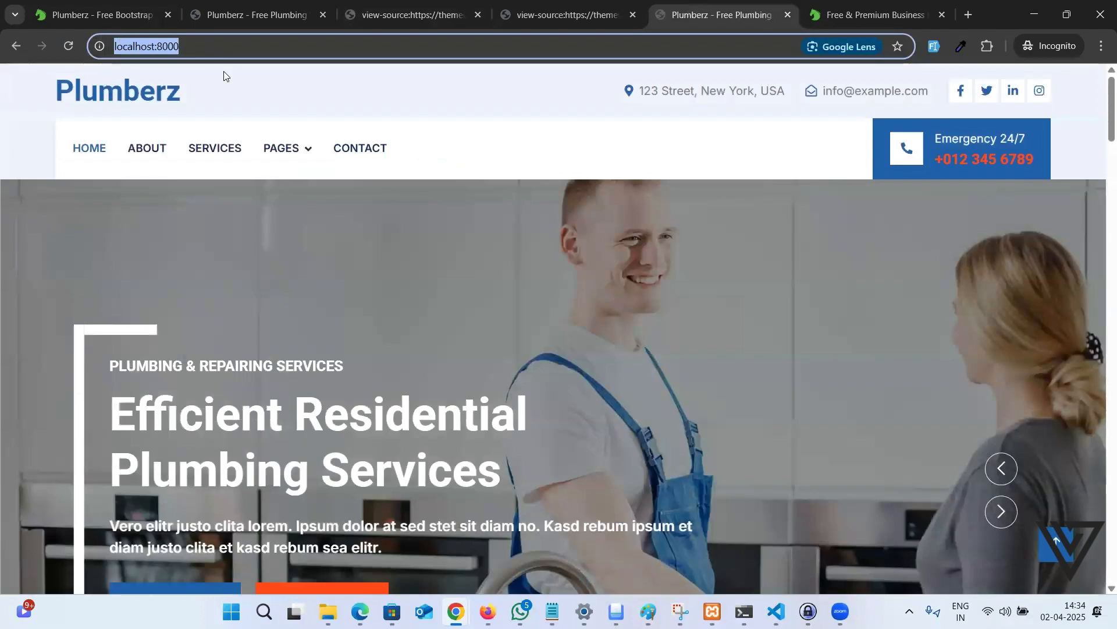
Scroll through the rendered Plumberz home page at localhost:8000, then view the server request log
{"action": "scroll", "scroll_direction": "down", "scroll_amount": 3}
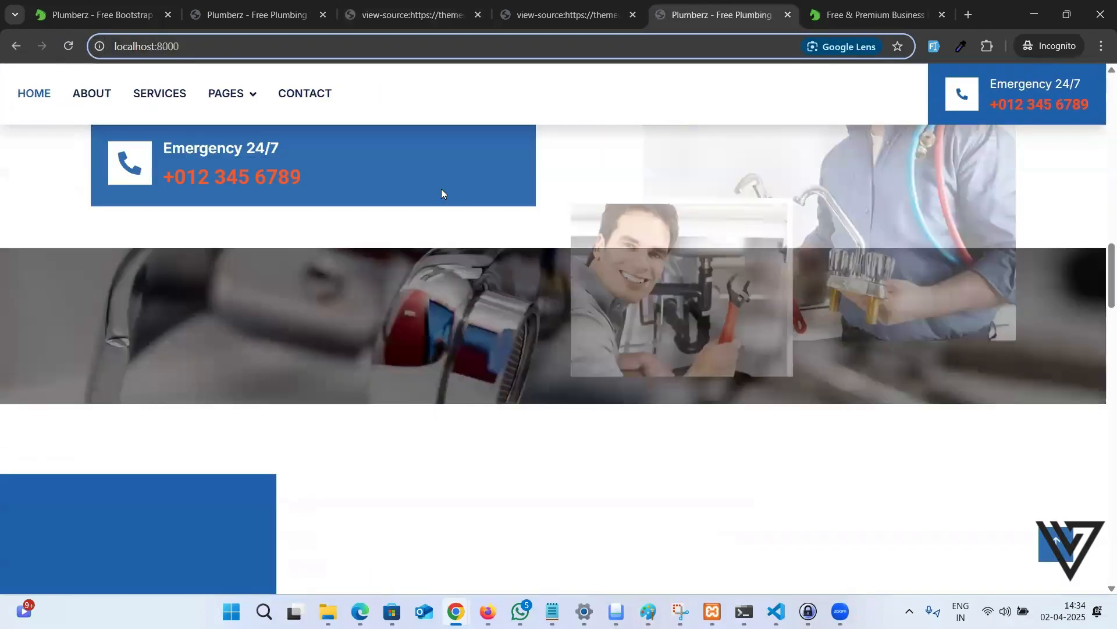
{"action": "scroll", "scroll_direction": "down", "scroll_amount": 3}
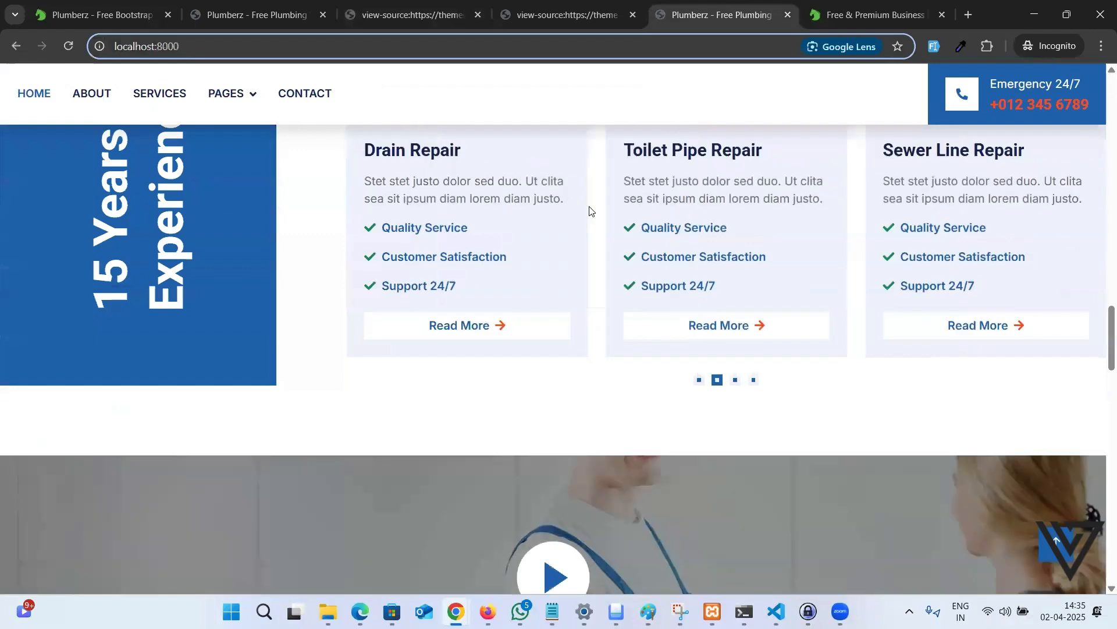
{"action": "scroll", "scroll_direction": "down", "scroll_amount": 3}
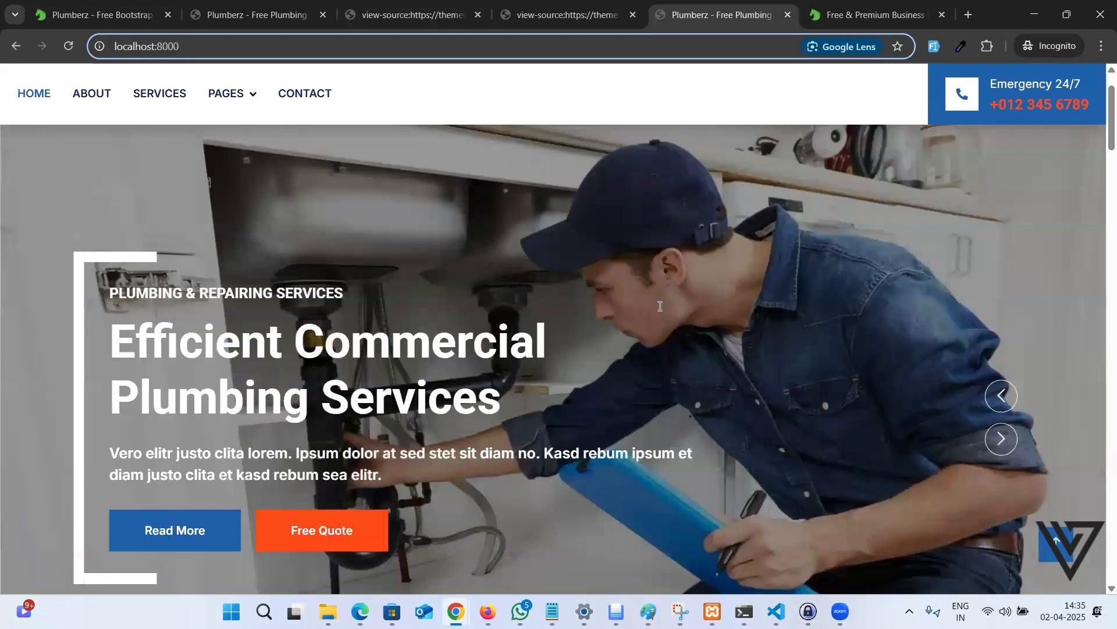
{"action": "left_click", "coordinate": [744, 617]}
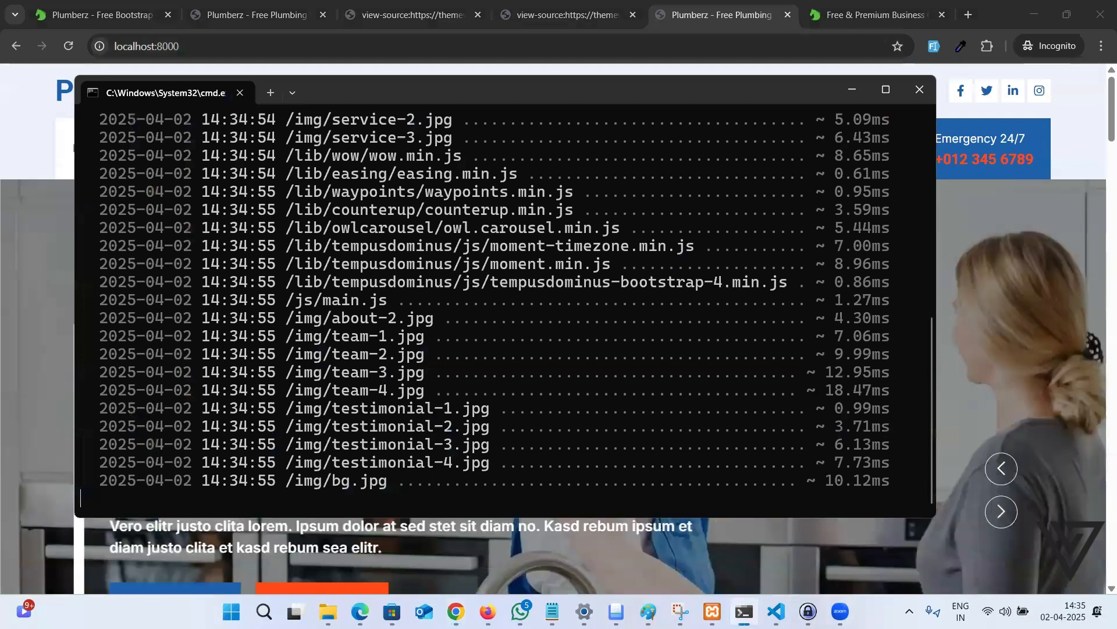
Add public function about() returning view('frontend.about') to FrontController.php
{"action": "left_click", "coordinate": [776, 616]}
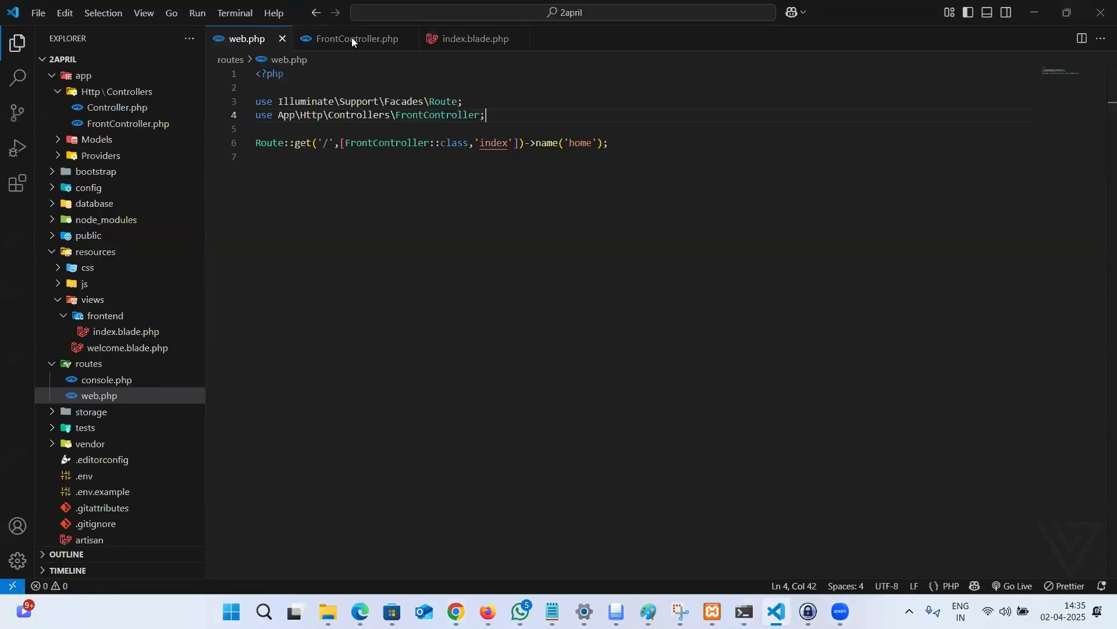
{"action": "left_click", "coordinate": [351, 38]}
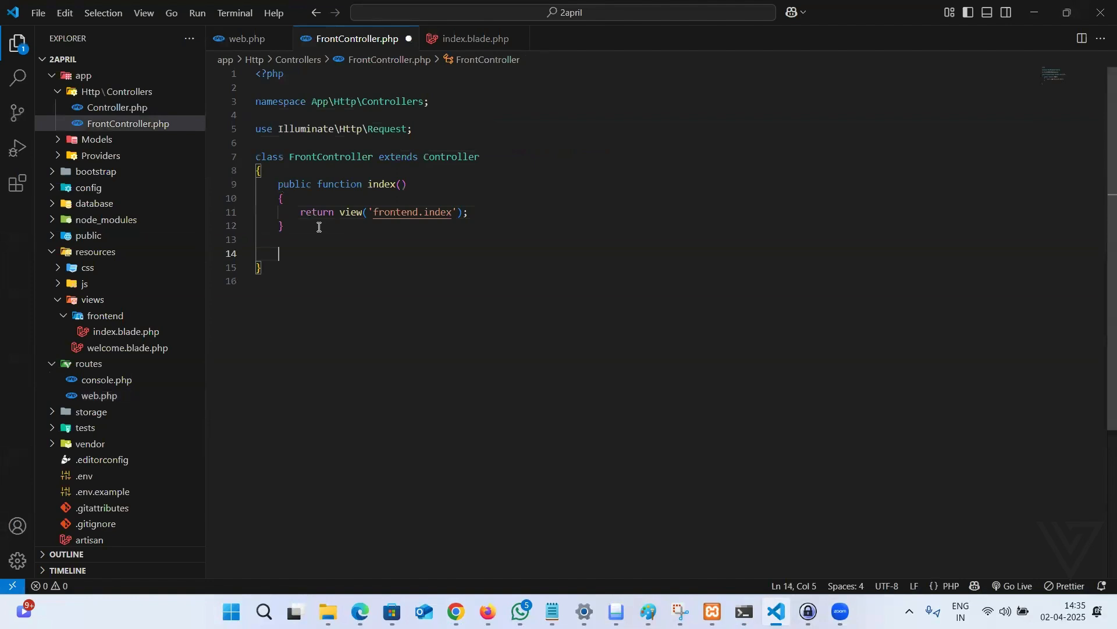
{"action": "type", "text": "public"}
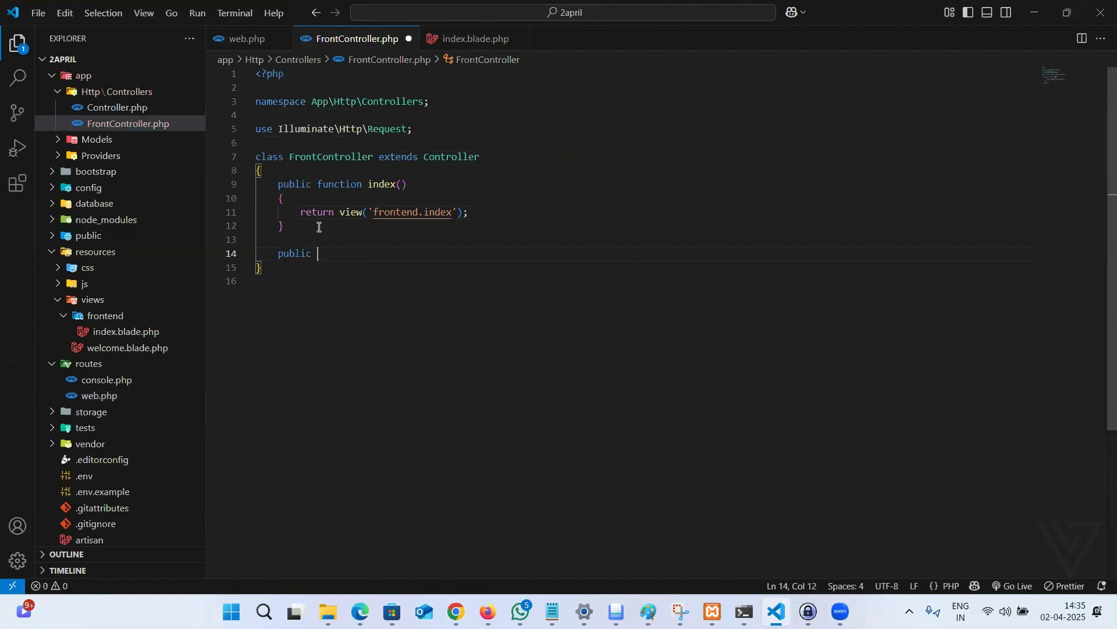
{"action": "type", "text": "function about"}
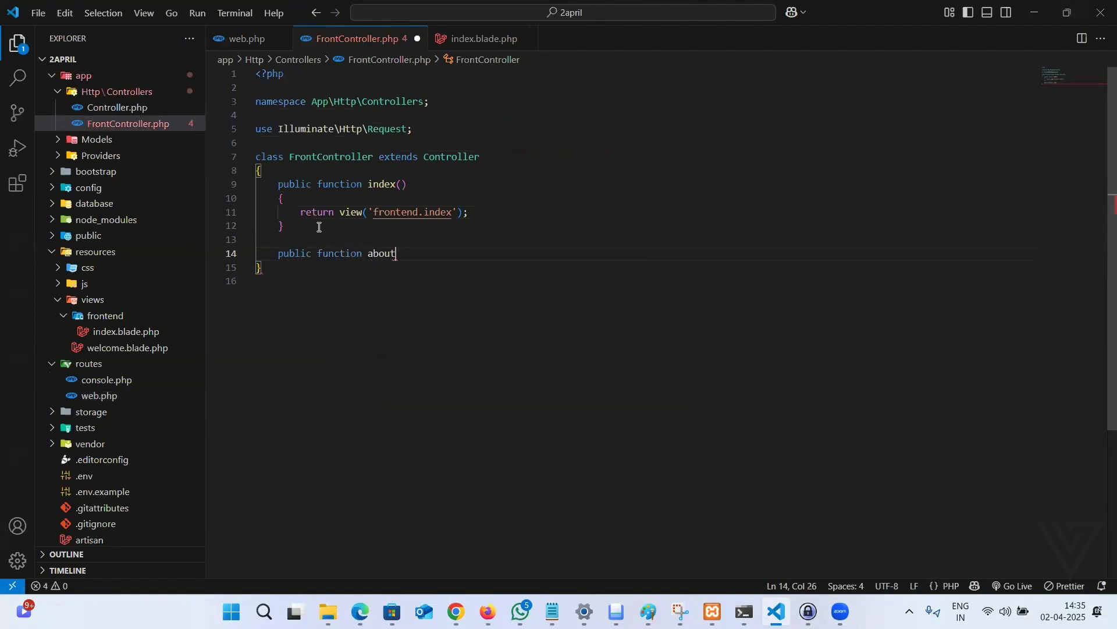
{"action": "type", "text": "(){"}
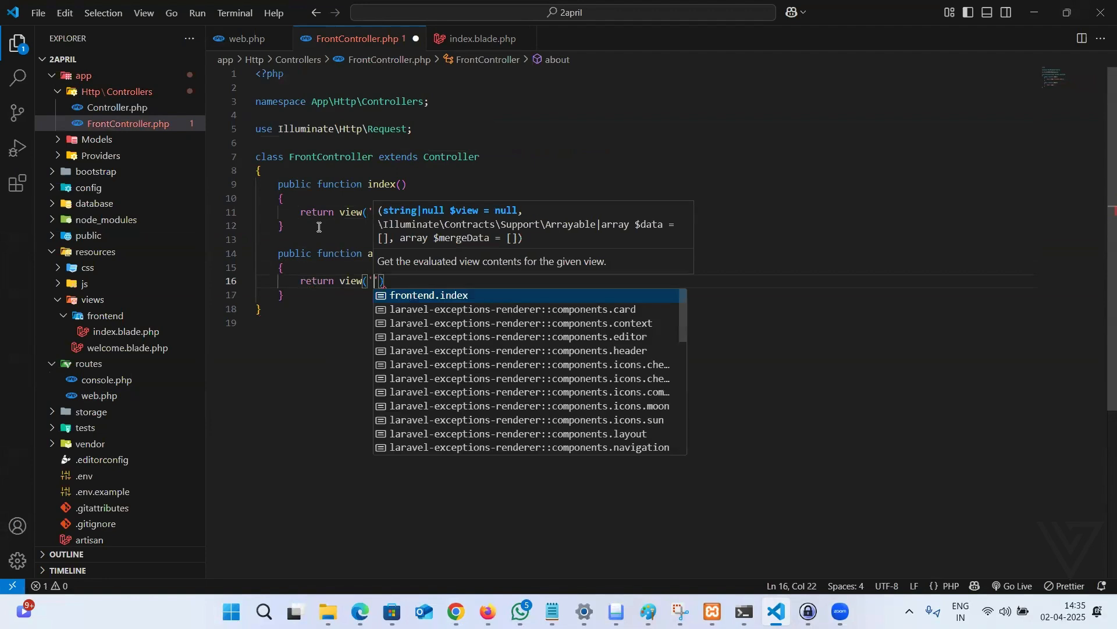
{"action": "type", "text": "frontend."}
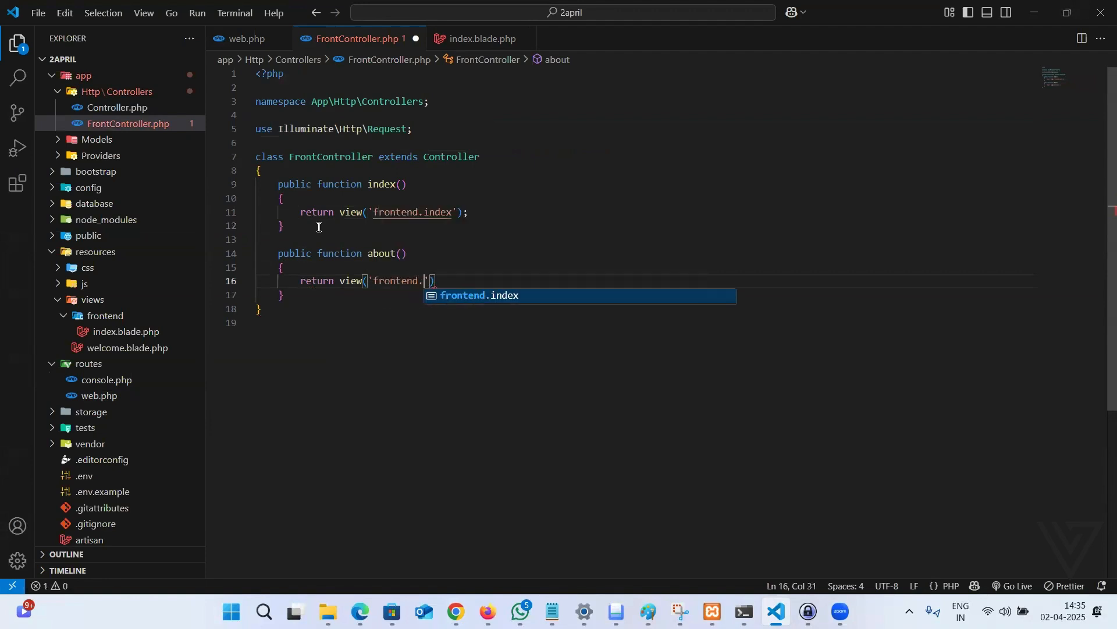
{"action": "type", "text": "about');"}
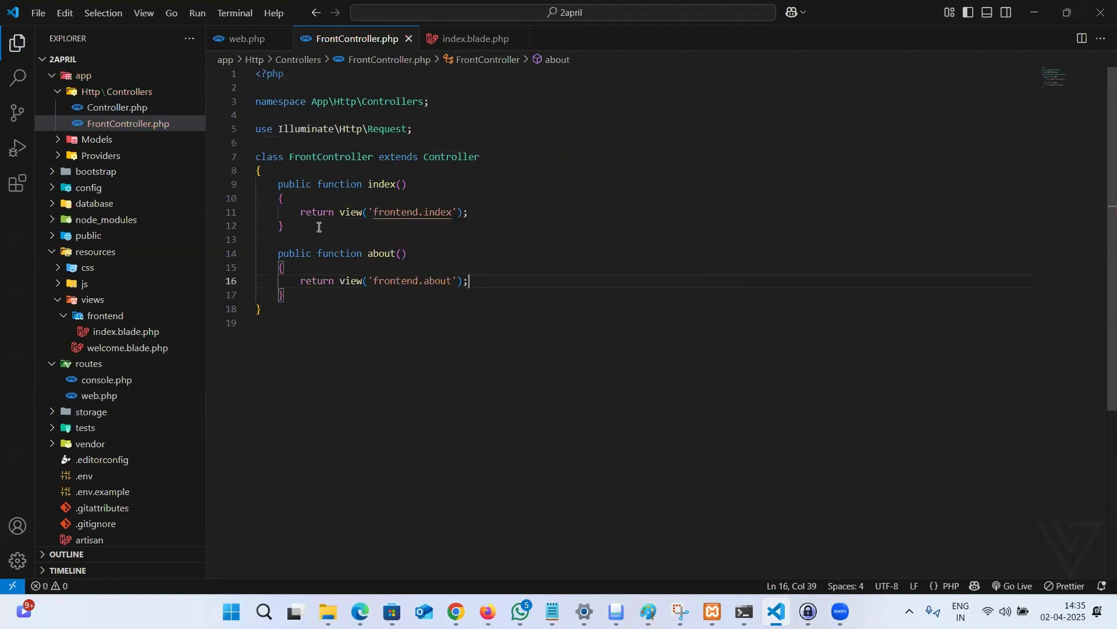
{"action": "left_click", "coordinate": [104, 315]}
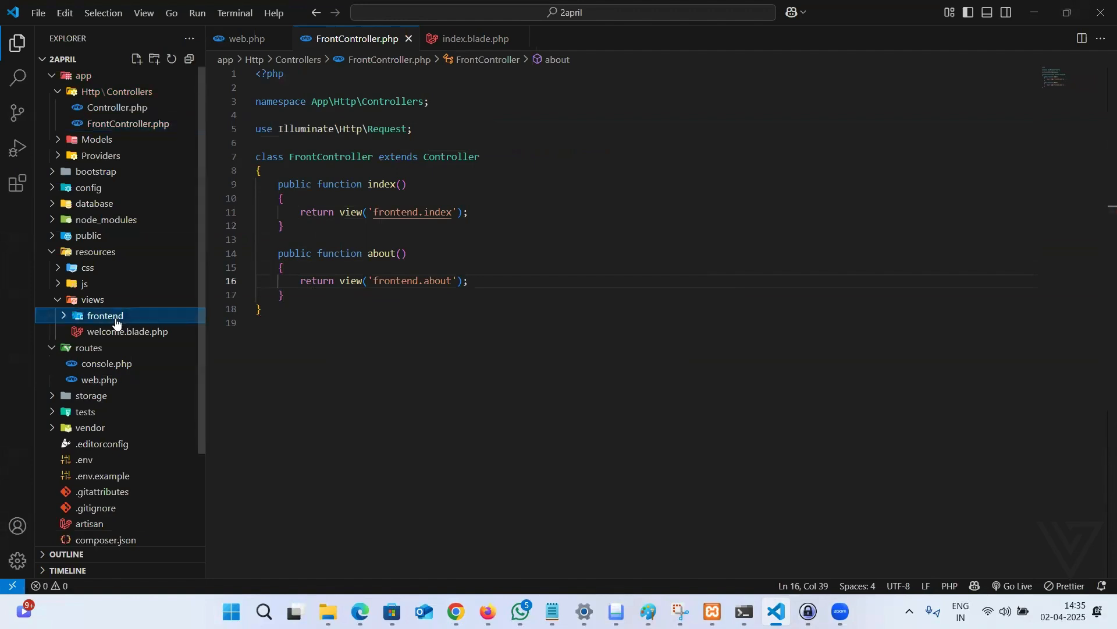
Create about.blade.php inside resources/views/frontend
{"action": "left_click", "coordinate": [103, 316]}
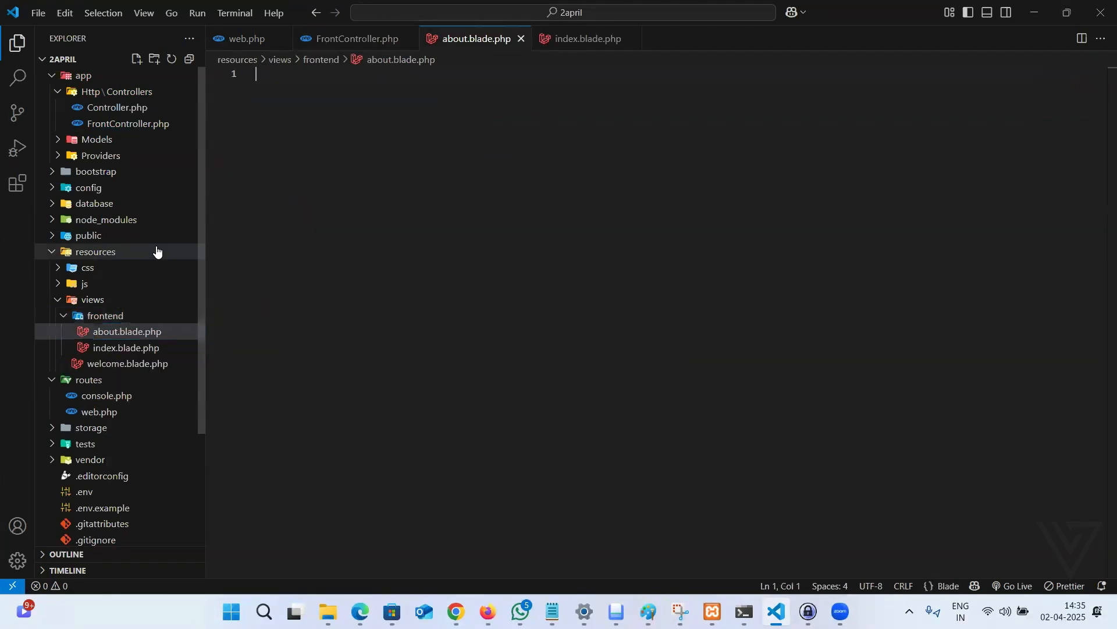
{"action": "mouse_move", "coordinate": [506, 605]}
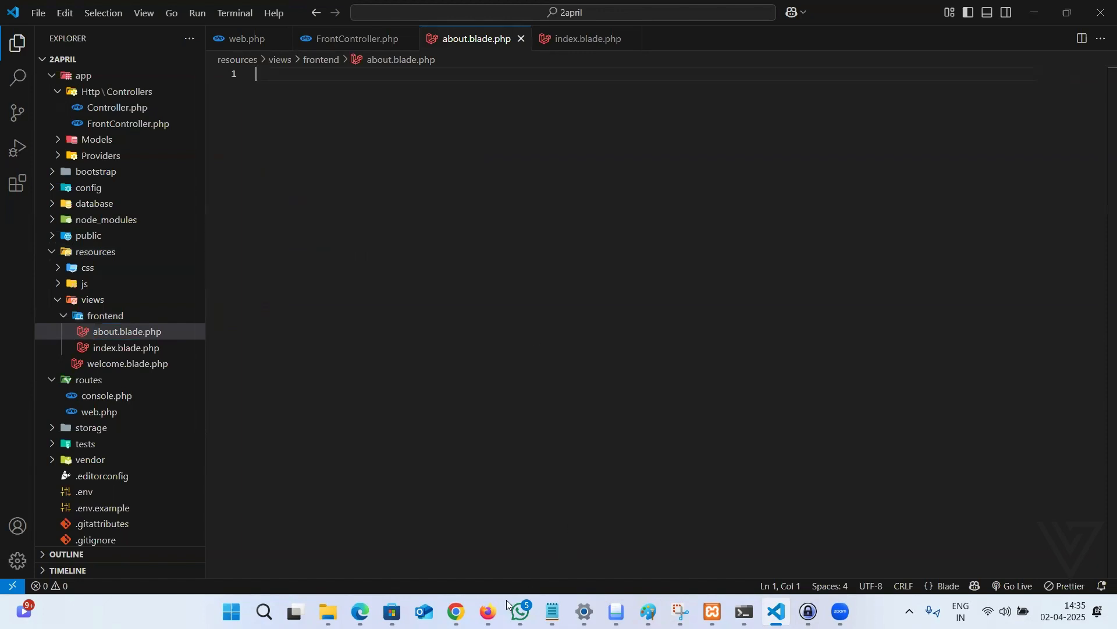
{"action": "left_click", "coordinate": [455, 617]}
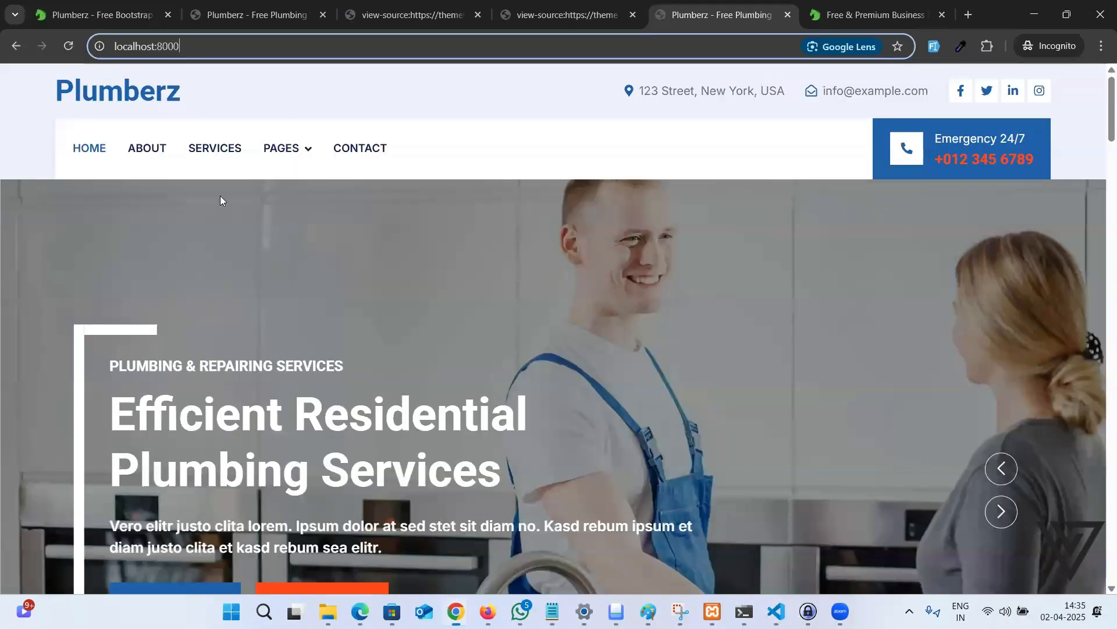
Copy the Plumberz about.html page source from Chrome for the new view
{"action": "left_click", "coordinate": [410, 14]}
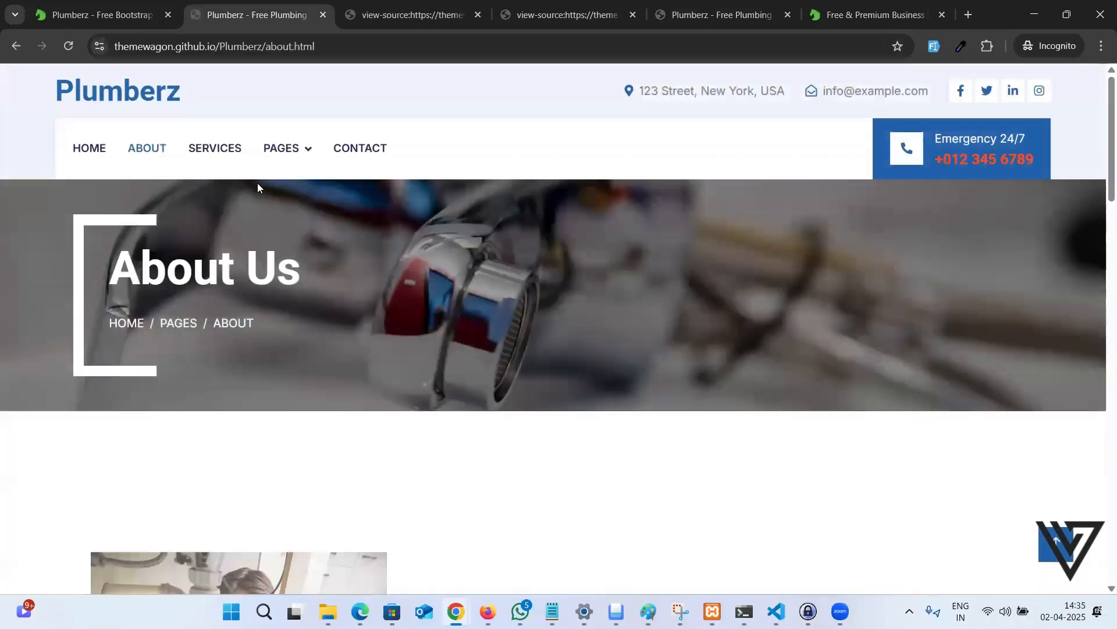
{"action": "left_click", "coordinate": [357, 14]}
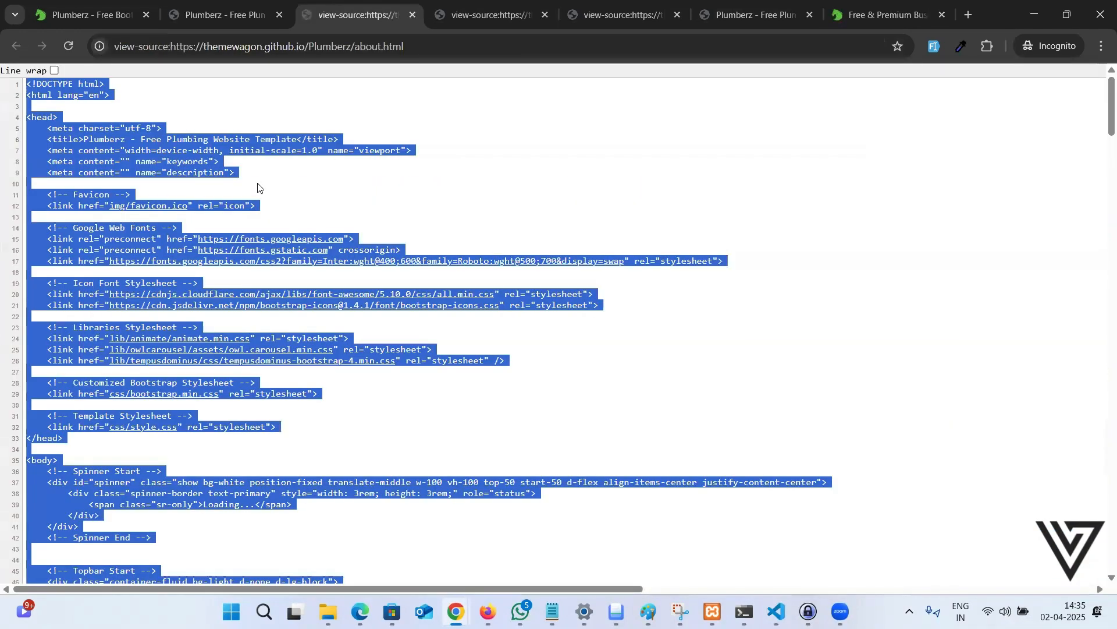
{"action": "left_click", "coordinate": [776, 615]}
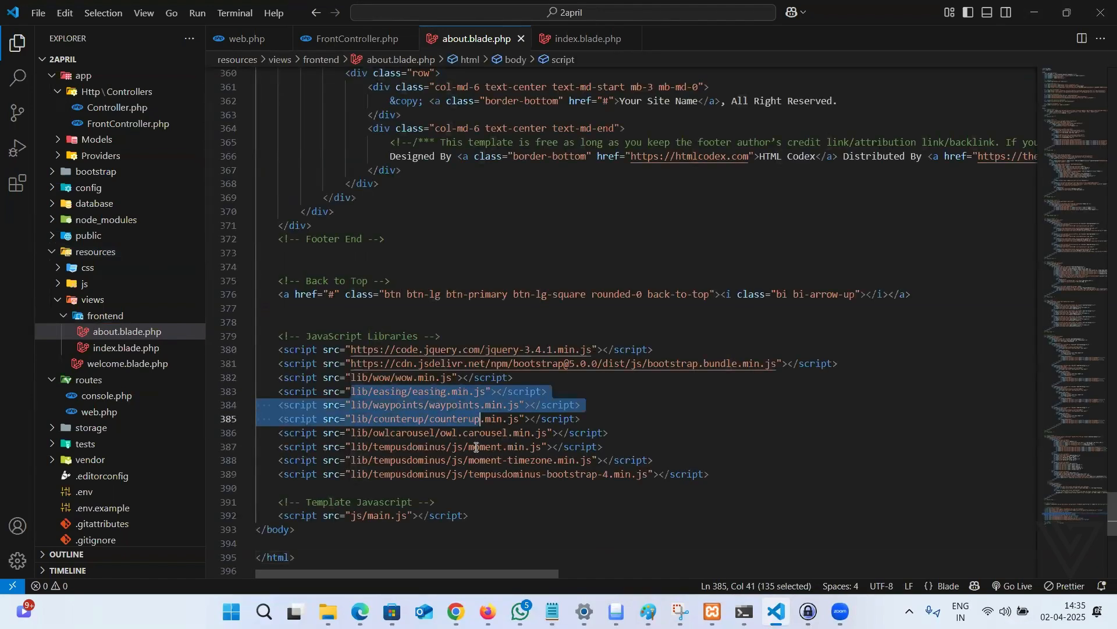
Keep the pasted About template in about.blade.php and move to routes/web.php
{"action": "left_click", "coordinate": [435, 500]}
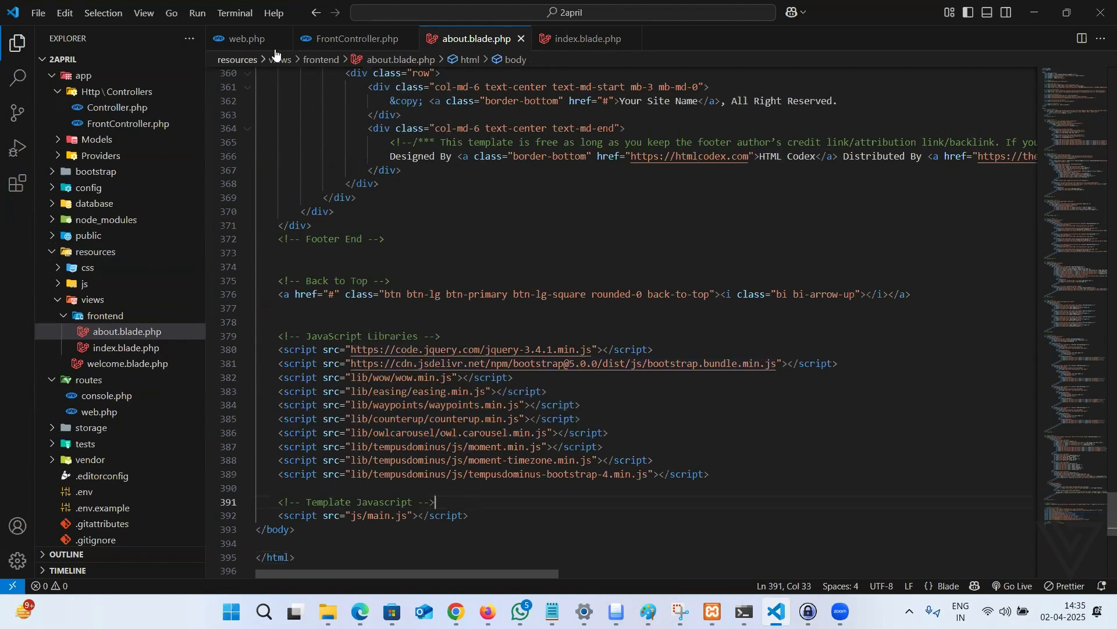
{"action": "left_click", "coordinate": [352, 38]}
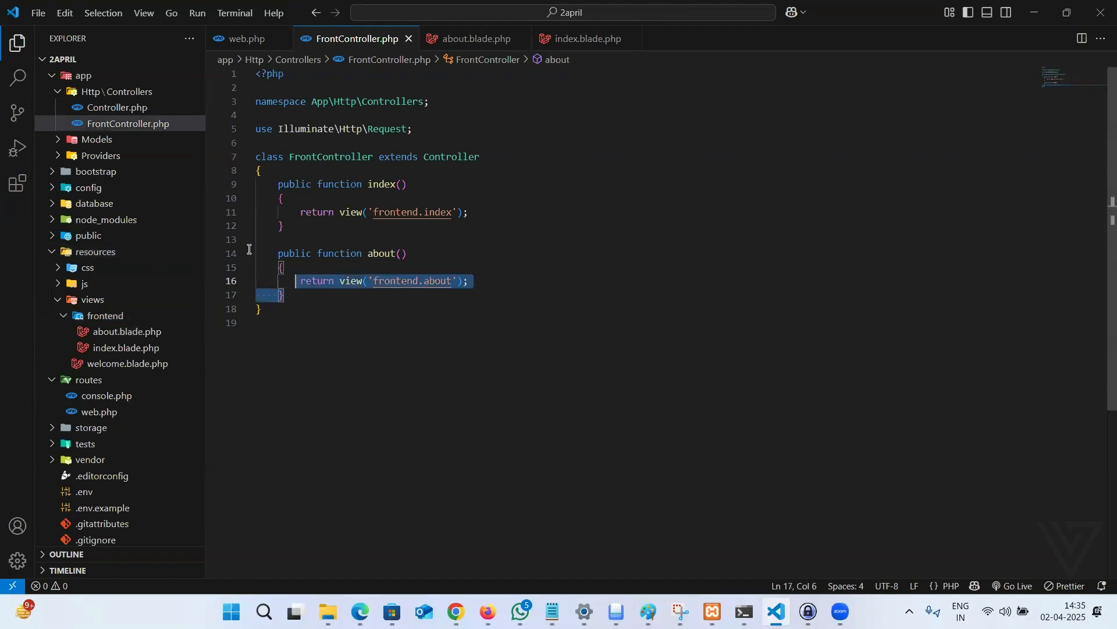
{"action": "left_click", "coordinate": [474, 38]}
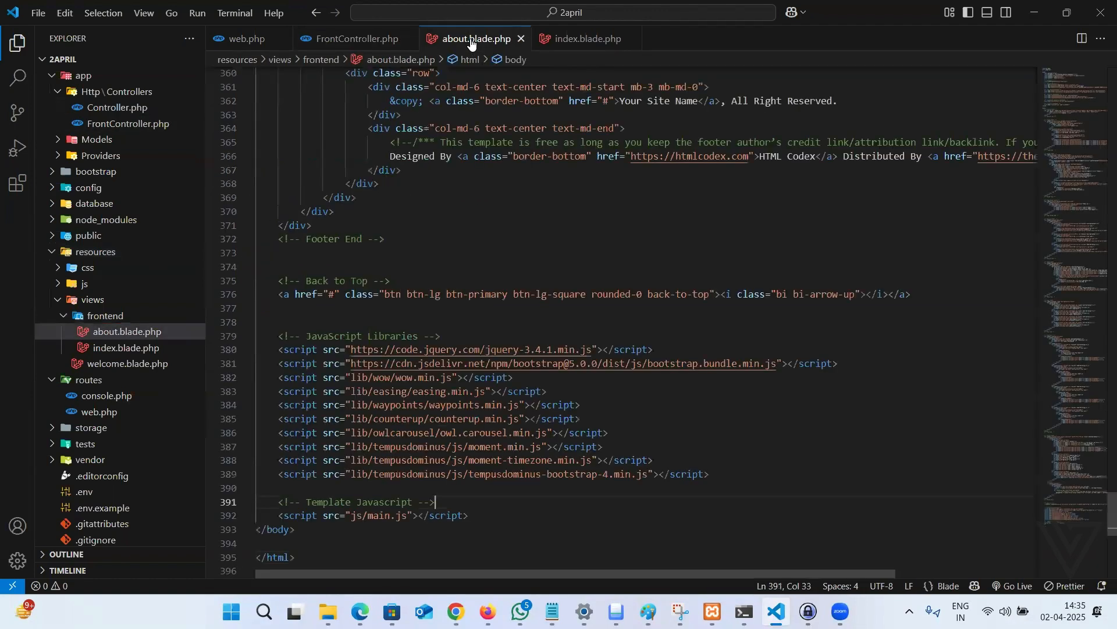
{"action": "left_click", "coordinate": [246, 38]}
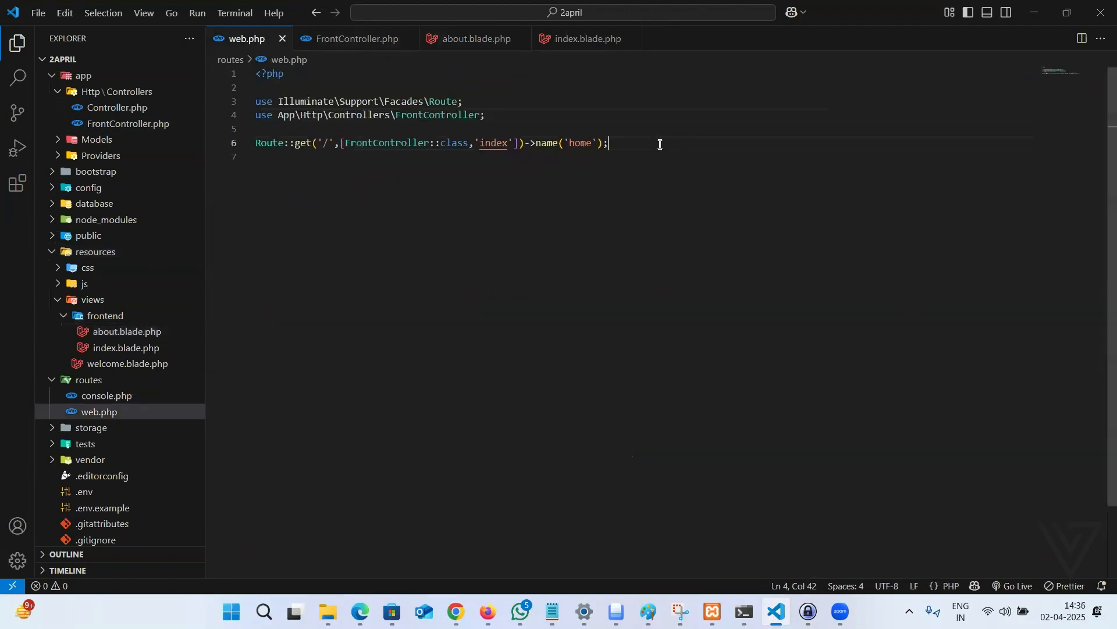
Add Route::get('/about-us', [FrontController::class,'about'])->name('about') and save web.php
{"action": "type", "text": "Rp"}
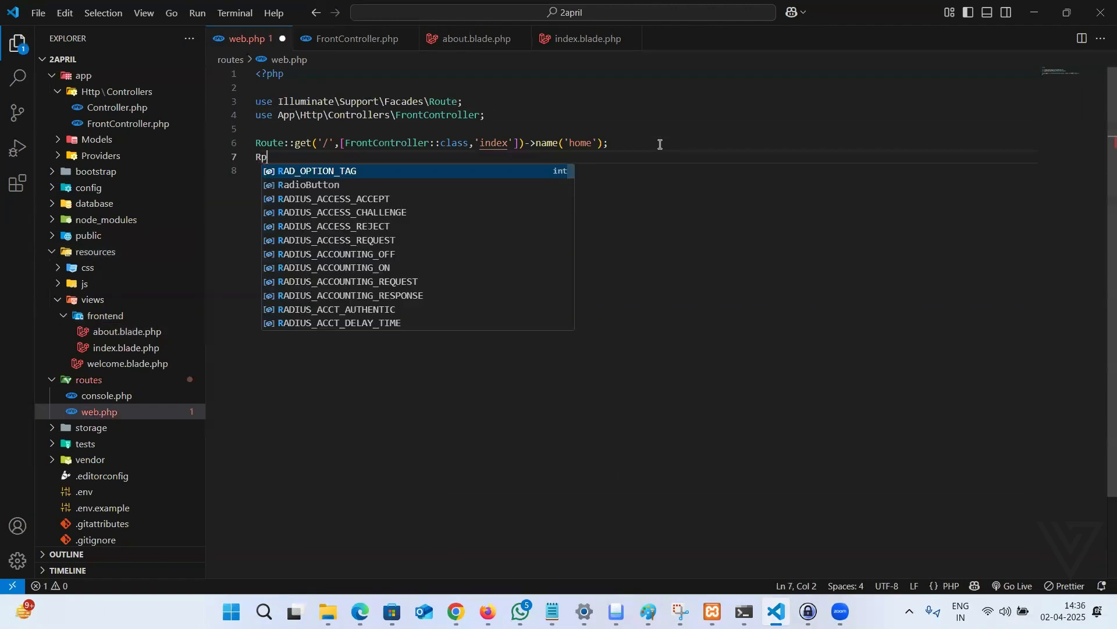
{"action": "type", "text": "out"}
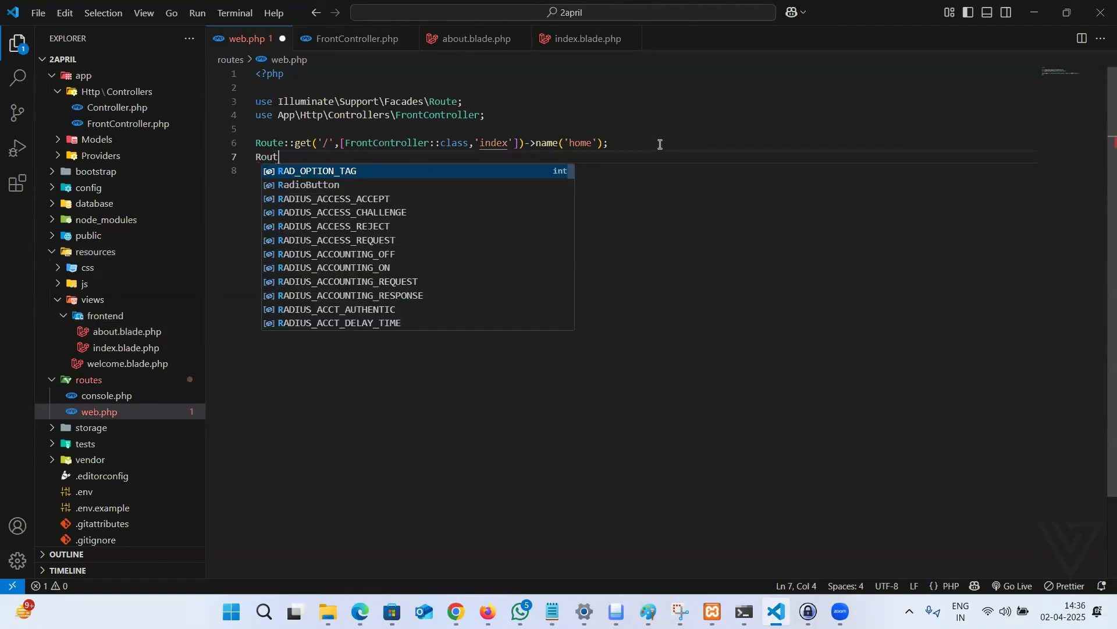
{"action": "type", "text": "e::"}
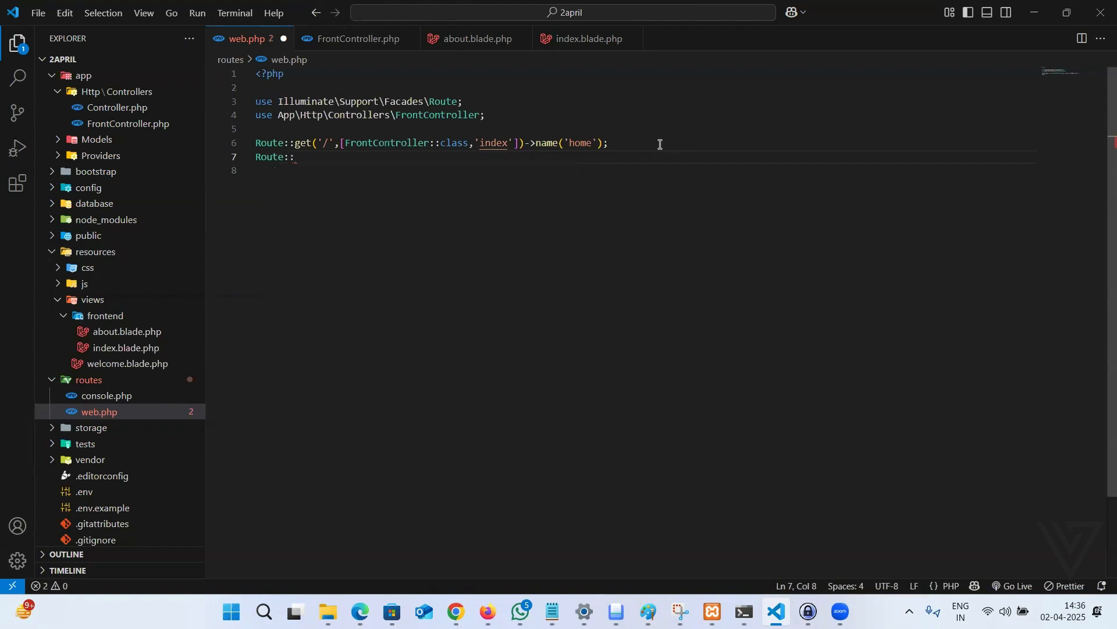
{"action": "type", "text": "get('"}
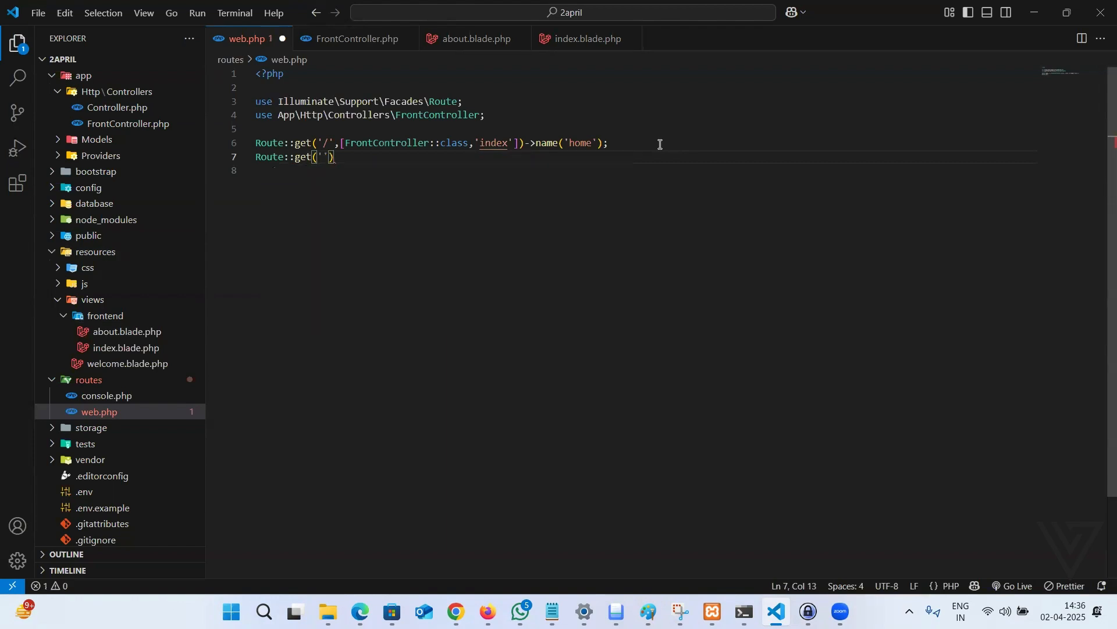
{"action": "type", "text": "/about"}
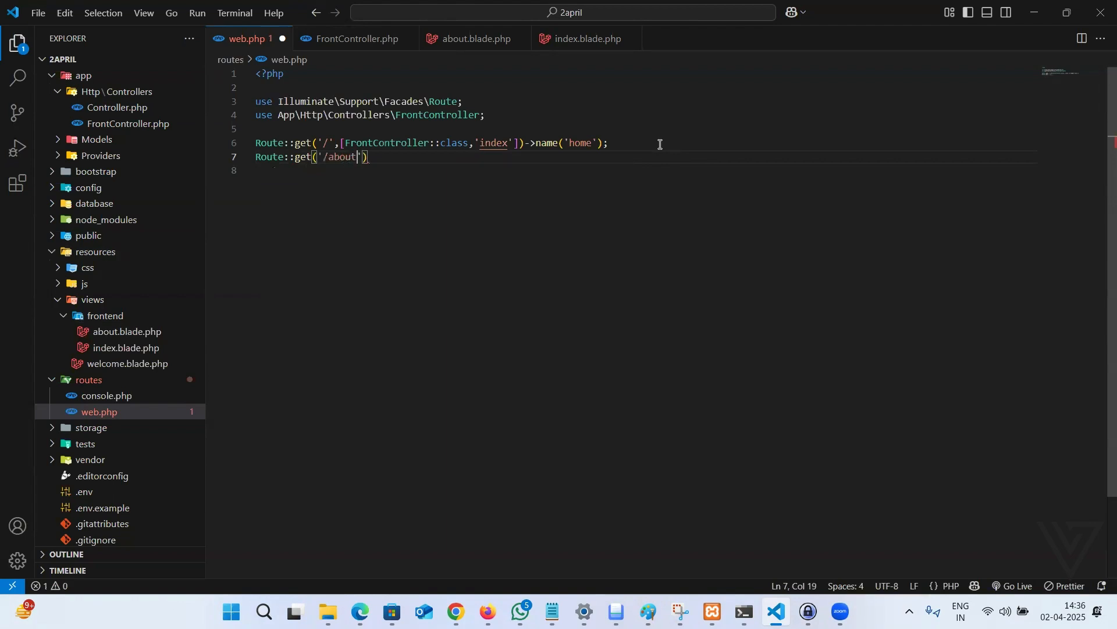
{"action": "type", "text": "-us"}
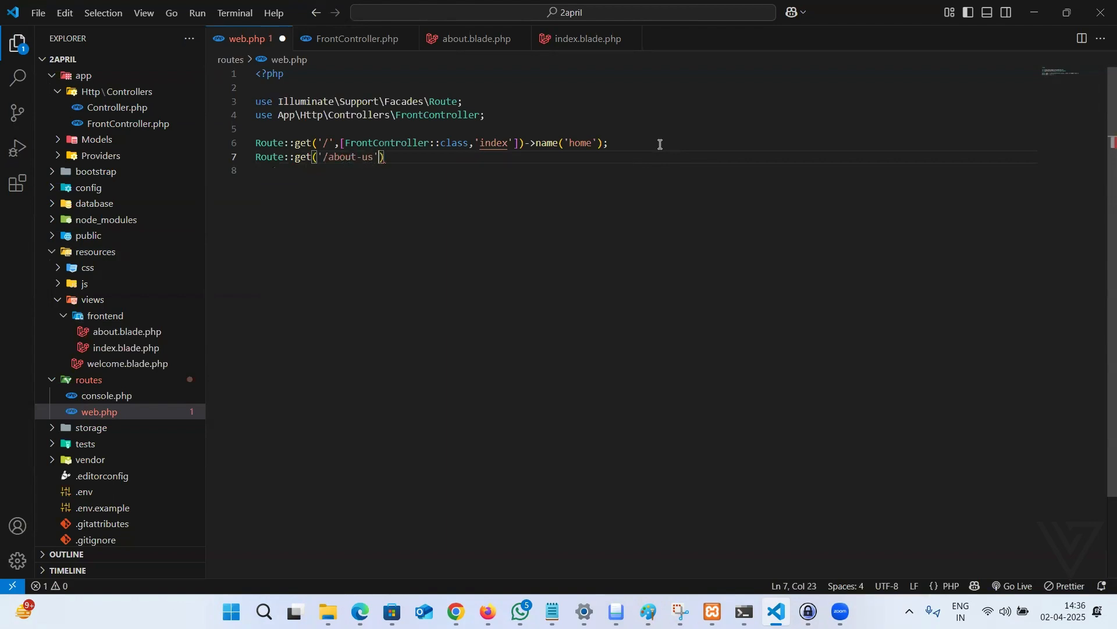
{"action": "type", "text": ",[F"}
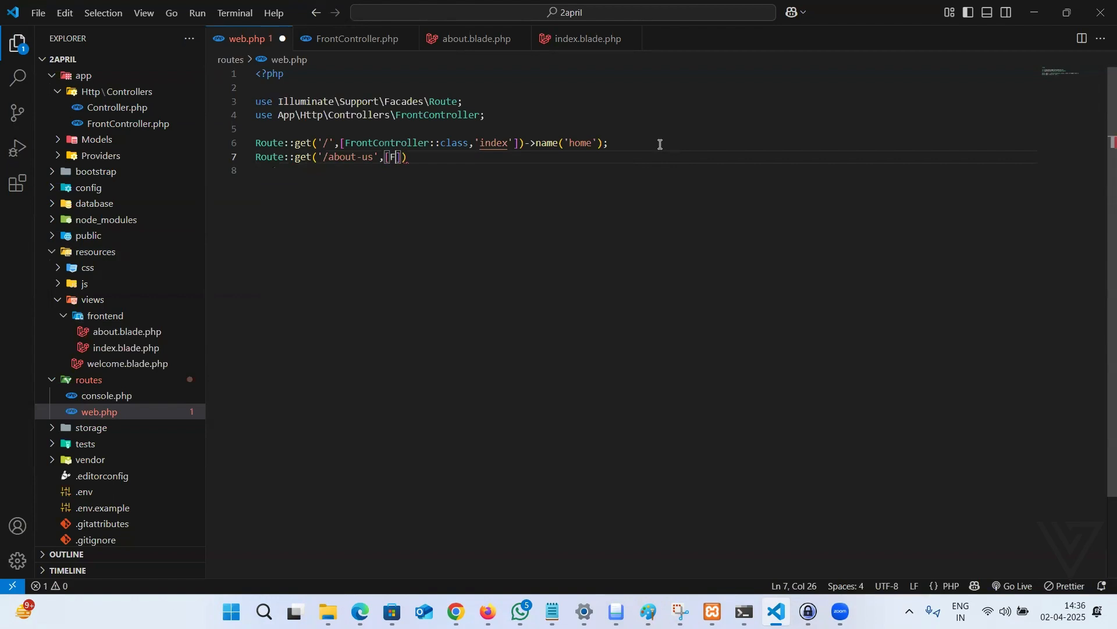
{"action": "type", "text": "FrontController::class,'about"}
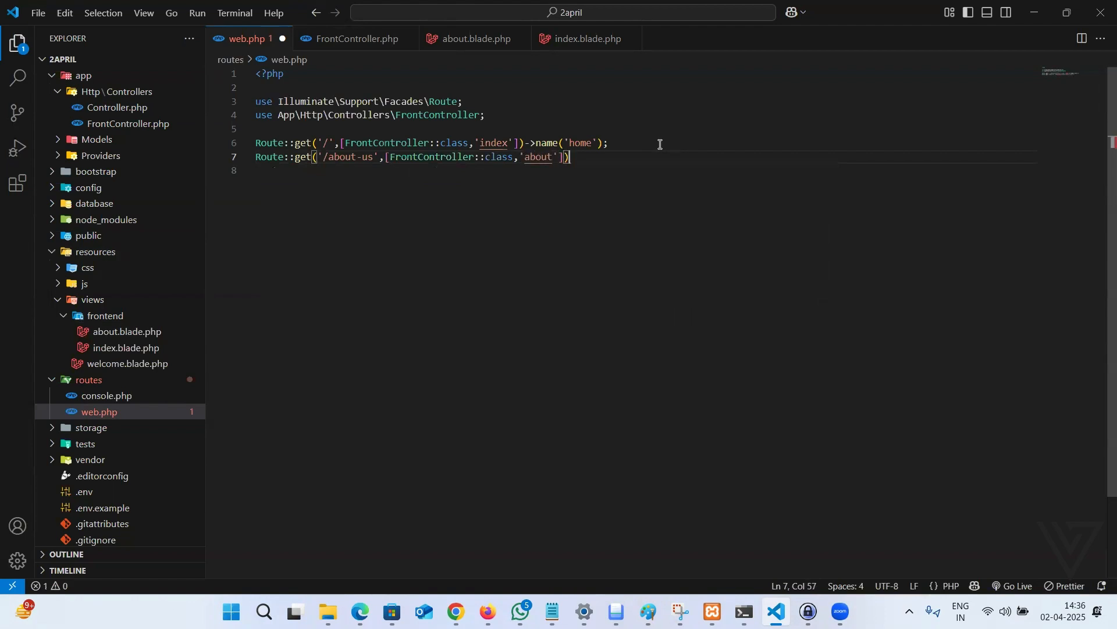
{"action": "type", "text": "->name"}
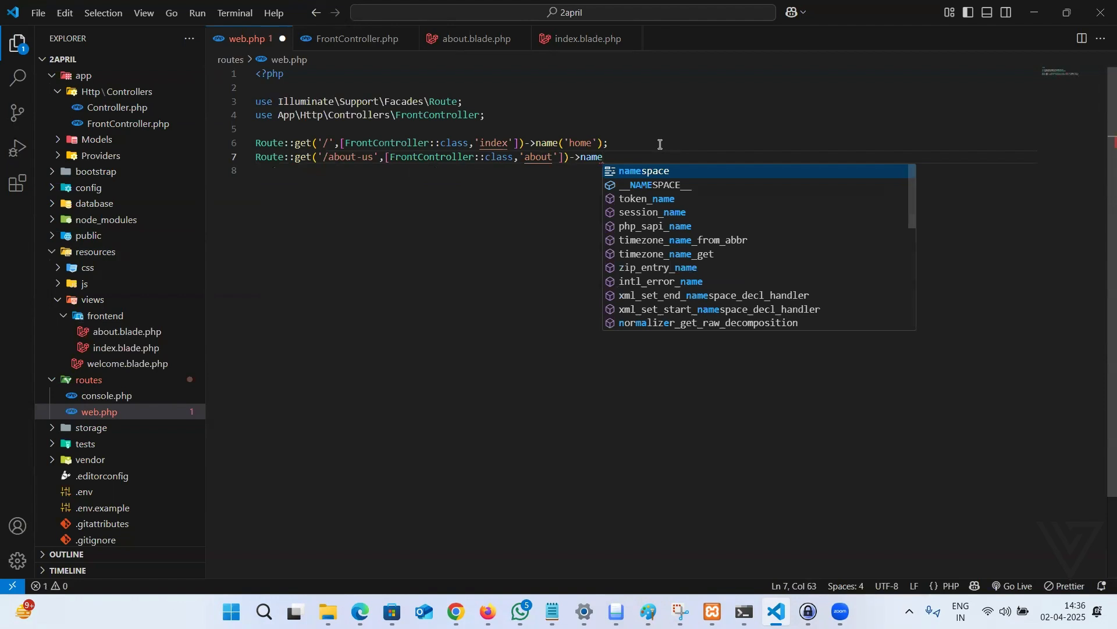
{"action": "type", "text": "('about'"}
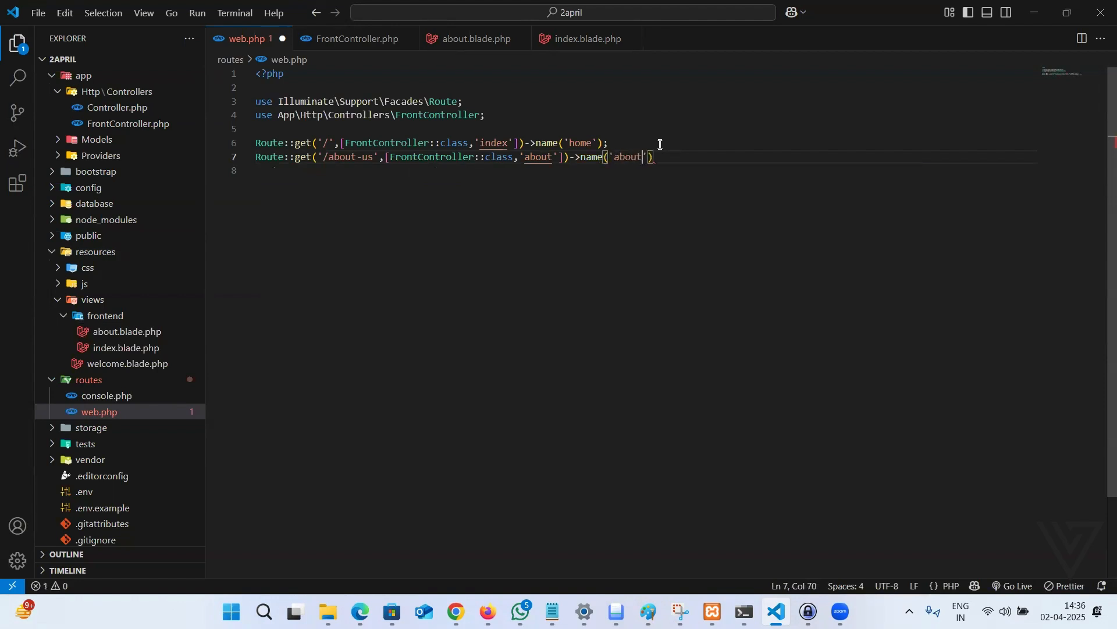
{"action": "type", "text": ";"}
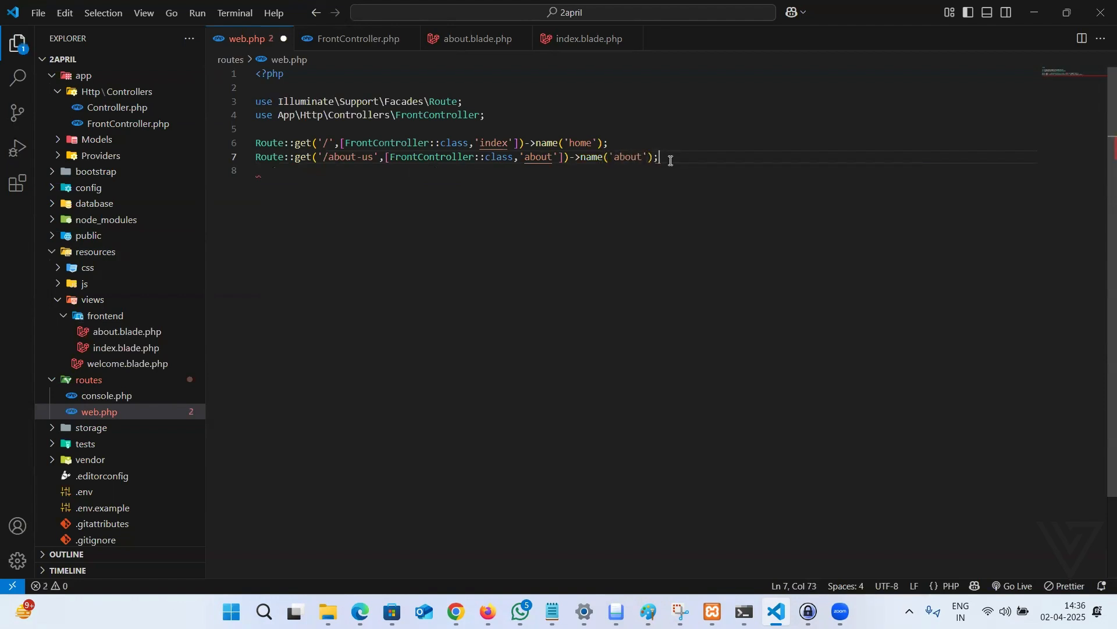
{"action": "key", "text": "ctrl+s"}
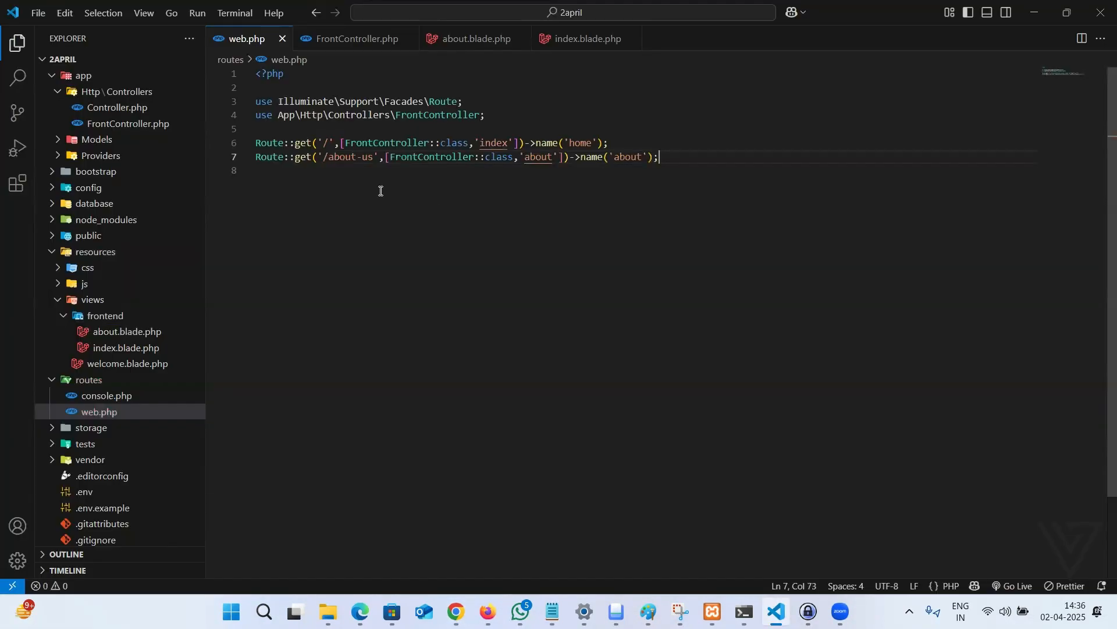
{"action": "double_click", "coordinate": [350, 157]}
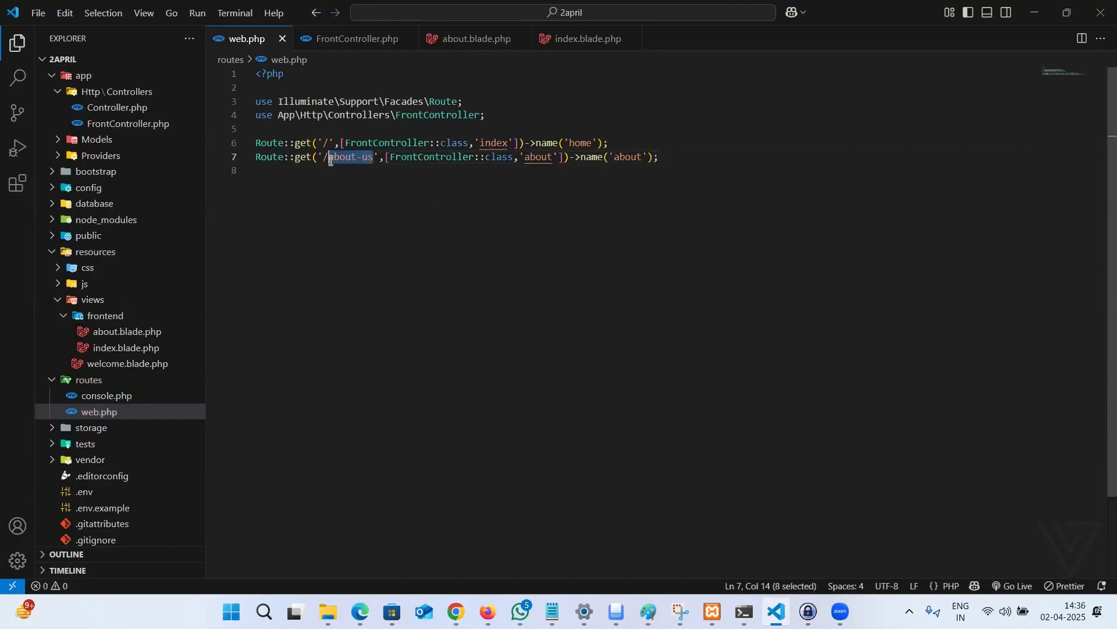
{"action": "left_click", "coordinate": [490, 14]}
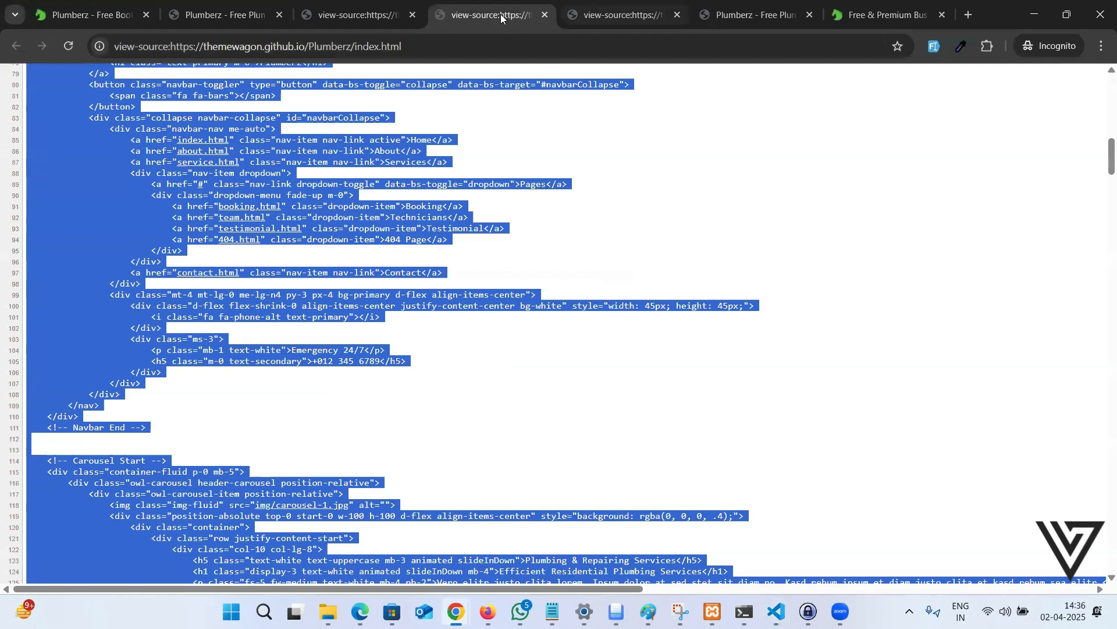
Load localhost:8000/about-us and scroll through the styled About Us page to check it
{"action": "left_click", "coordinate": [413, 15]}
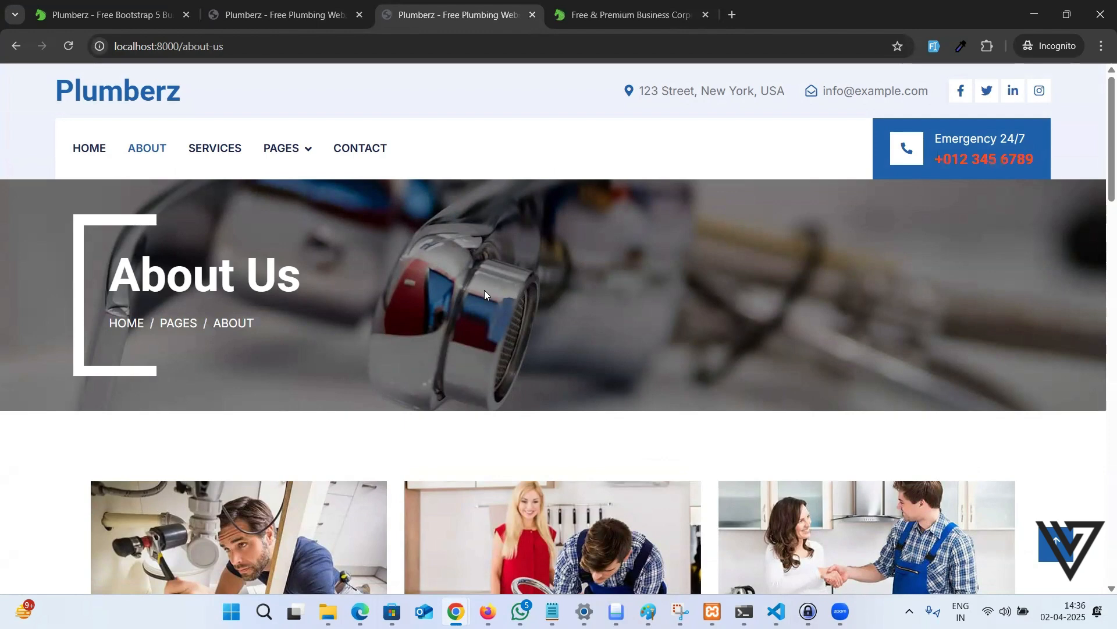
{"action": "scroll", "scroll_direction": "down", "scroll_amount": 3}
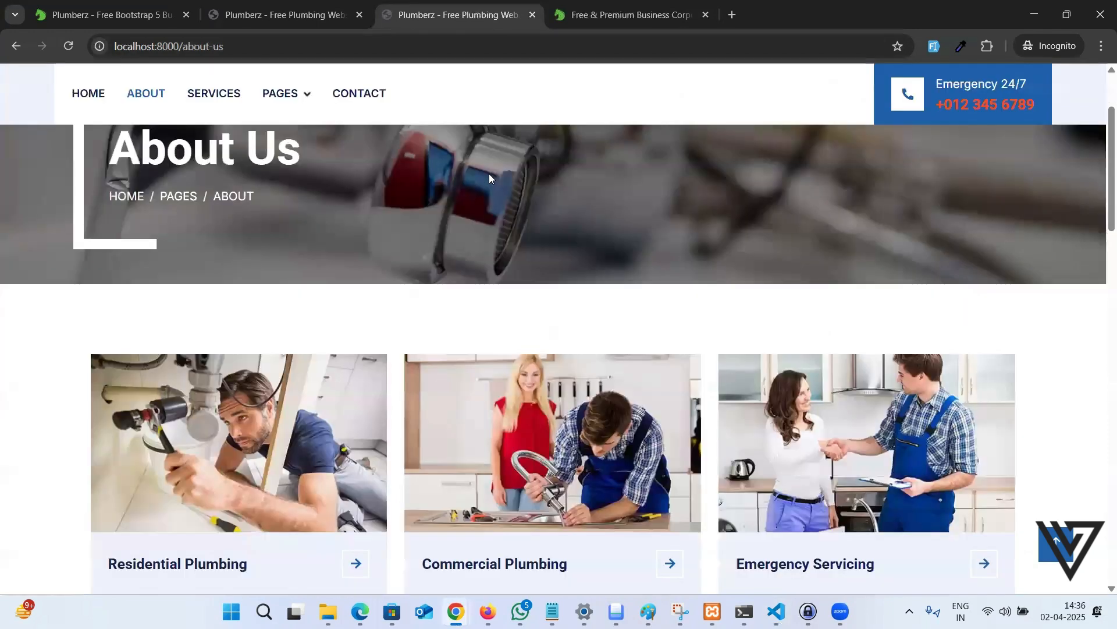
{"action": "scroll", "scroll_direction": "up", "scroll_amount": 3}
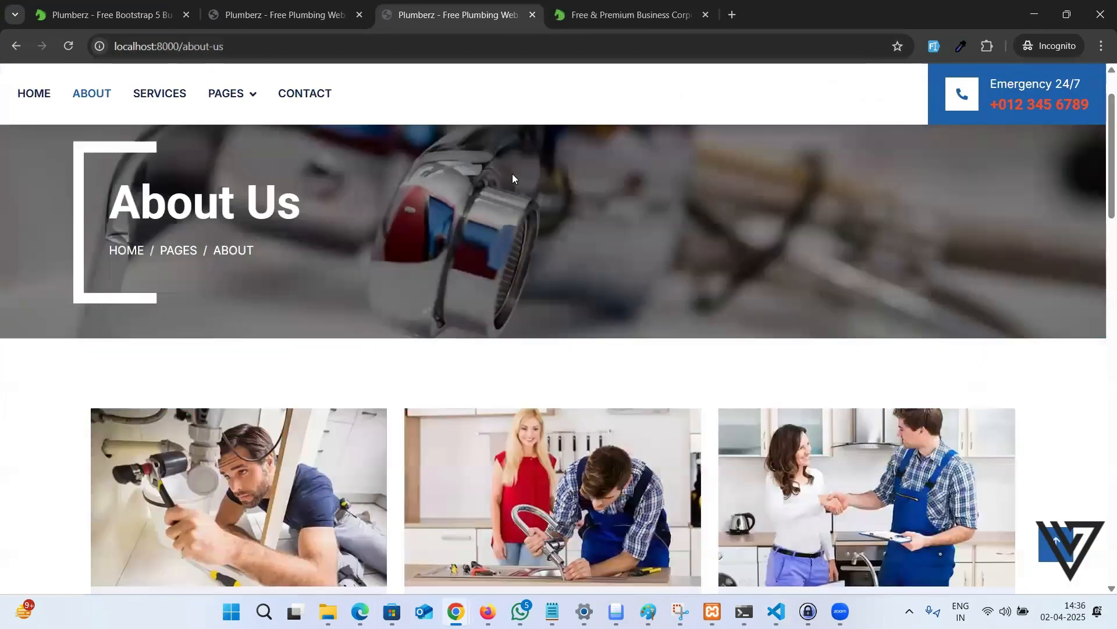
{"action": "scroll", "scroll_direction": "up", "scroll_amount": 3}
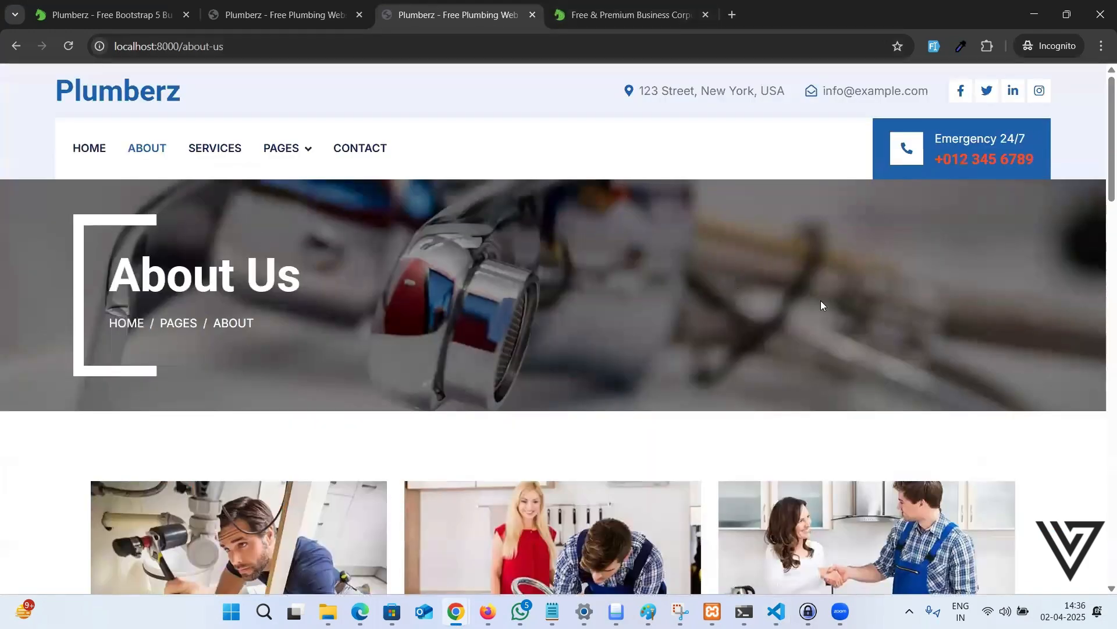
{"action": "scroll", "scroll_direction": "down", "scroll_amount": 3}
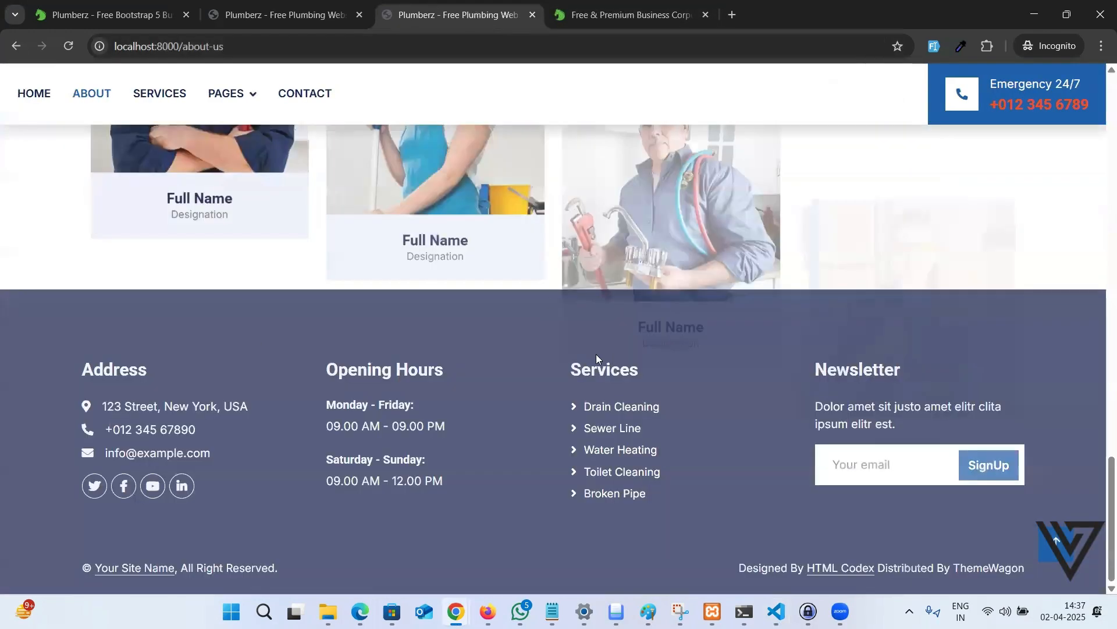
{"action": "scroll", "scroll_direction": "up", "scroll_amount": 3}
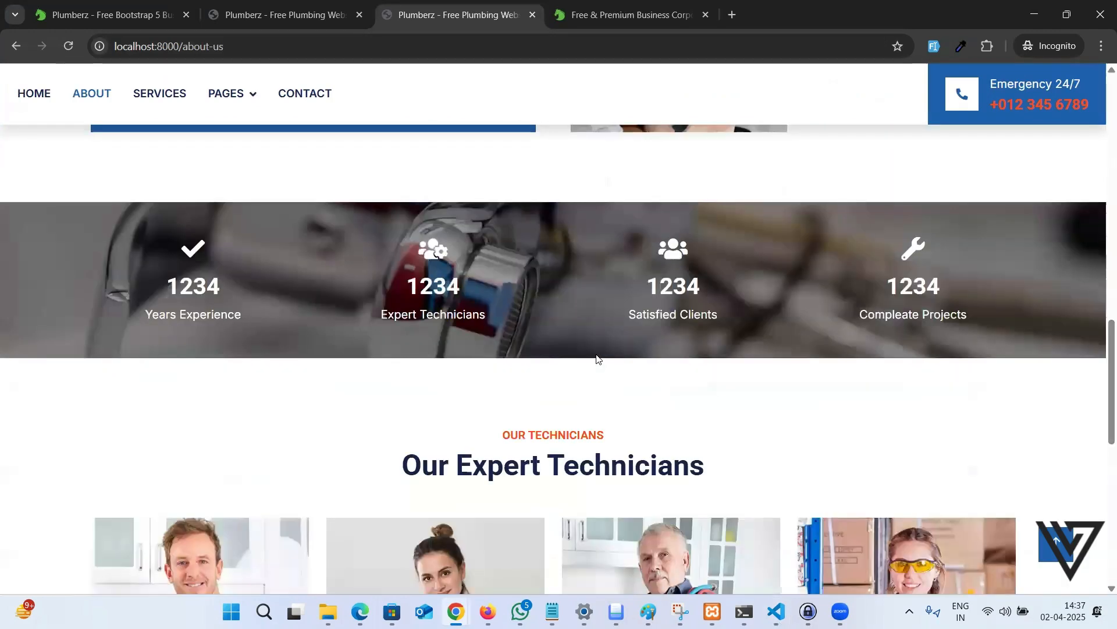
{"action": "scroll", "scroll_direction": "up", "scroll_amount": 3}
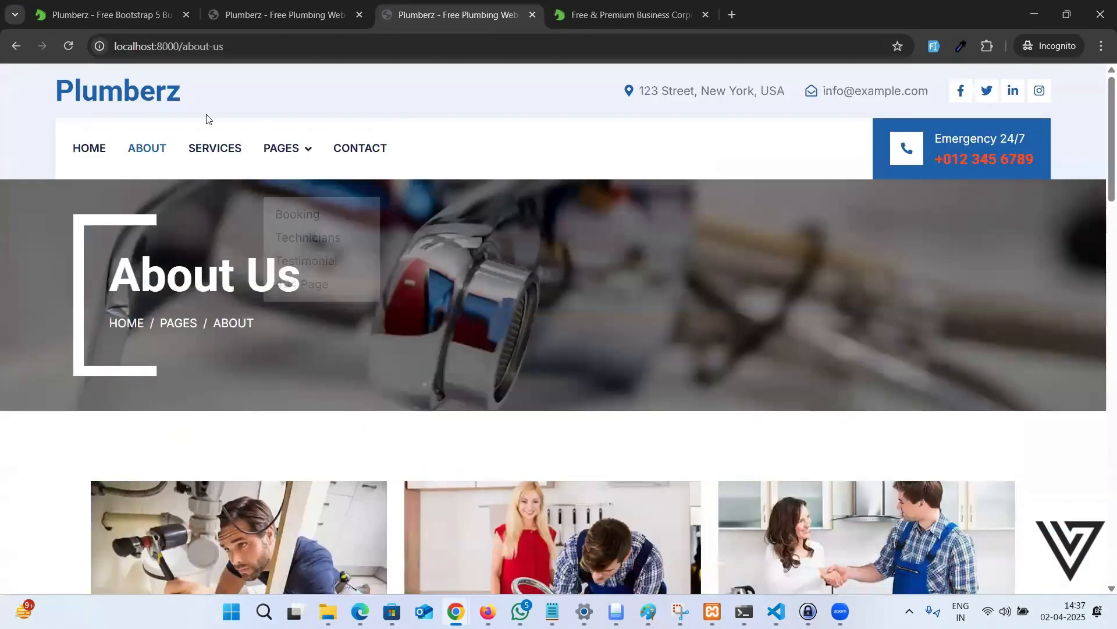
{"action": "left_click", "coordinate": [775, 617]}
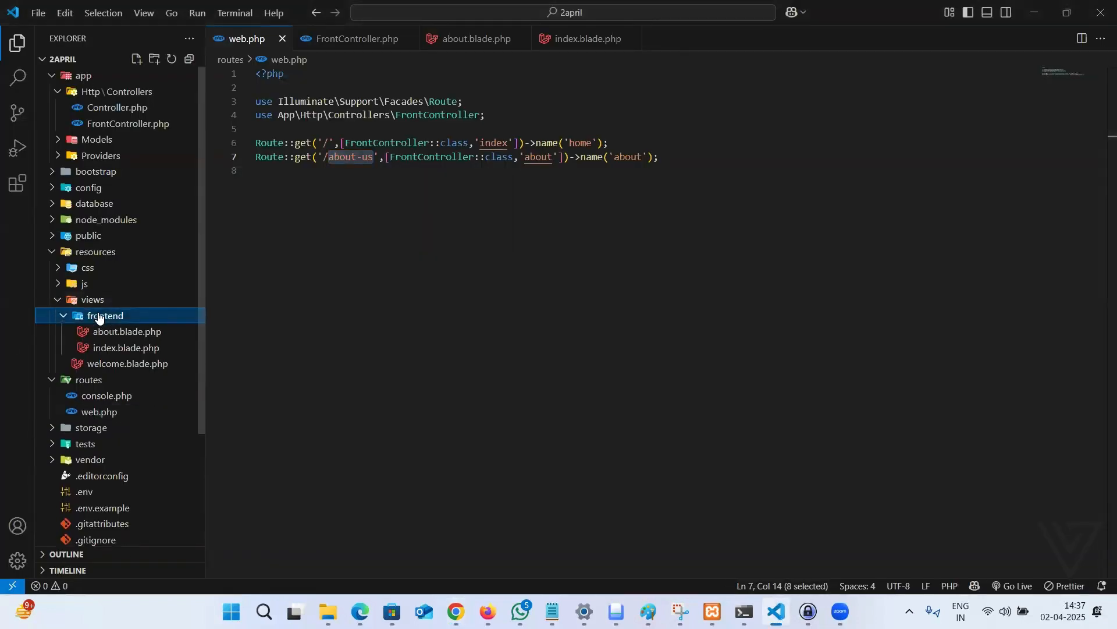
Create a layouts folder in views/frontend holding a new app.blade.php file
{"action": "left_click", "coordinate": [152, 56]}
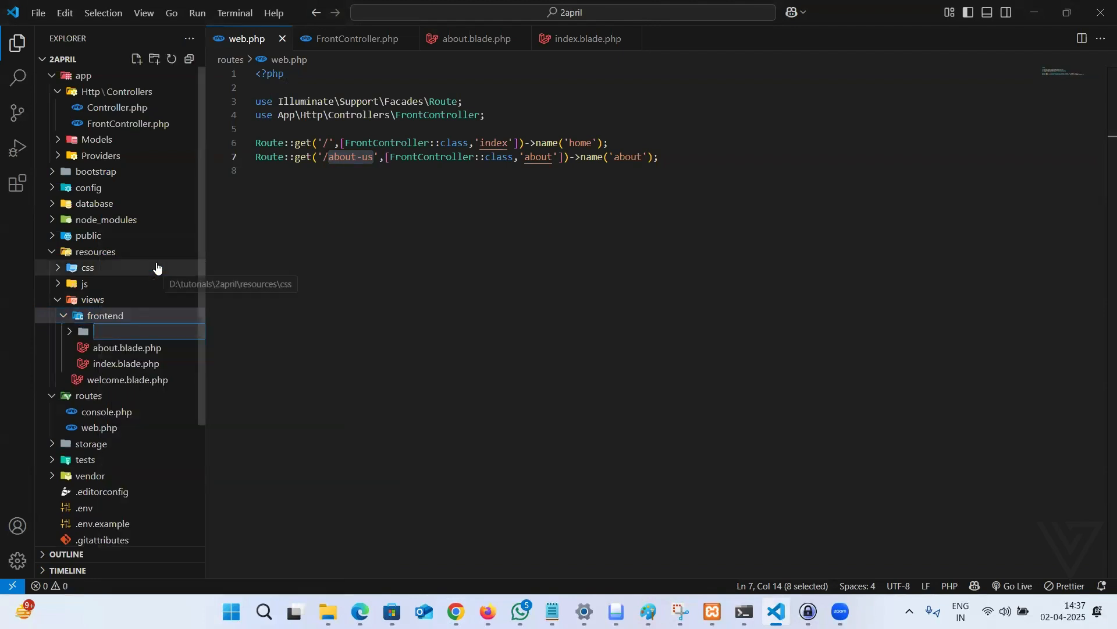
{"action": "type", "text": "layouts"}
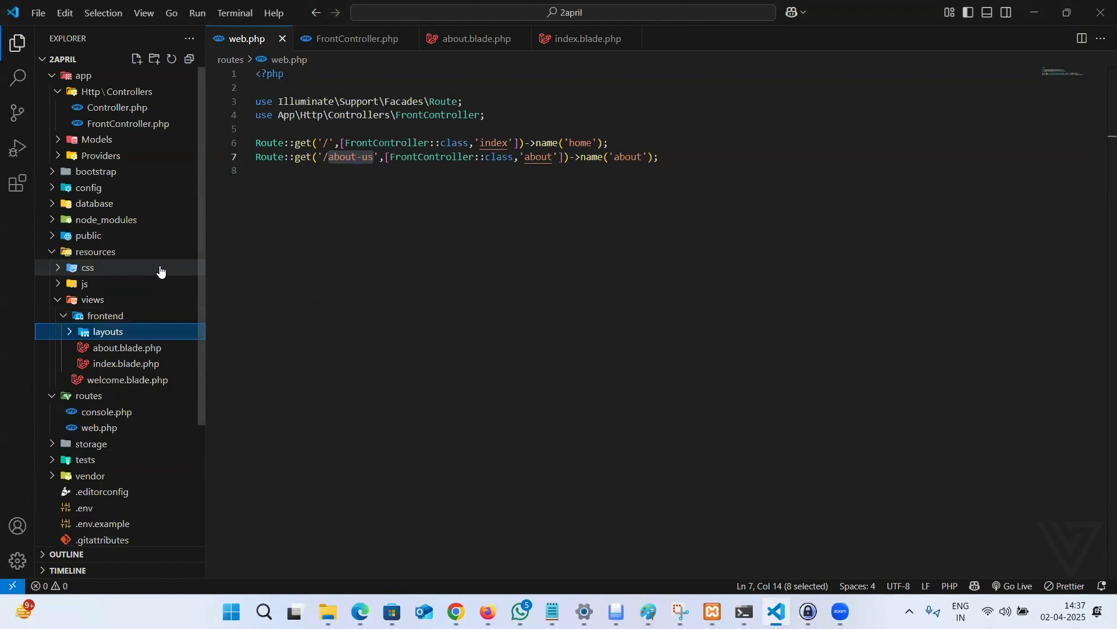
{"action": "right_click", "coordinate": [107, 331]}
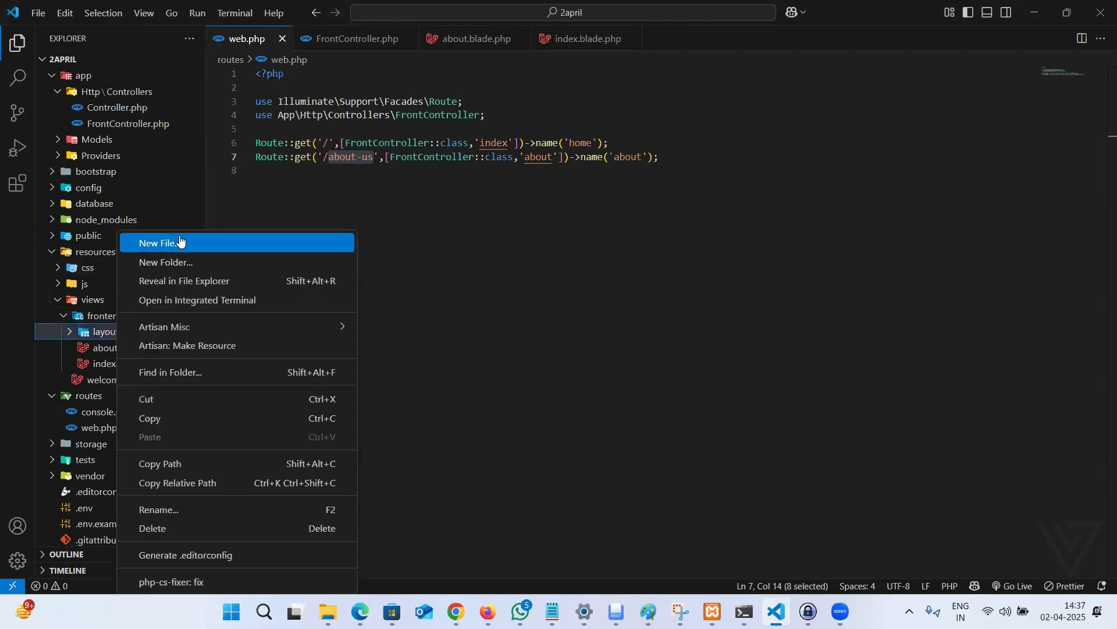
{"action": "left_click", "coordinate": [158, 242]}
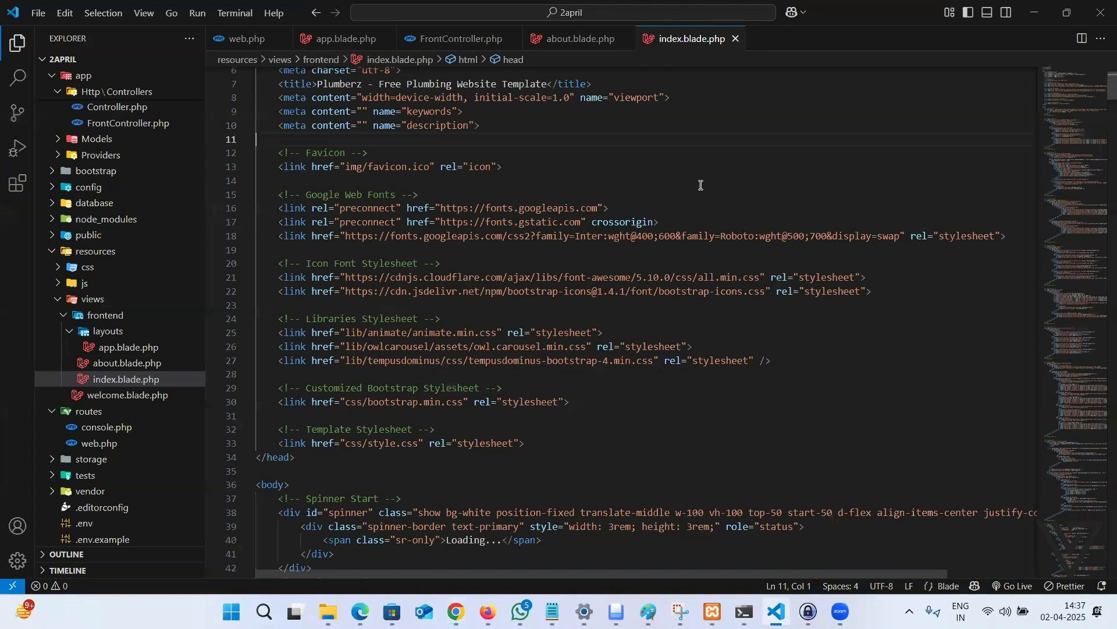
Copy all of index.blade.php's markup for use in app.blade.php
{"action": "key", "text": "ctrl+a"}
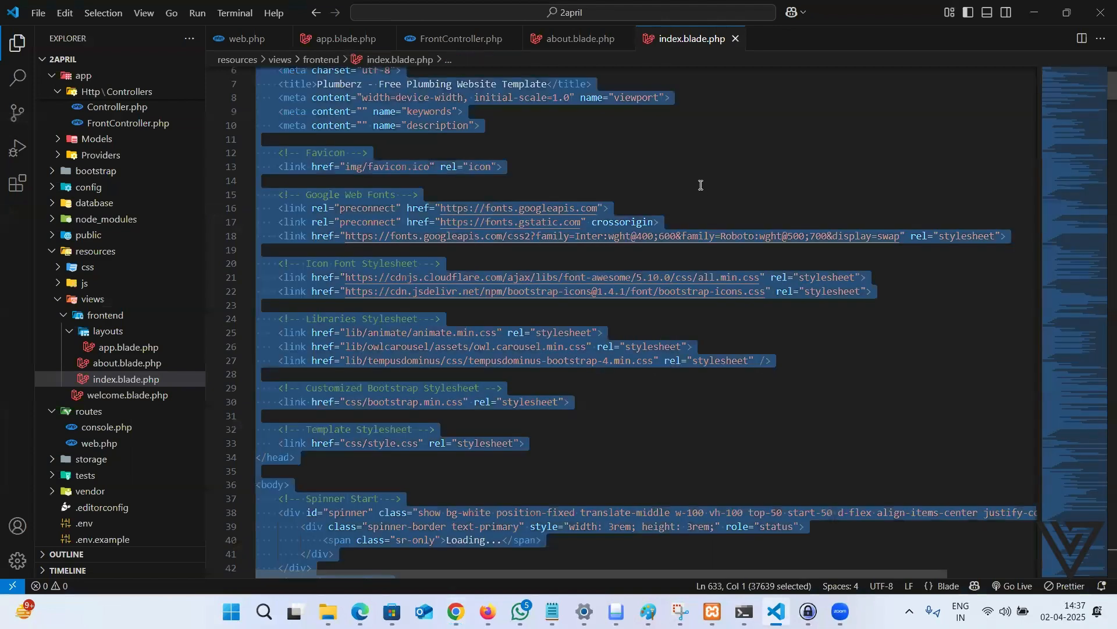
{"action": "mouse_move", "coordinate": [590, 93]}
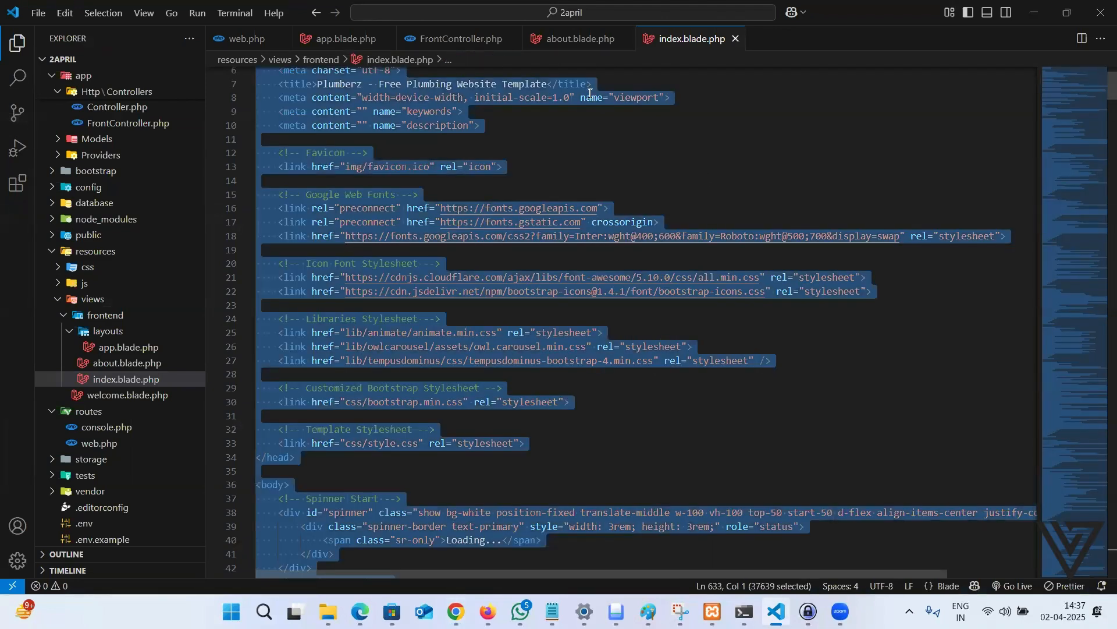
{"action": "left_click", "coordinate": [345, 39]}
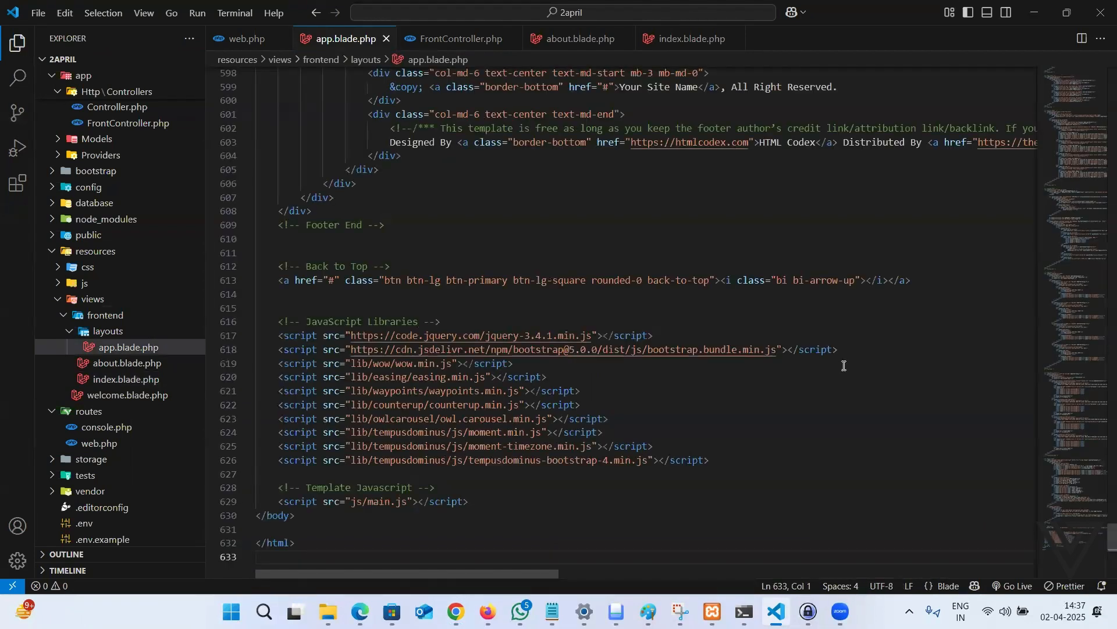
Delete the page sections from Carousel Start to Testimonial End, leaving navbar and footer
{"action": "scroll", "scroll_direction": "up", "scroll_amount": 3}
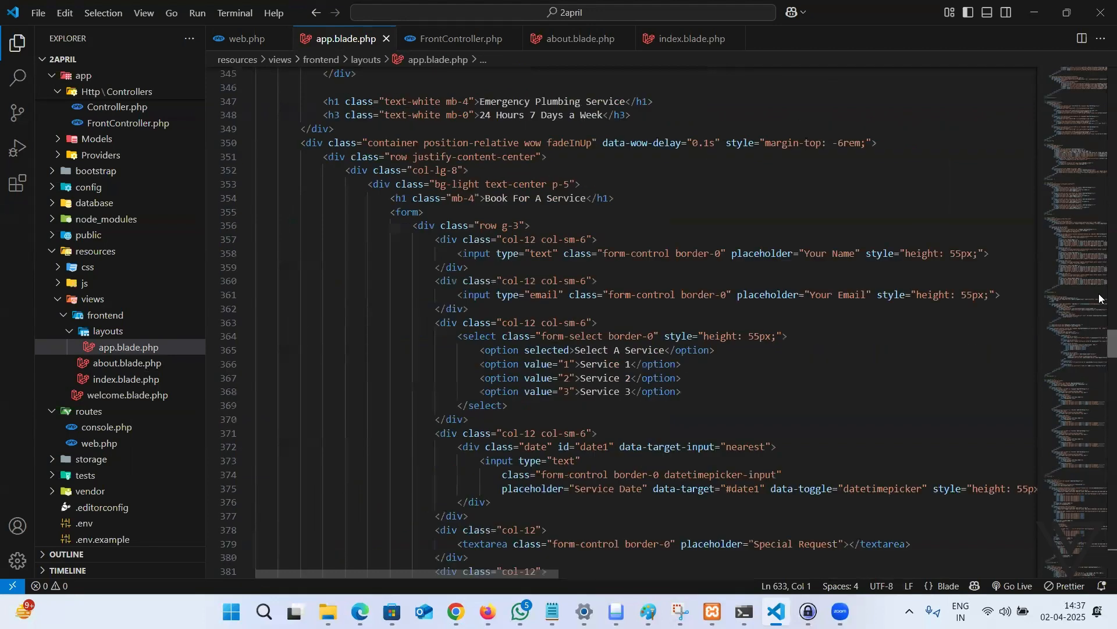
{"action": "scroll", "scroll_direction": "up", "scroll_amount": 3}
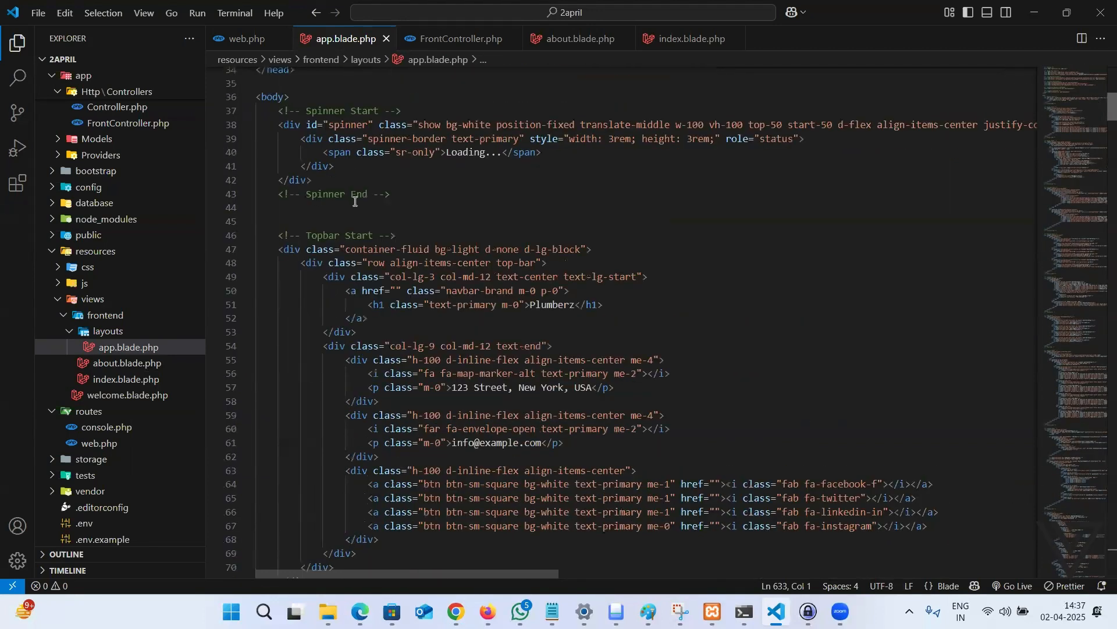
{"action": "scroll", "scroll_direction": "down", "scroll_amount": 3}
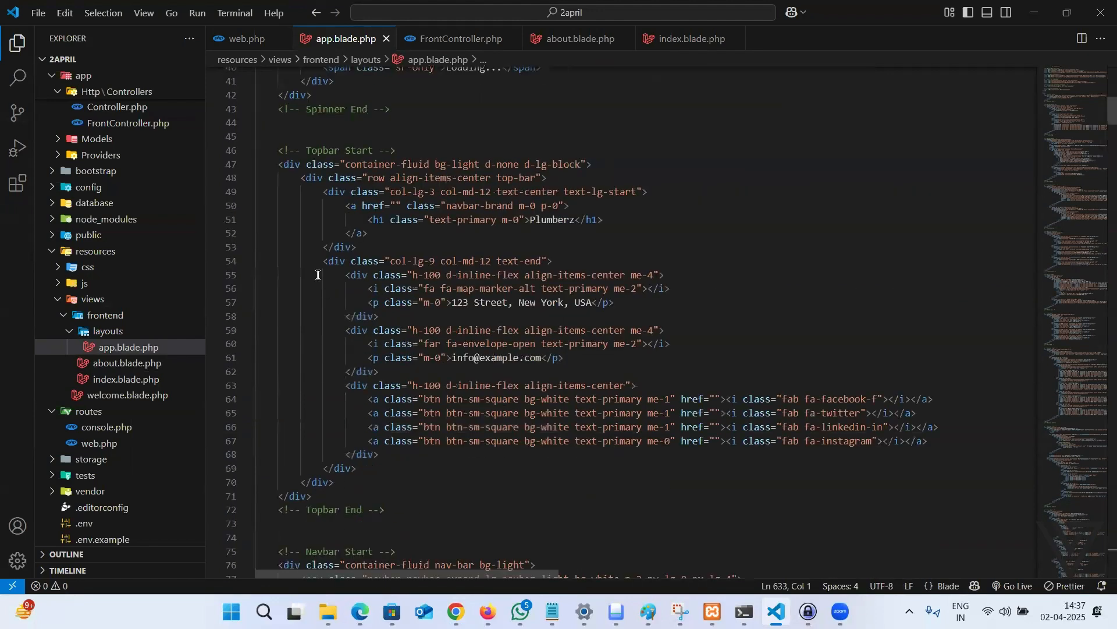
{"action": "scroll", "scroll_direction": "down", "scroll_amount": 3}
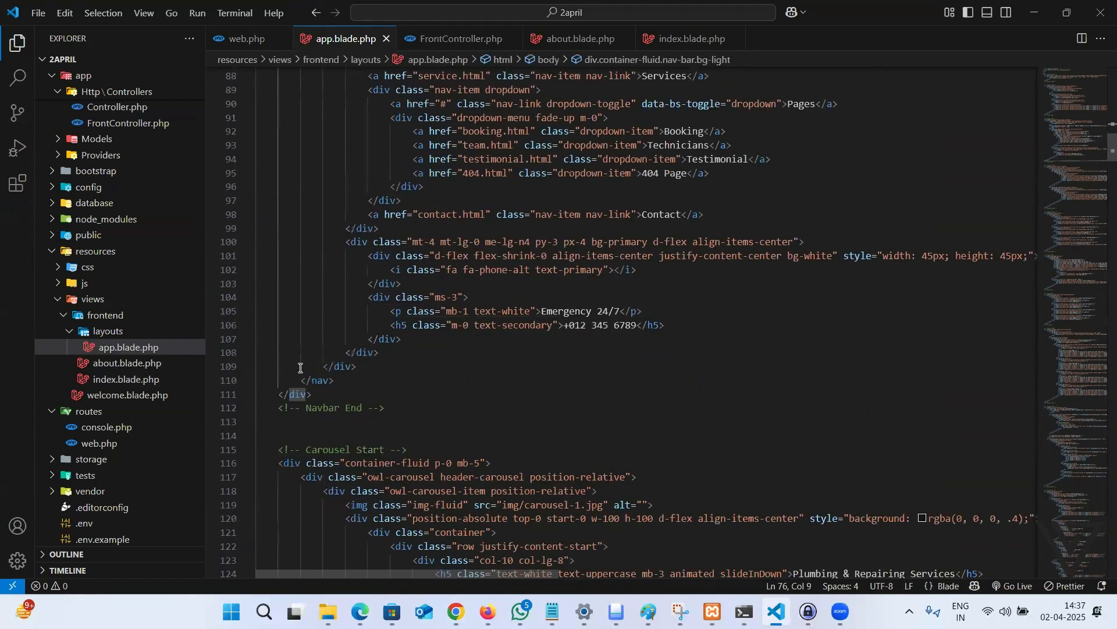
{"action": "scroll", "scroll_direction": "down", "scroll_amount": 3}
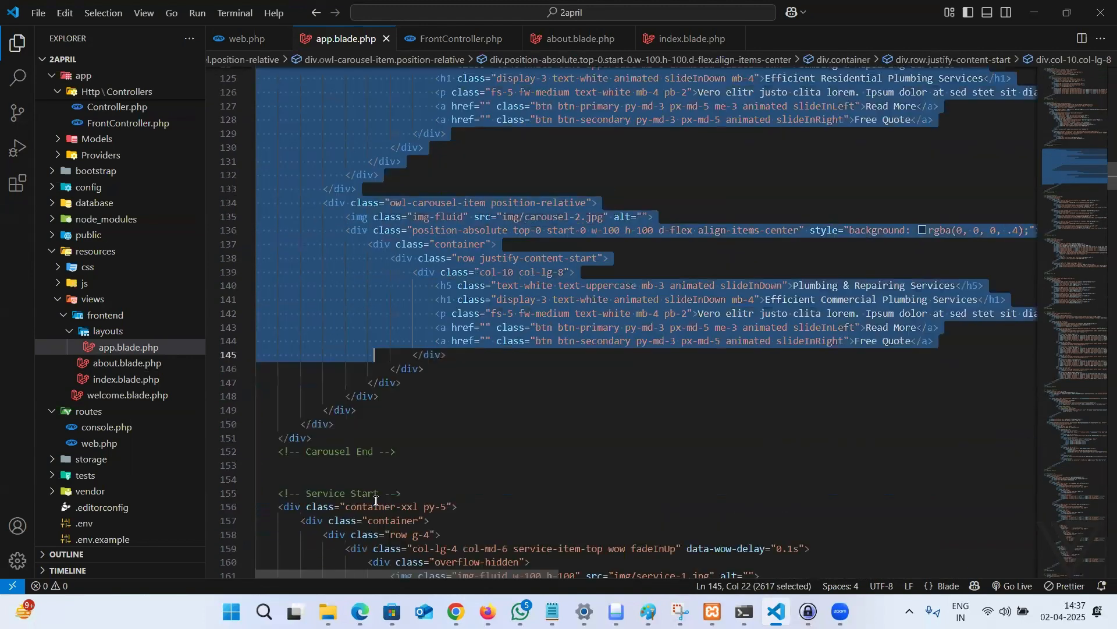
{"action": "scroll", "scroll_direction": "down", "scroll_amount": 3}
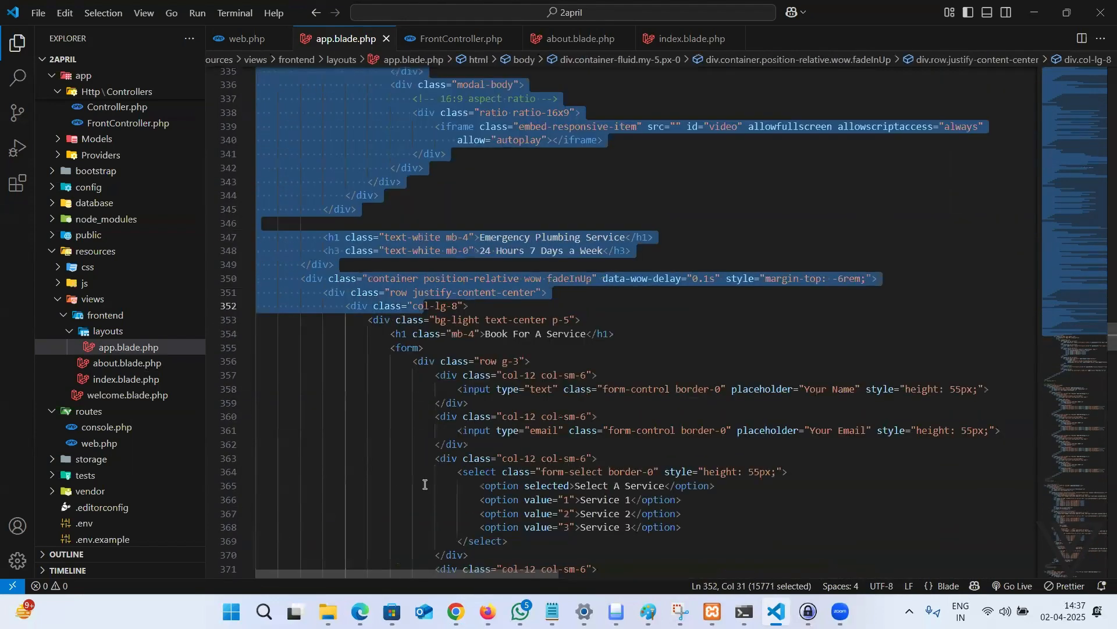
{"action": "scroll", "scroll_direction": "down", "scroll_amount": 3}
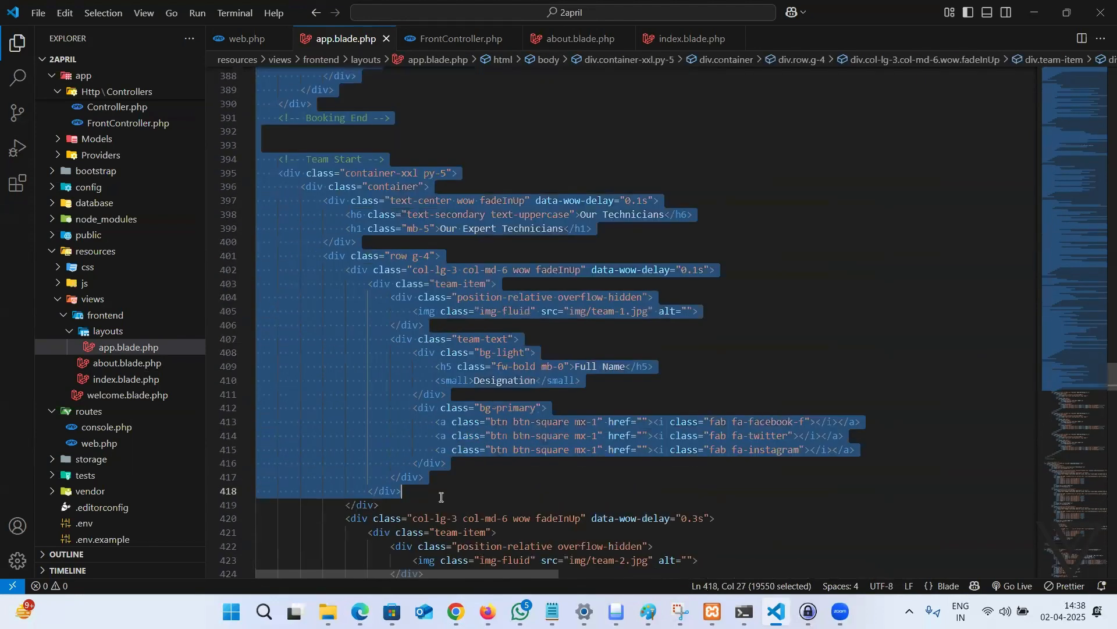
{"action": "scroll", "scroll_direction": "down", "scroll_amount": 3}
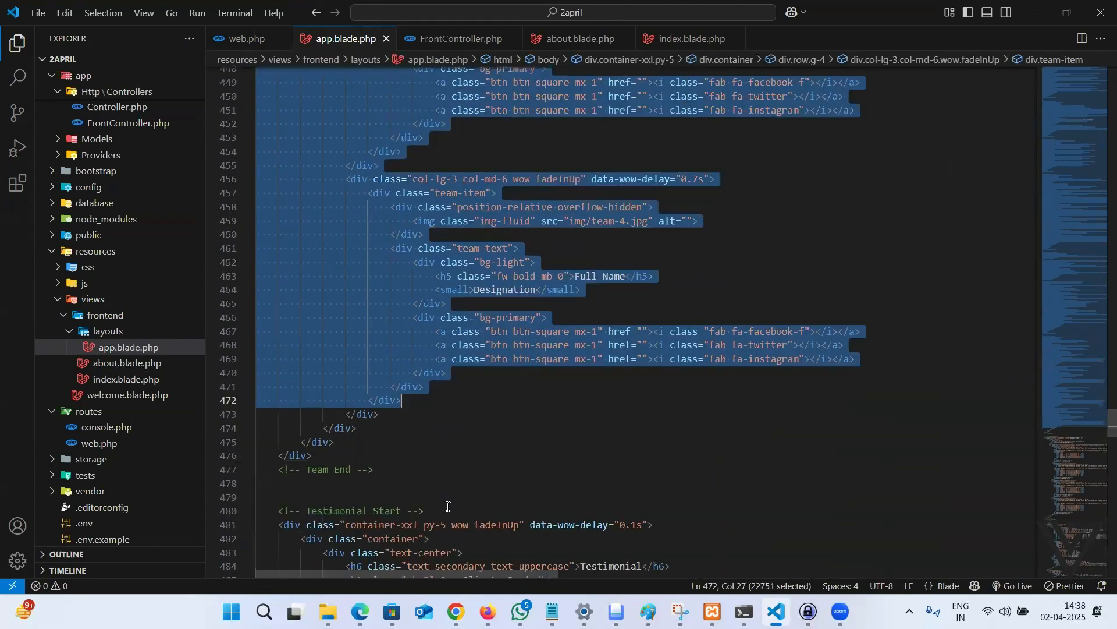
{"action": "scroll", "scroll_direction": "down", "scroll_amount": 3}
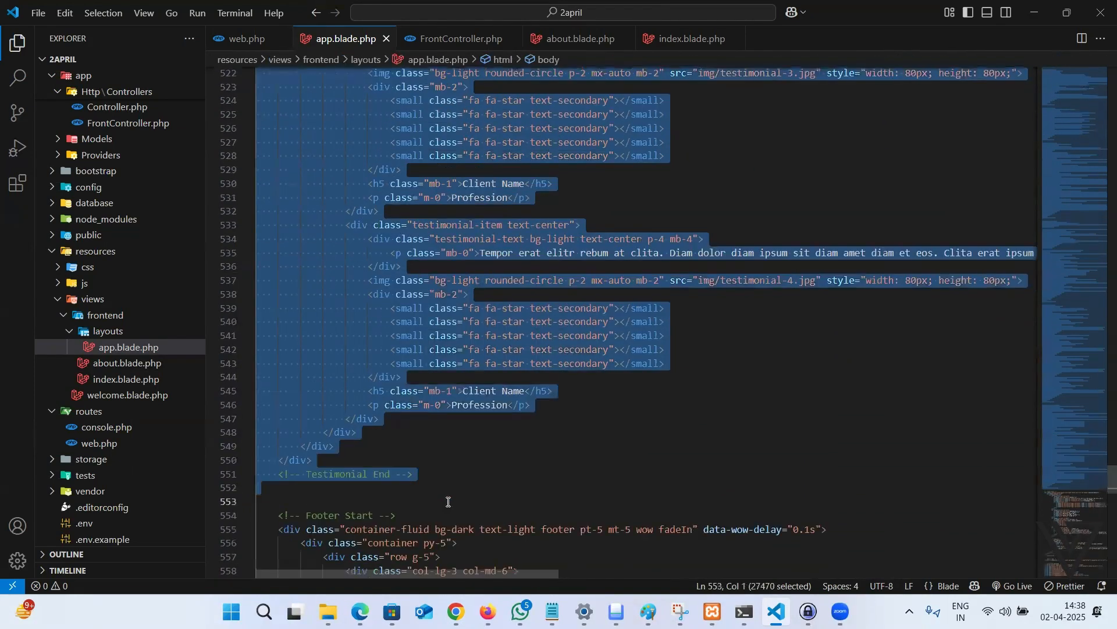
{"action": "key", "text": "Delete"}
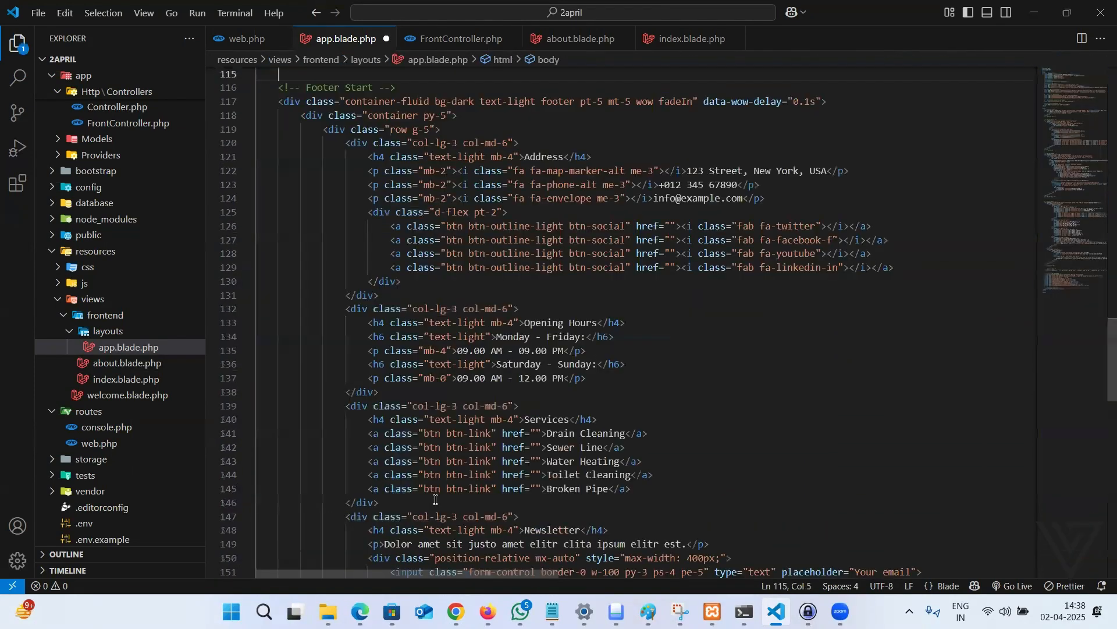
{"action": "scroll", "scroll_direction": "up", "scroll_amount": 3}
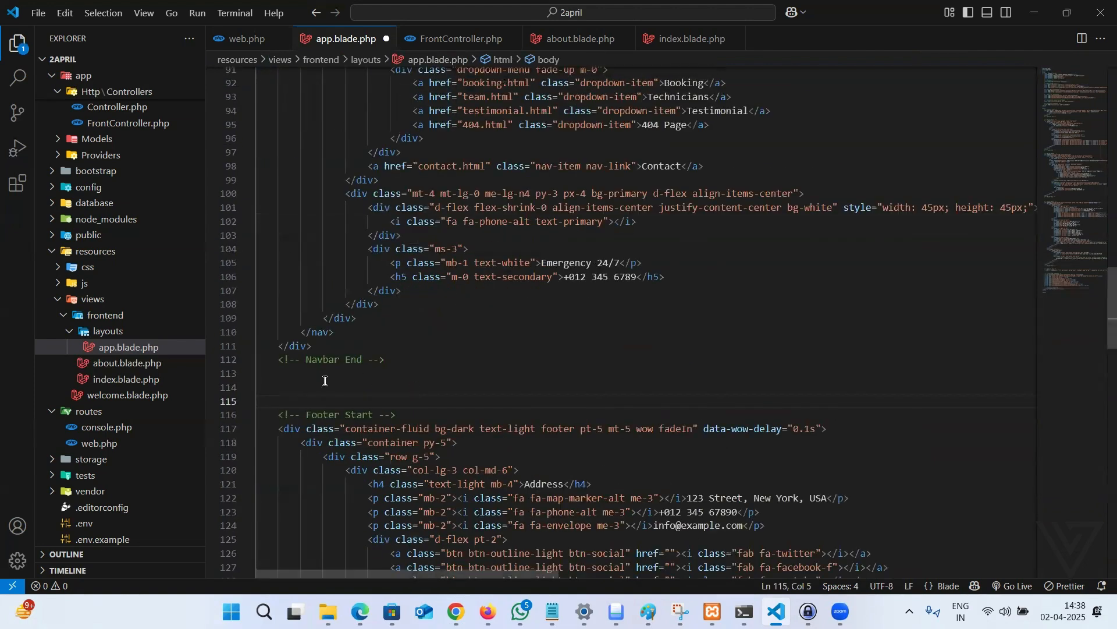
{"action": "type", "text": "@yield("}
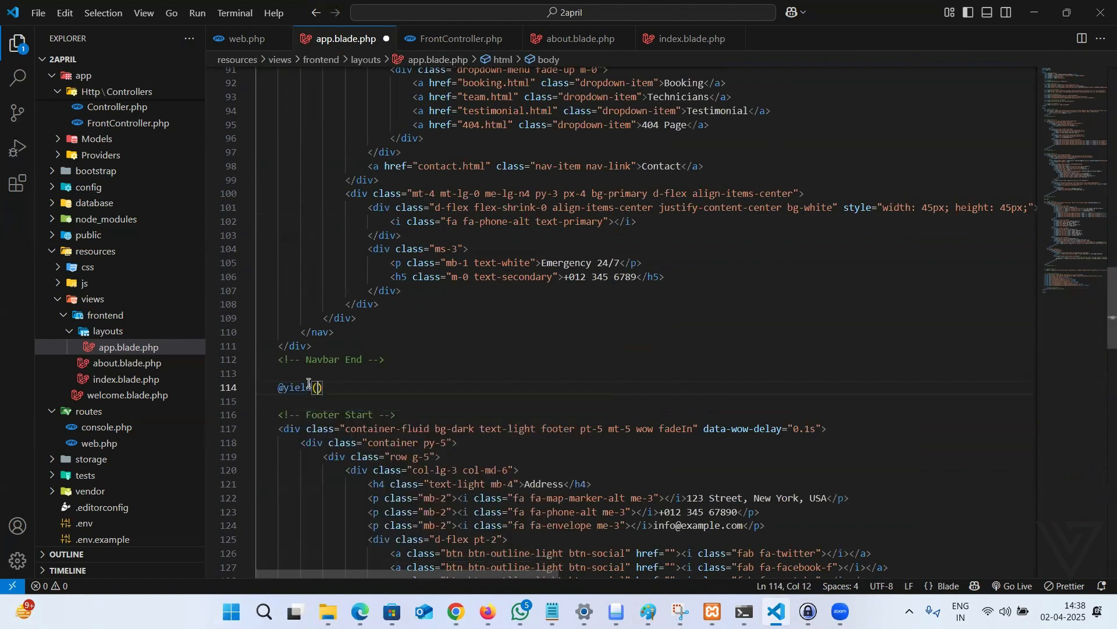
{"action": "type", "text": "'"}
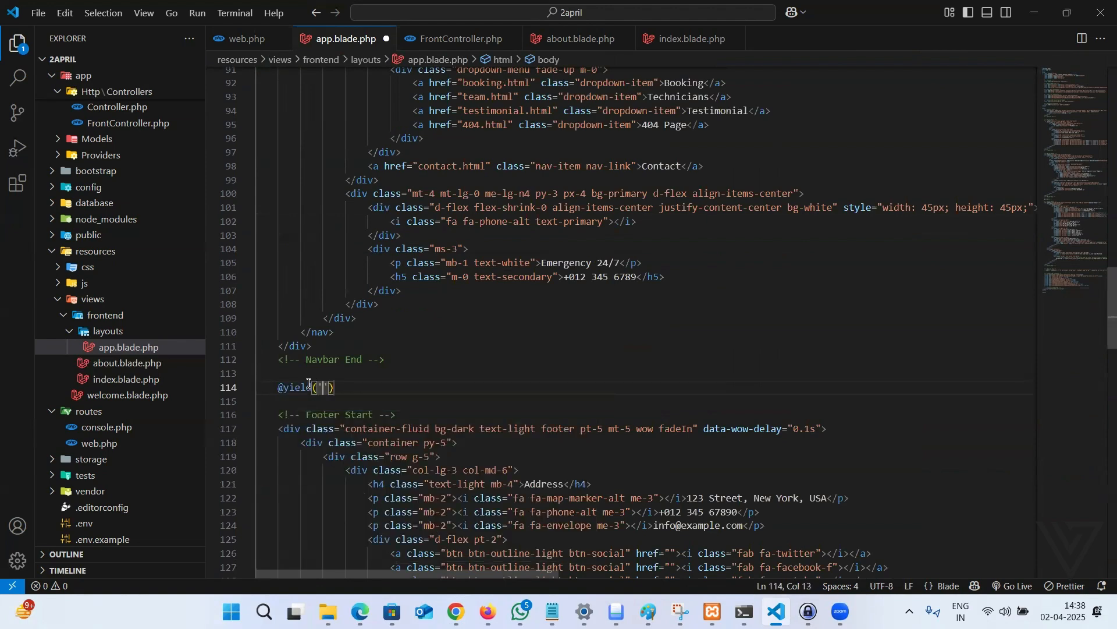
{"action": "type", "text": "content"}
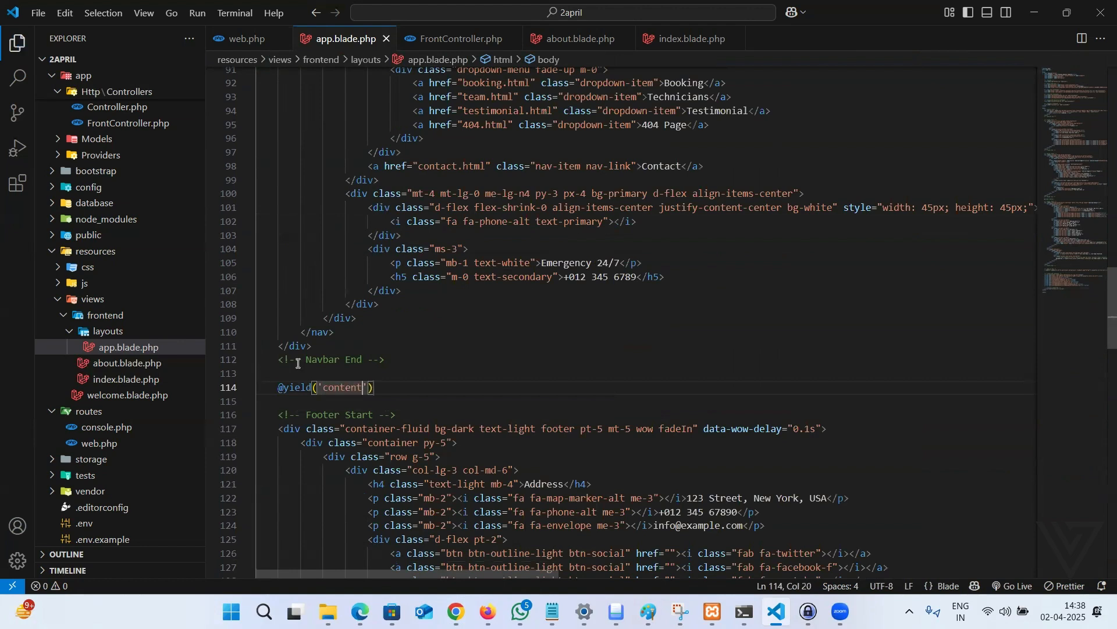
{"action": "double_click", "coordinate": [341, 386]}
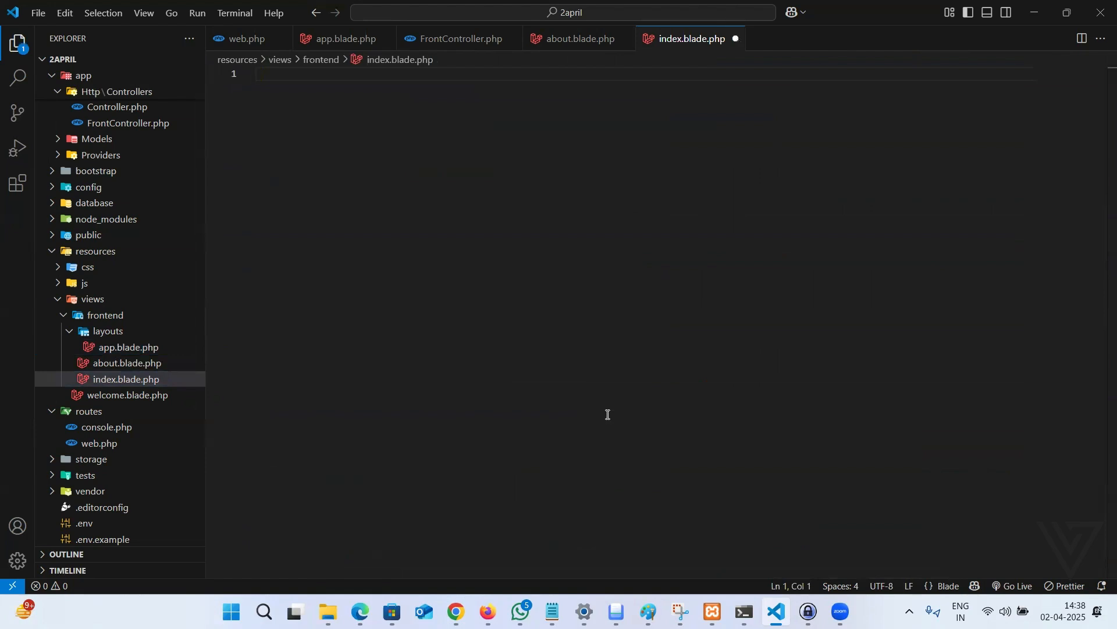
{"action": "type", "text": "@extends('"}
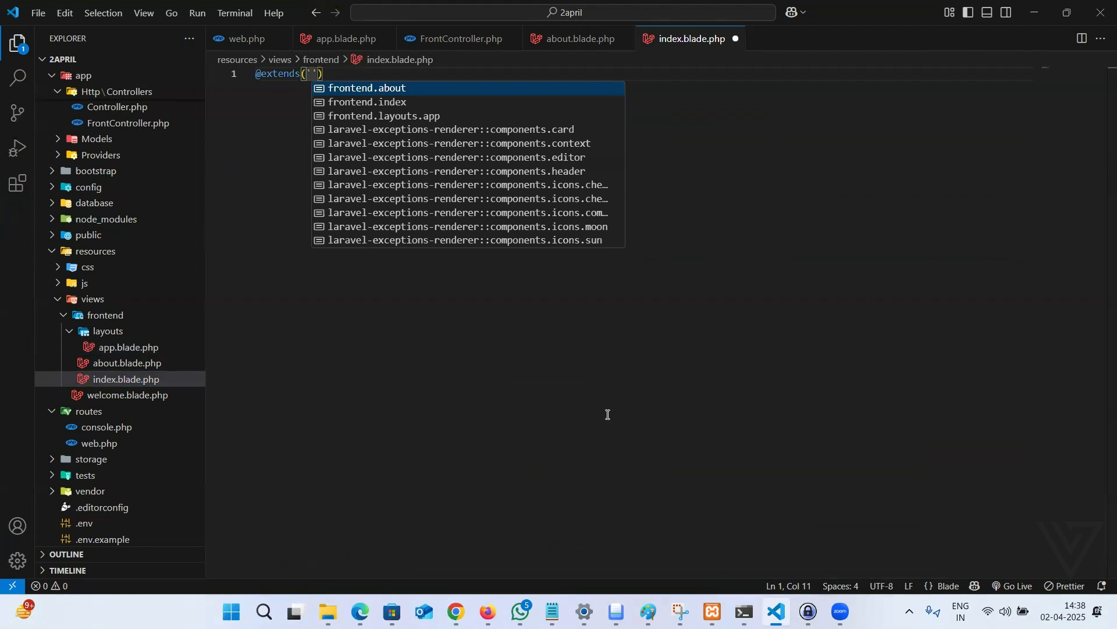
{"action": "type", "text": "frontend.layouts.app"}
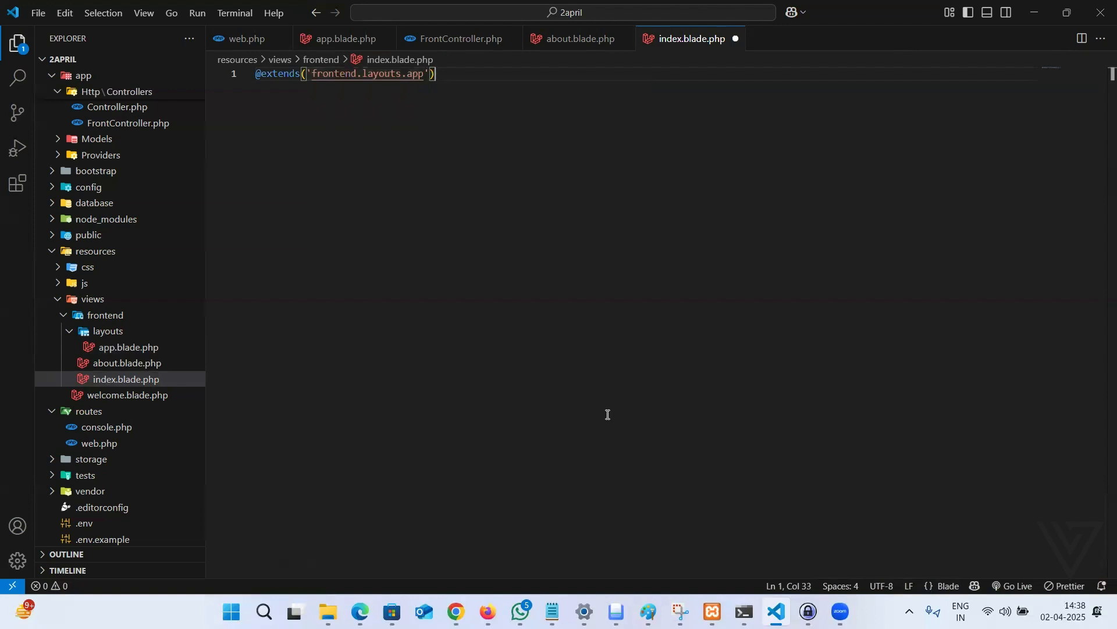
{"action": "type", "text": "@section('content"}
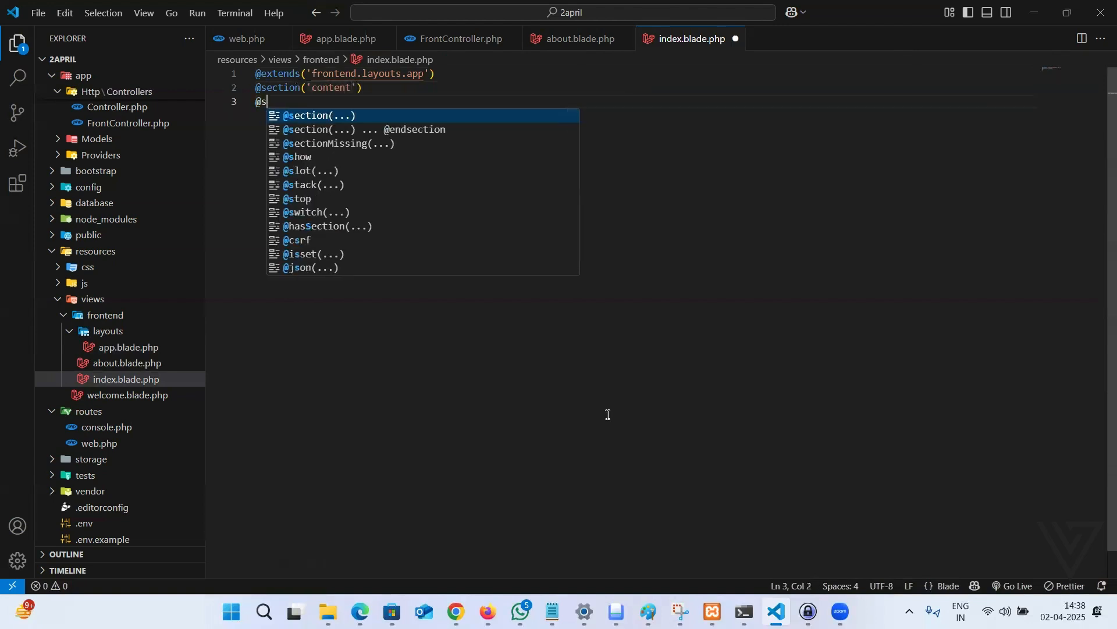
{"action": "type", "text": "top"}
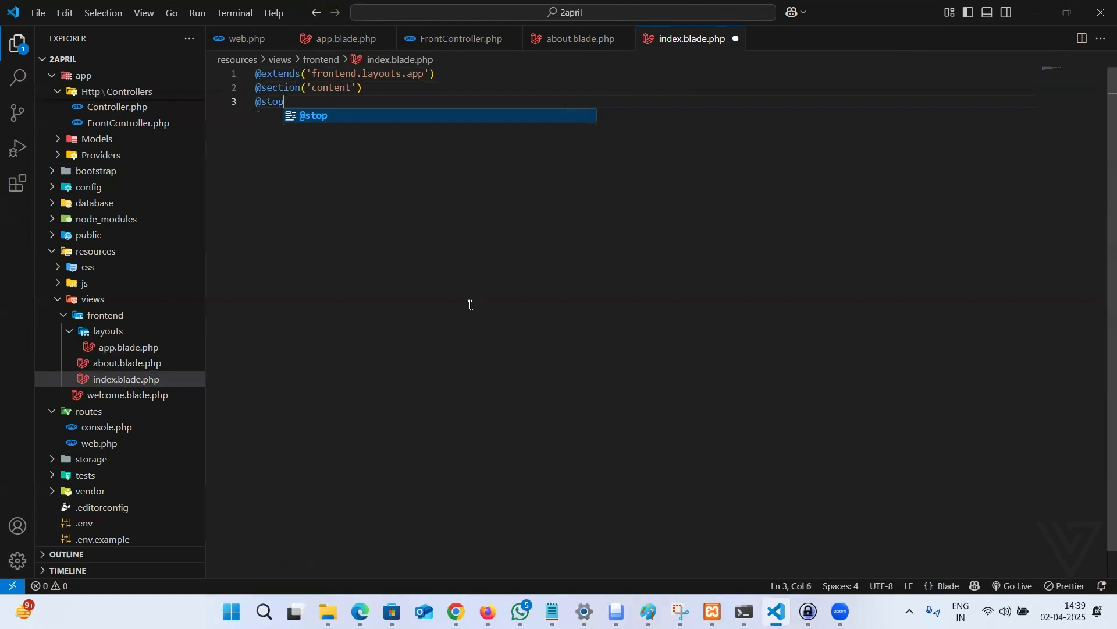
{"action": "key", "text": "Enter"}
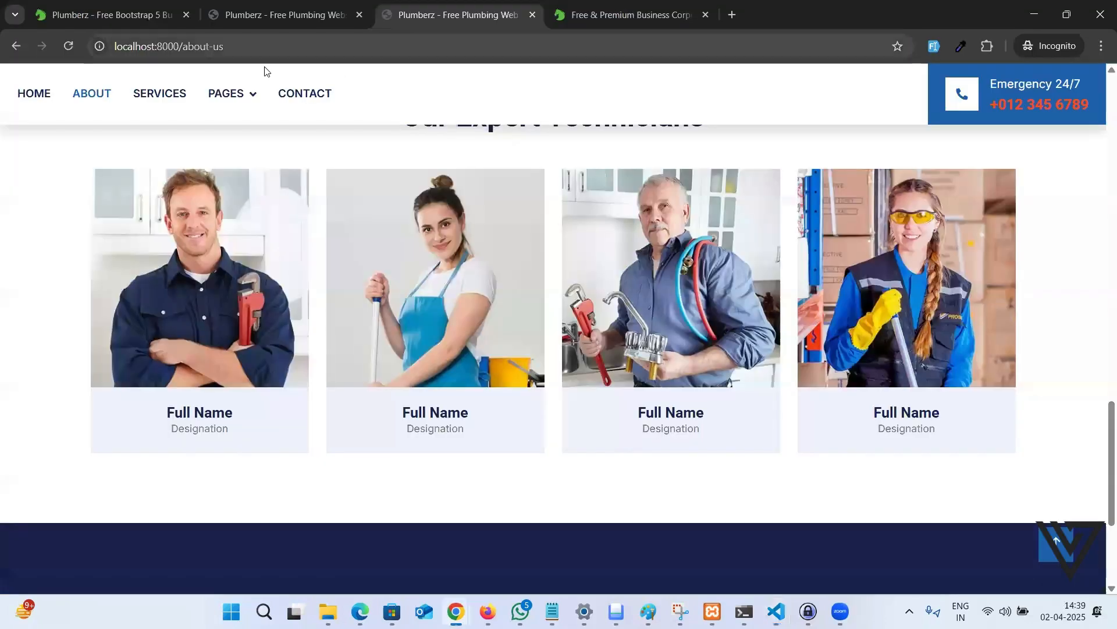
Load localhost:8000 without /about-us and review the home page, then return to the editor
{"action": "left_click", "coordinate": [199, 46]}
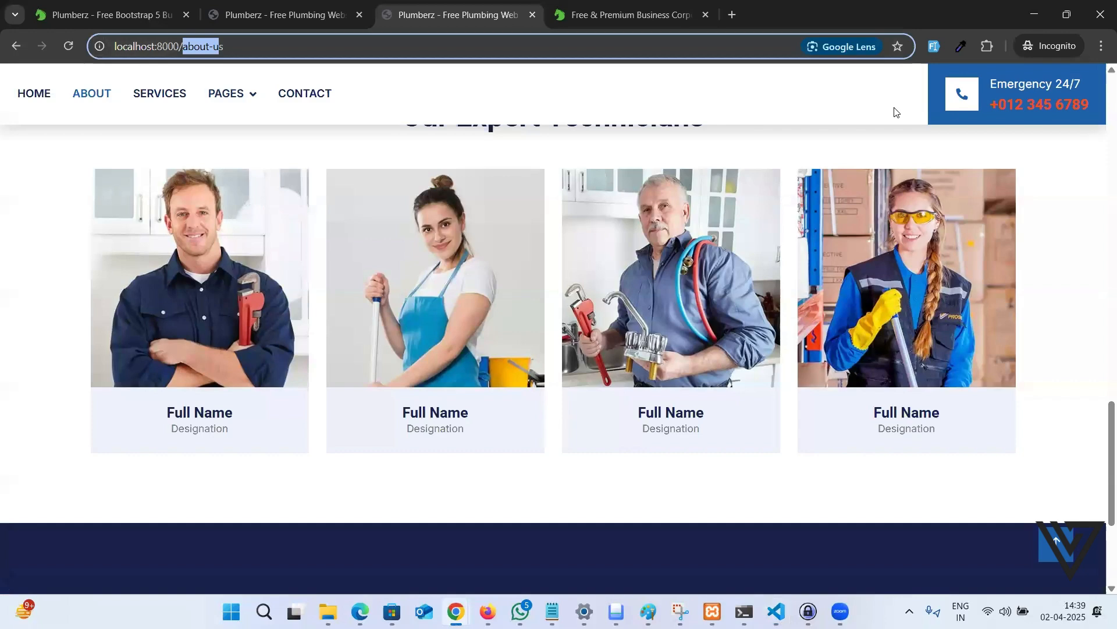
{"action": "left_click", "coordinate": [33, 94]}
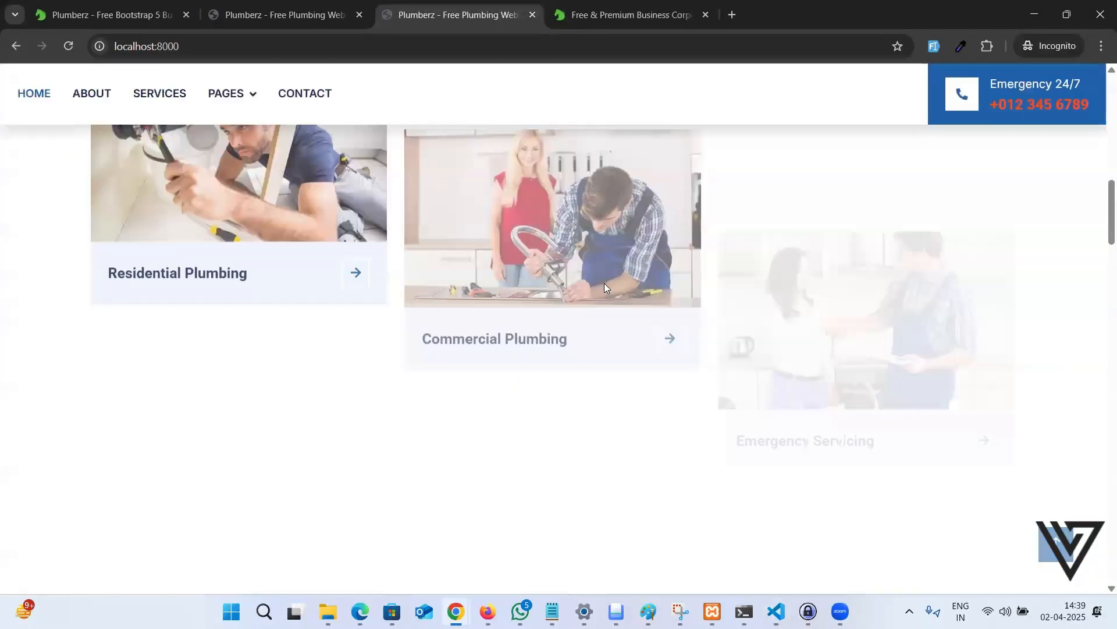
{"action": "scroll", "scroll_direction": "down", "scroll_amount": 3}
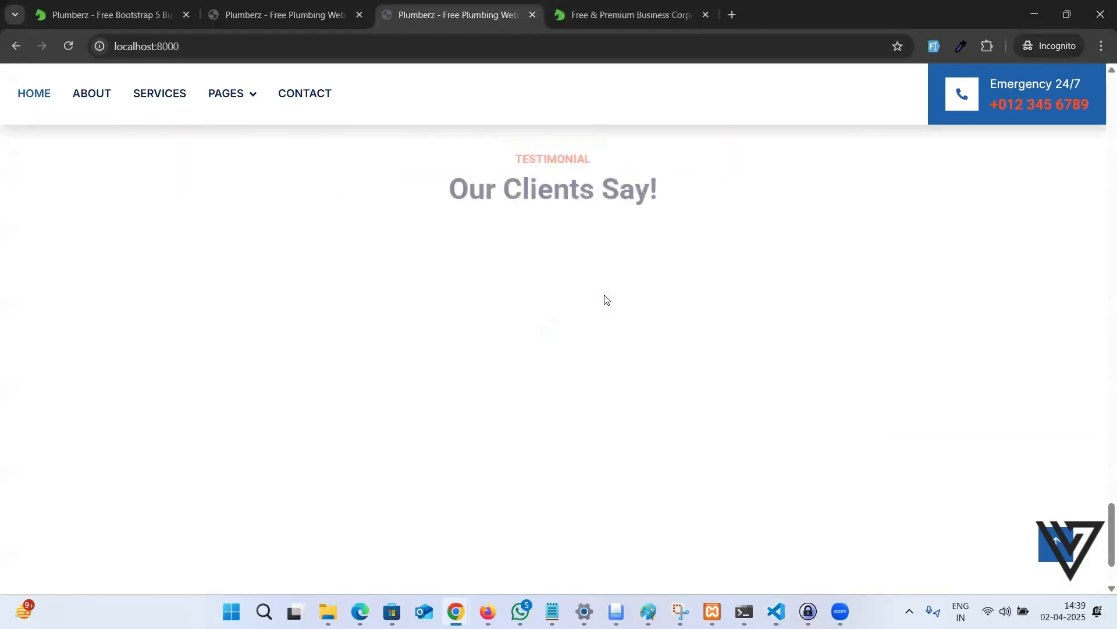
{"action": "scroll", "scroll_direction": "up", "scroll_amount": 3}
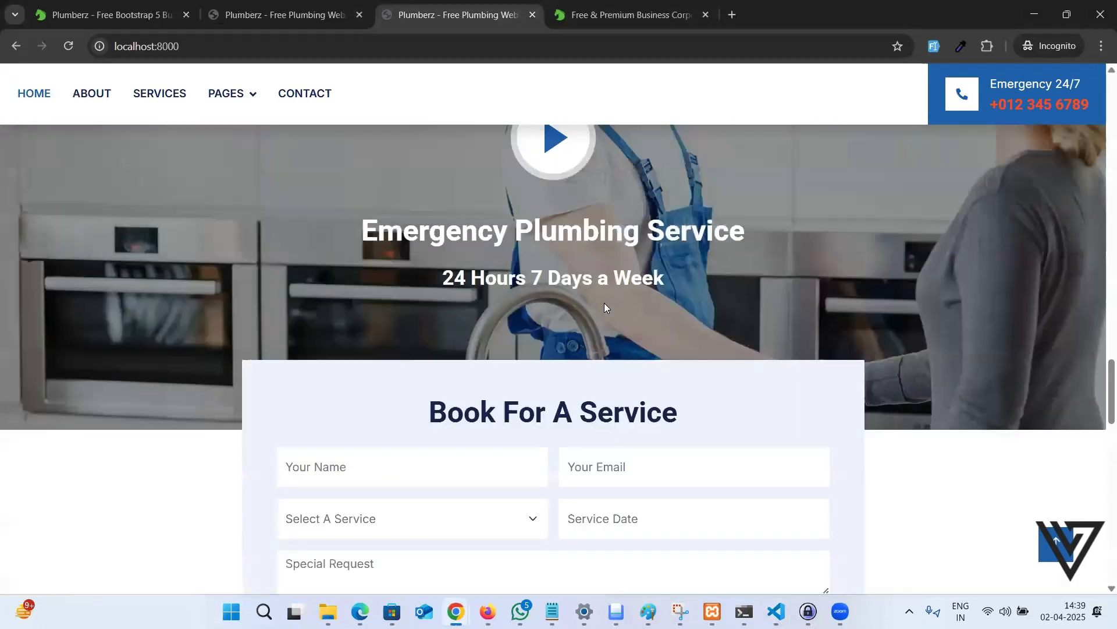
{"action": "scroll", "scroll_direction": "up", "scroll_amount": 3}
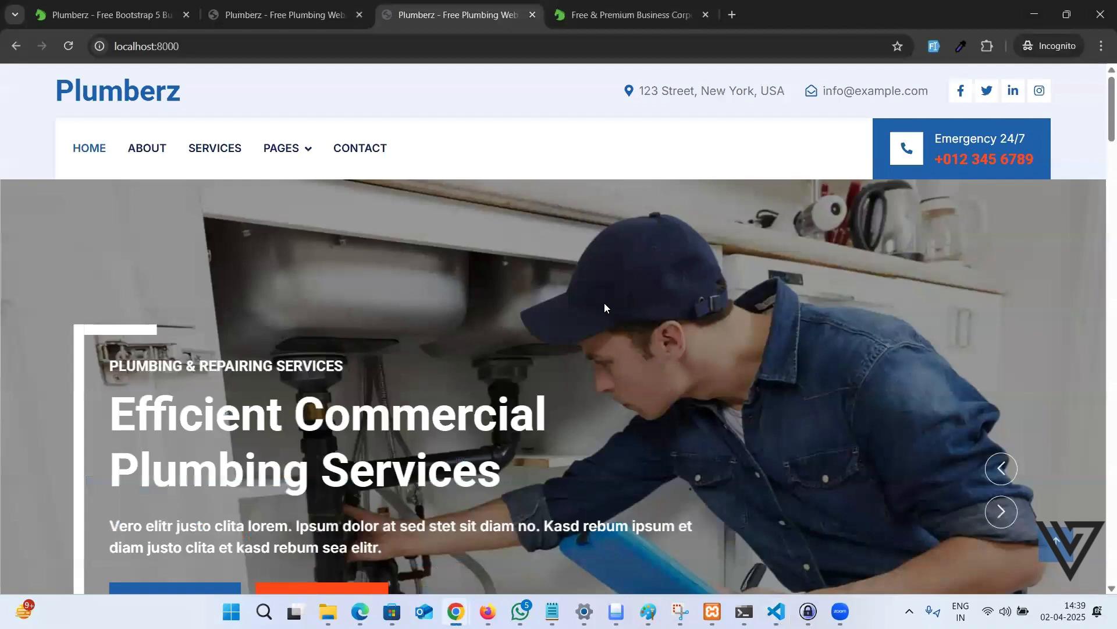
{"action": "left_click", "coordinate": [775, 617]}
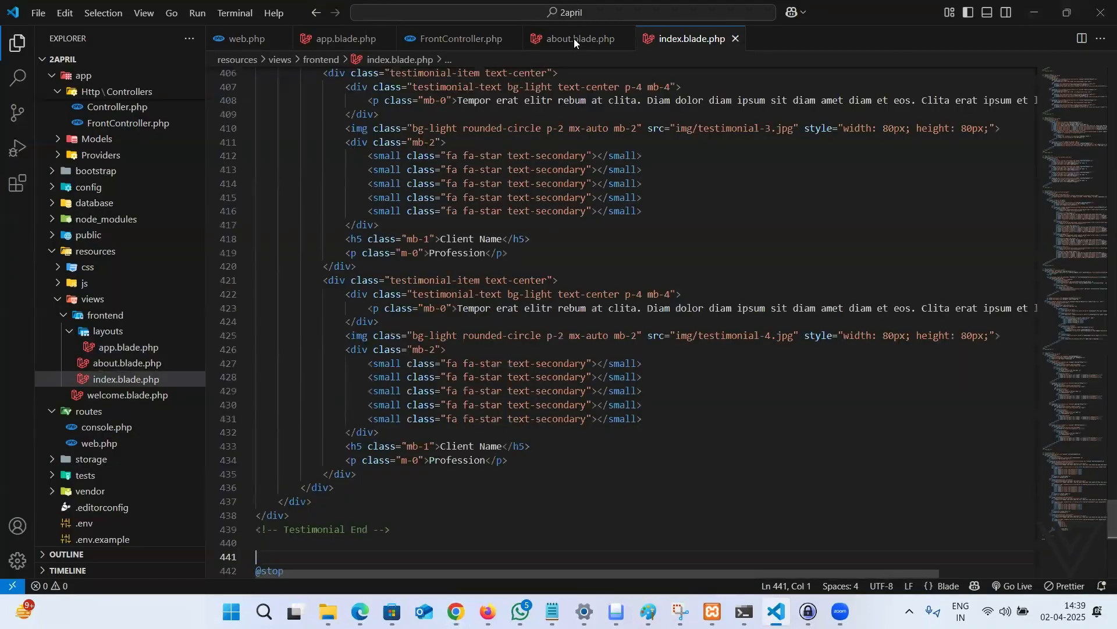
{"action": "left_click", "coordinate": [573, 38]}
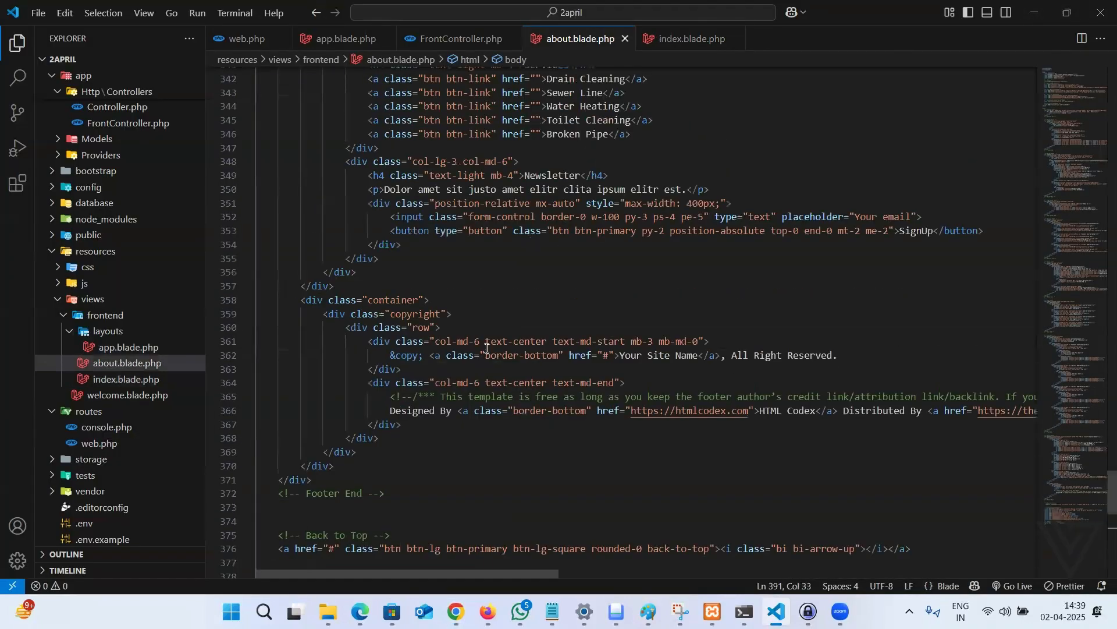
{"action": "scroll", "scroll_direction": "up", "scroll_amount": 3}
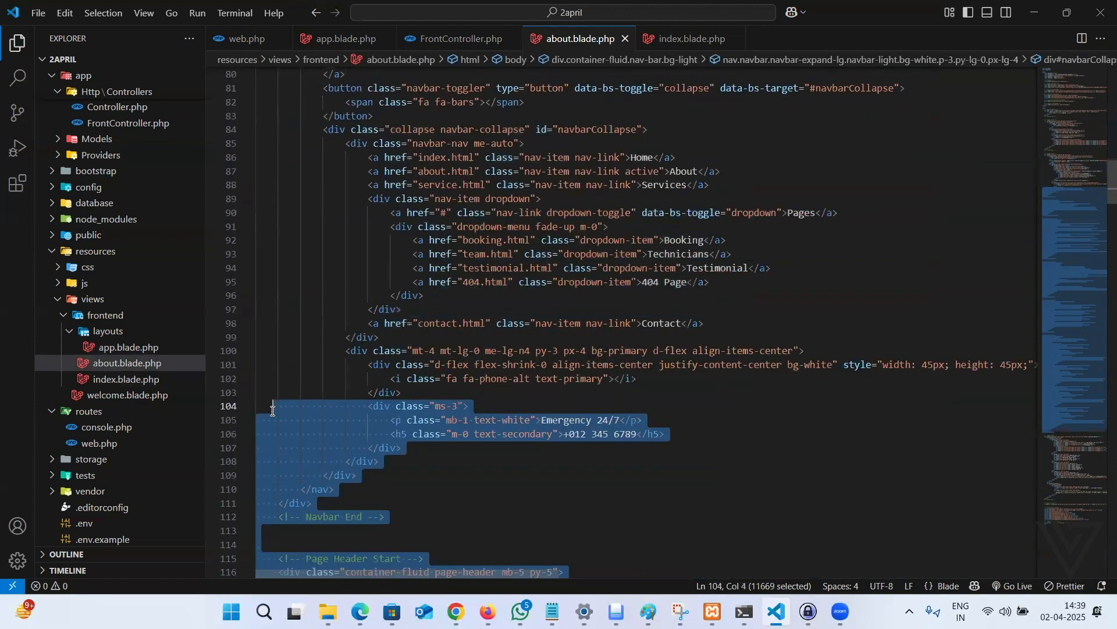
{"action": "scroll", "scroll_direction": "down", "scroll_amount": 3}
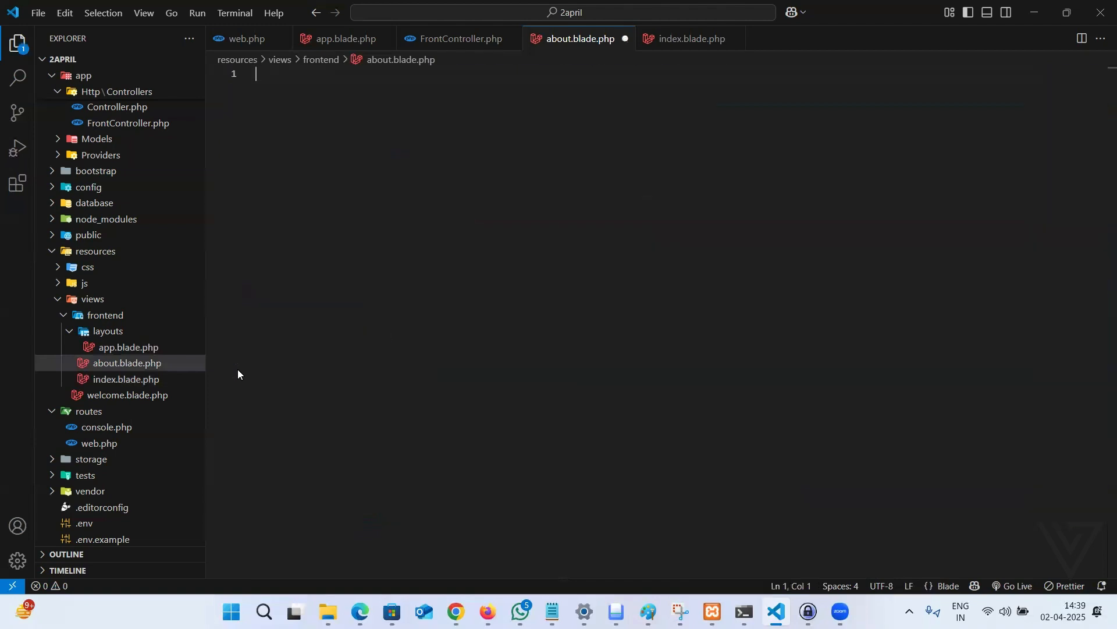
{"action": "type", "text": "@"}
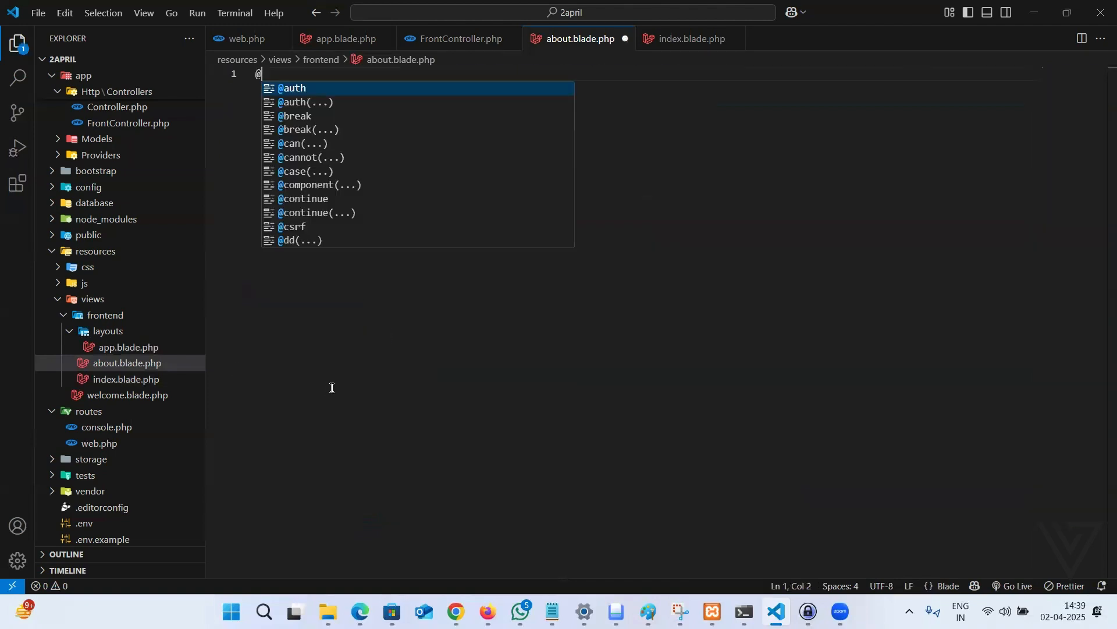
{"action": "type", "text": "extends('')"}
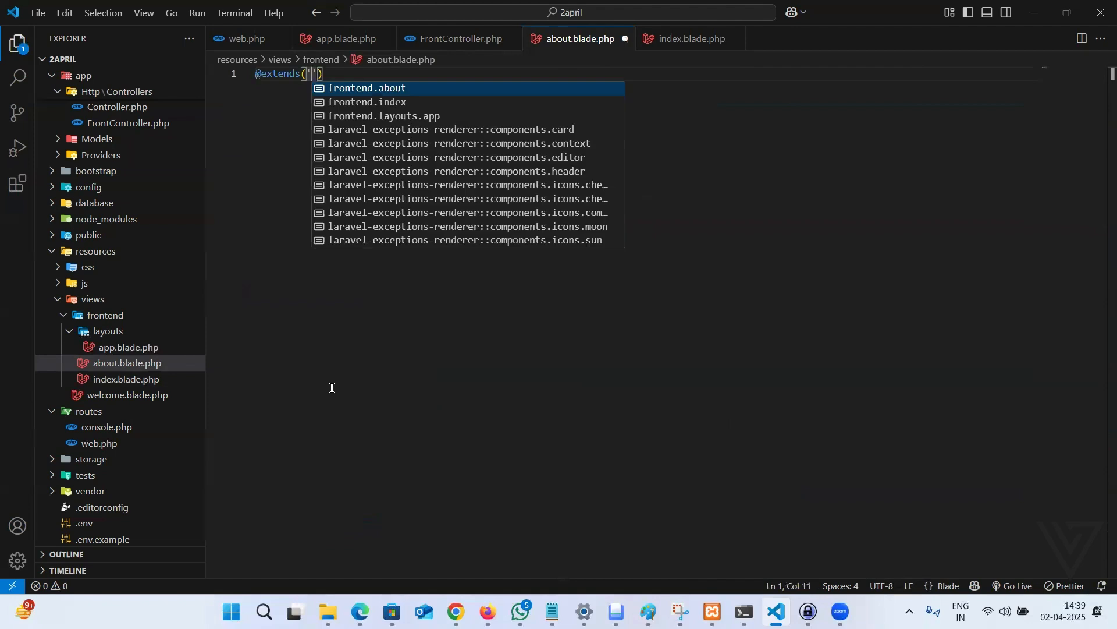
{"action": "type", "text": "frontend.layouts.app"}
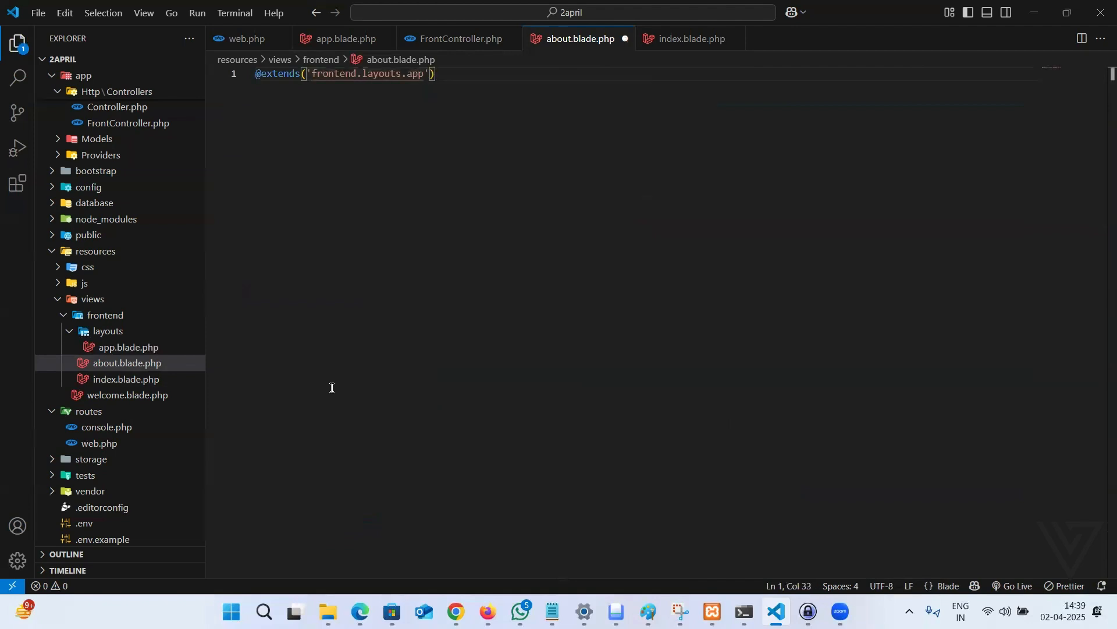
{"action": "type", "text": "@section('"}
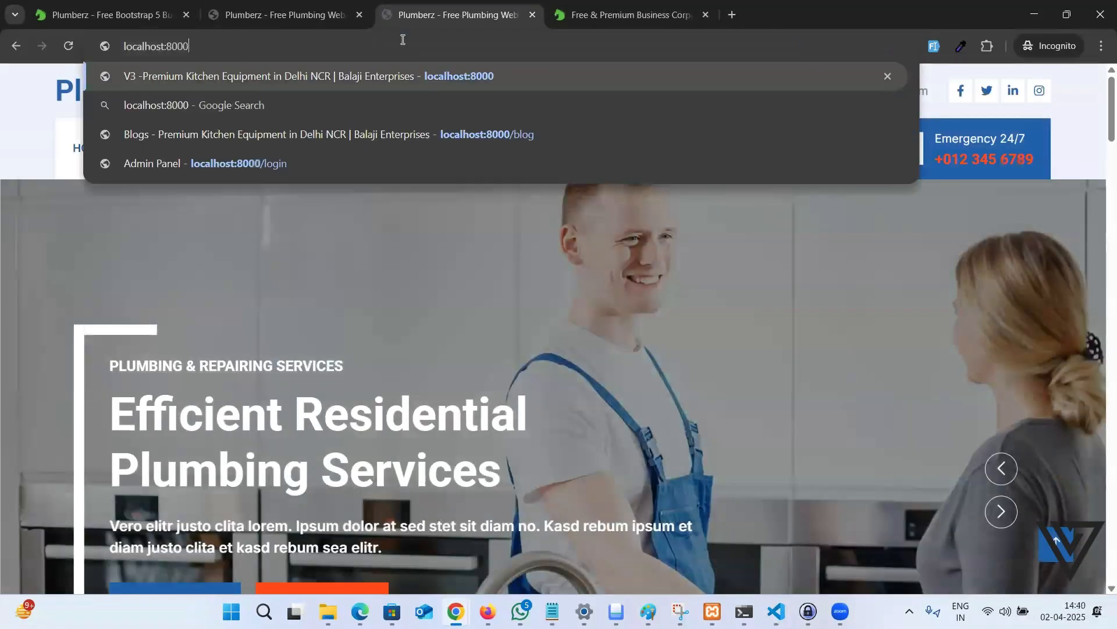
Load localhost:8000/about-us and review the service cards and Expert Technicians sections
{"action": "type", "text": "/about-us"}
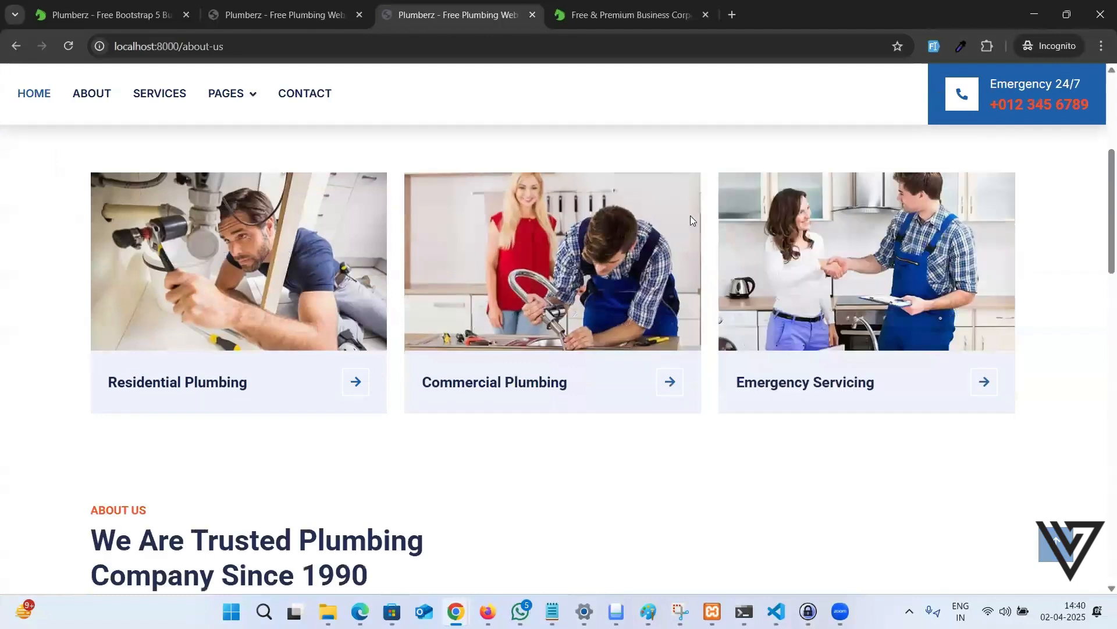
{"action": "scroll", "scroll_direction": "down", "scroll_amount": 3}
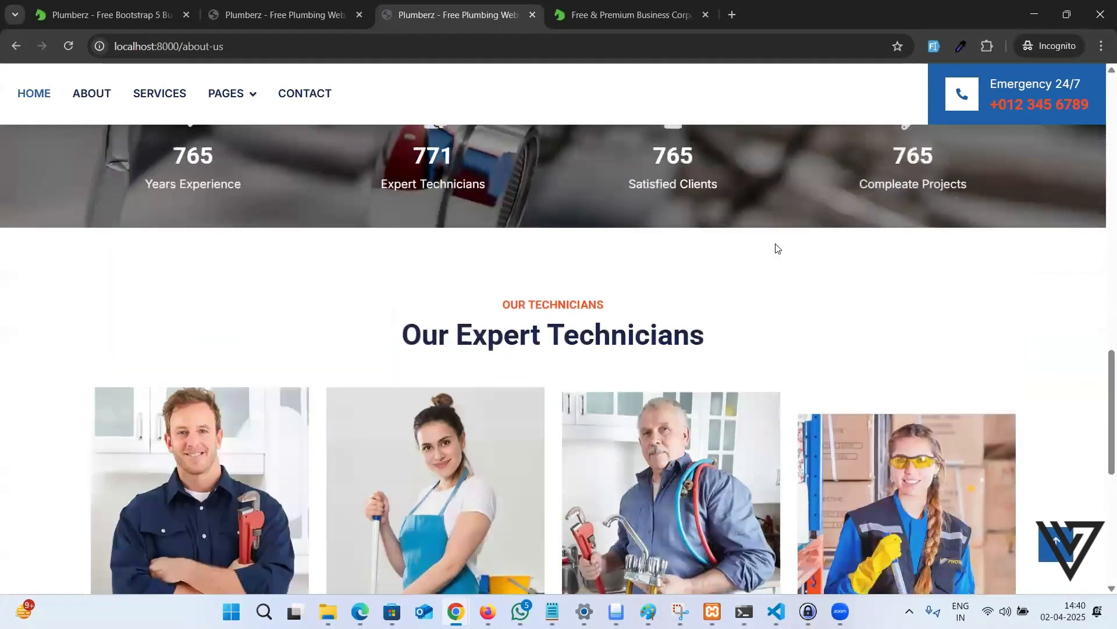